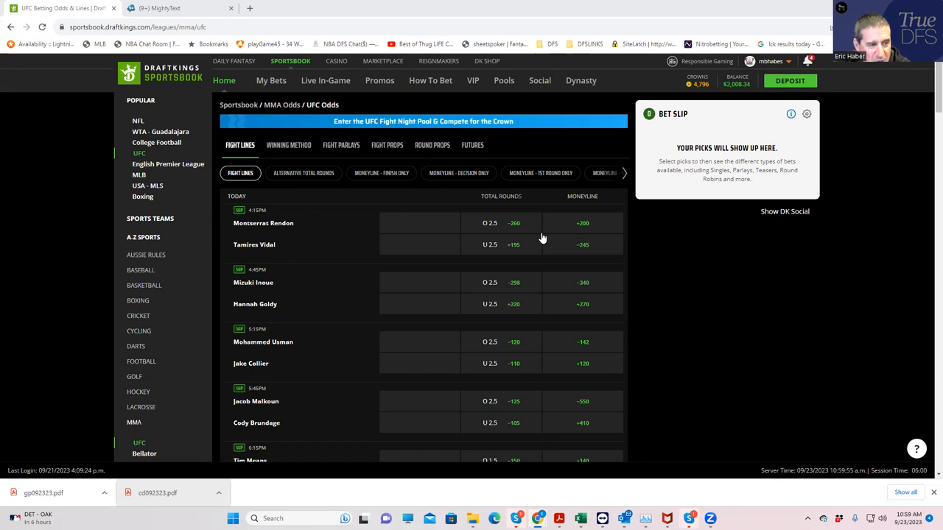
pyautogui.moveTo(293, 243)
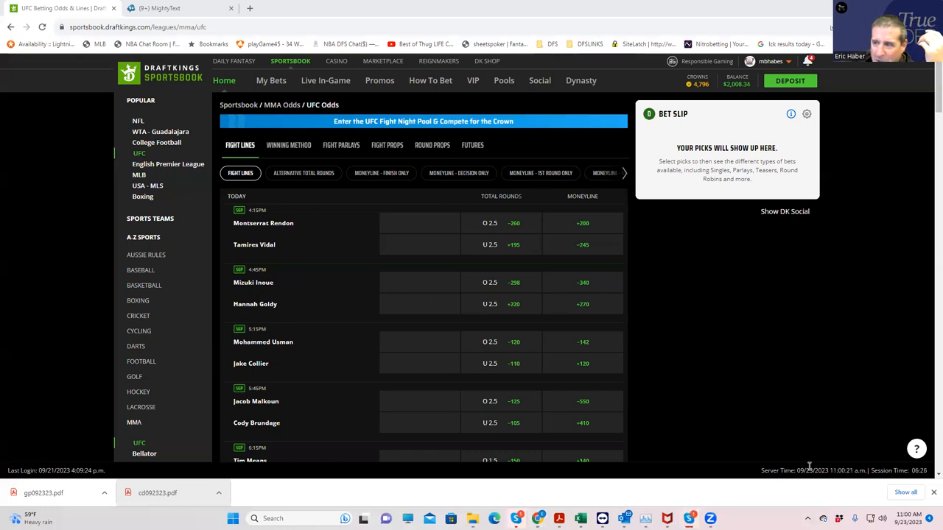
pyautogui.moveTo(557, 356)
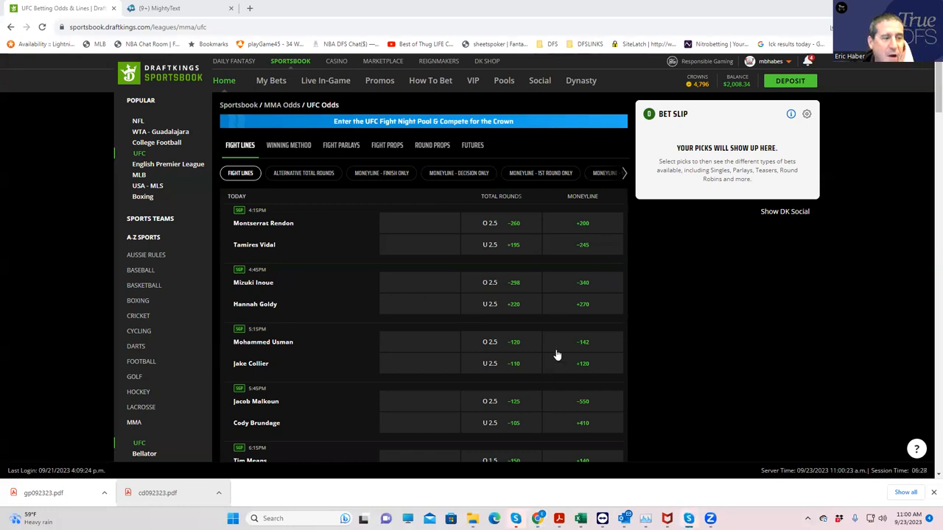
pyautogui.moveTo(327, 271)
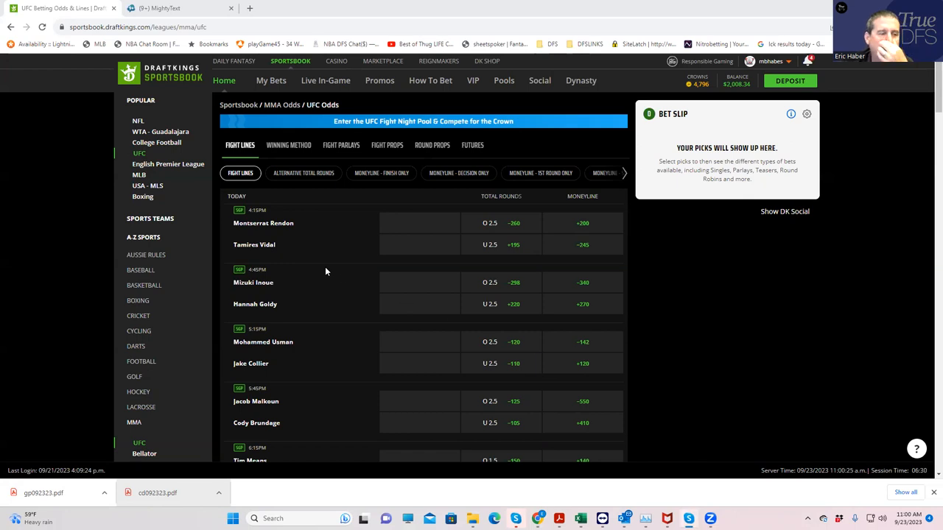
pyautogui.moveTo(263, 247)
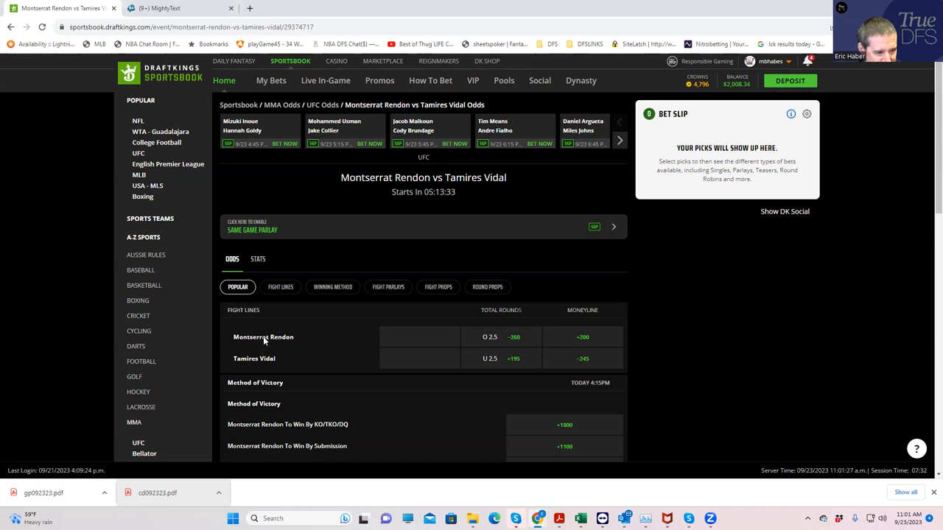
pyautogui.moveTo(568, 351)
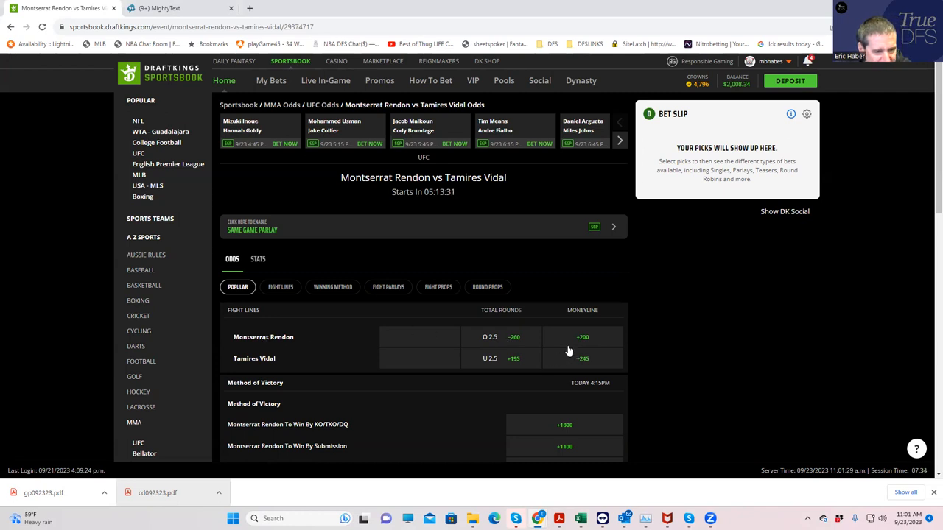
# - Add Montserrat Rendon's +200 moneyline to the slip with a $180 stake
pyautogui.click(582, 337)
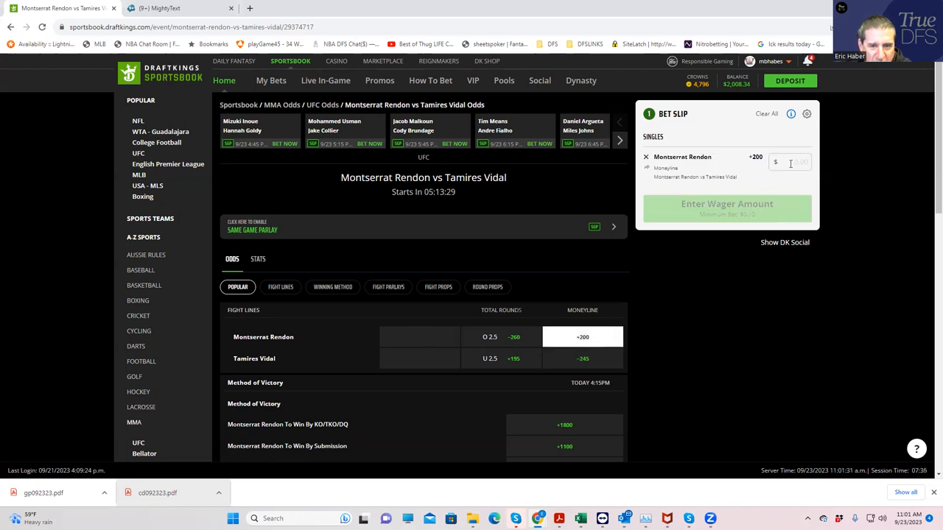
pyautogui.write('180.00')
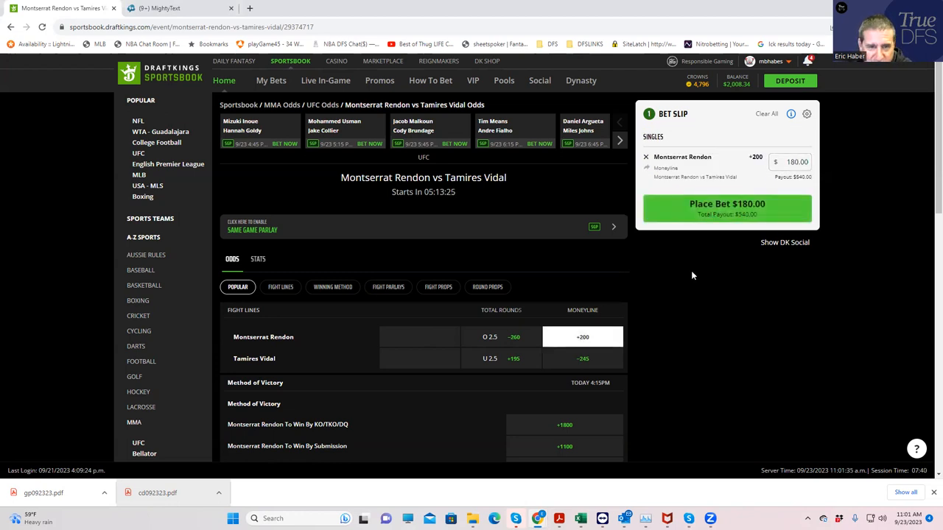
pyautogui.moveTo(327, 134)
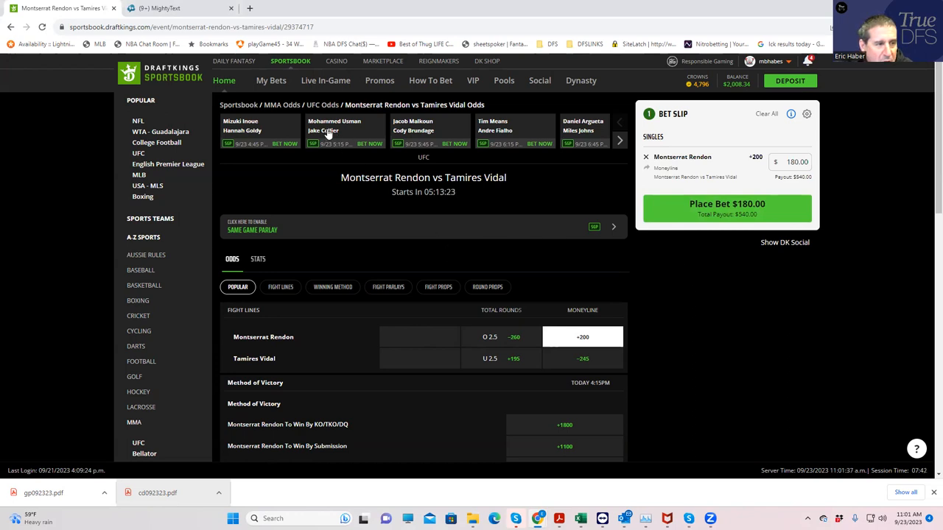
pyautogui.moveTo(249, 123)
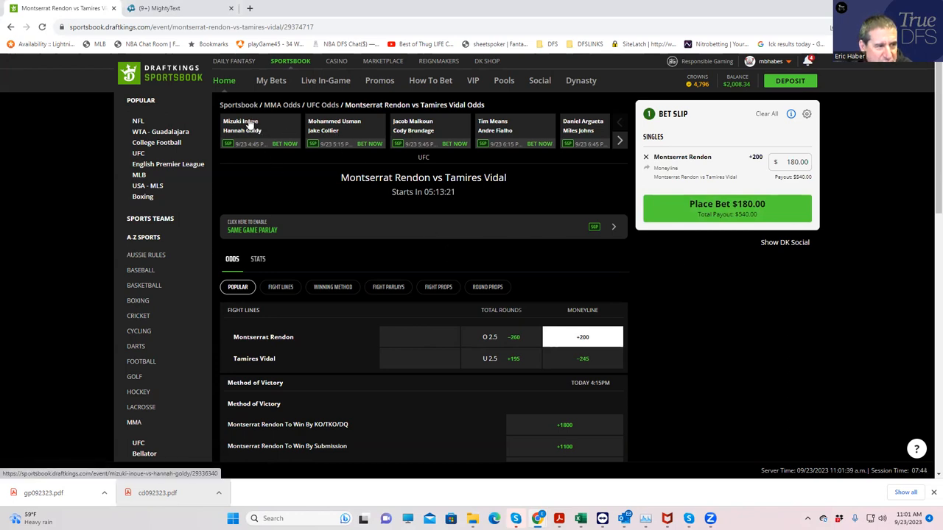
pyautogui.moveTo(342, 152)
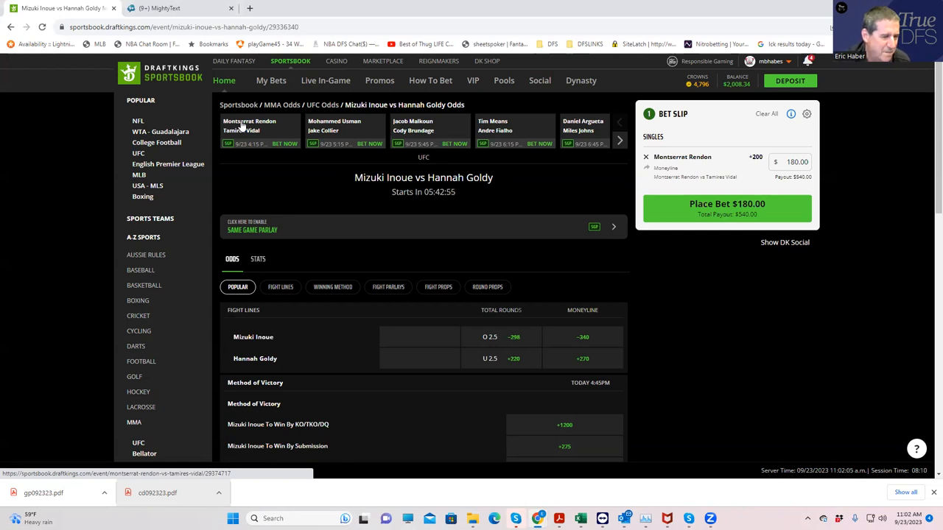
pyautogui.moveTo(268, 189)
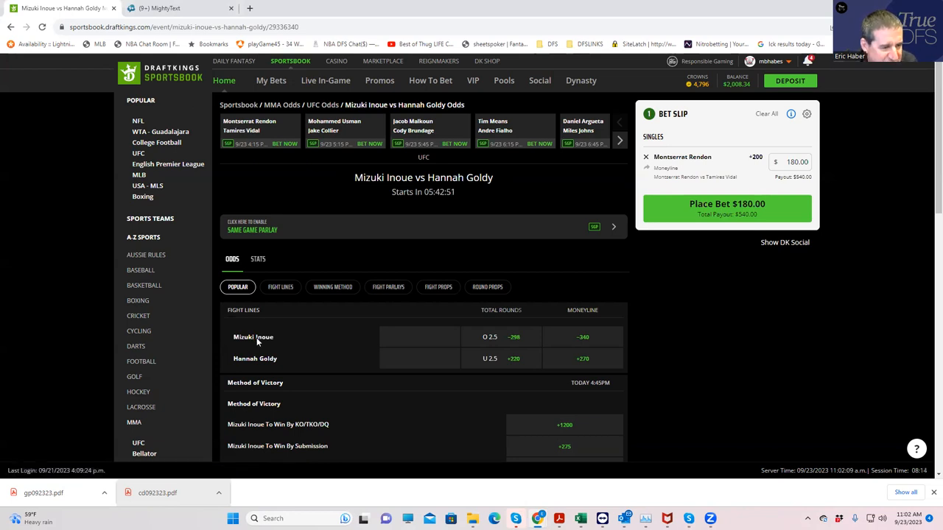
pyautogui.moveTo(383, 332)
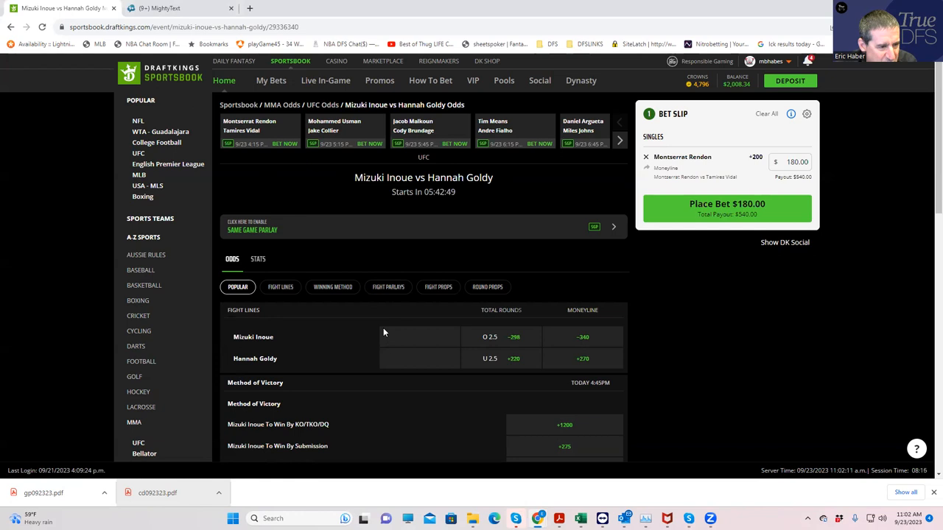
# - Stake $180 on Inoue by KO/TKO/DQ or Submission at +250 from Winning Method
pyautogui.click(332, 286)
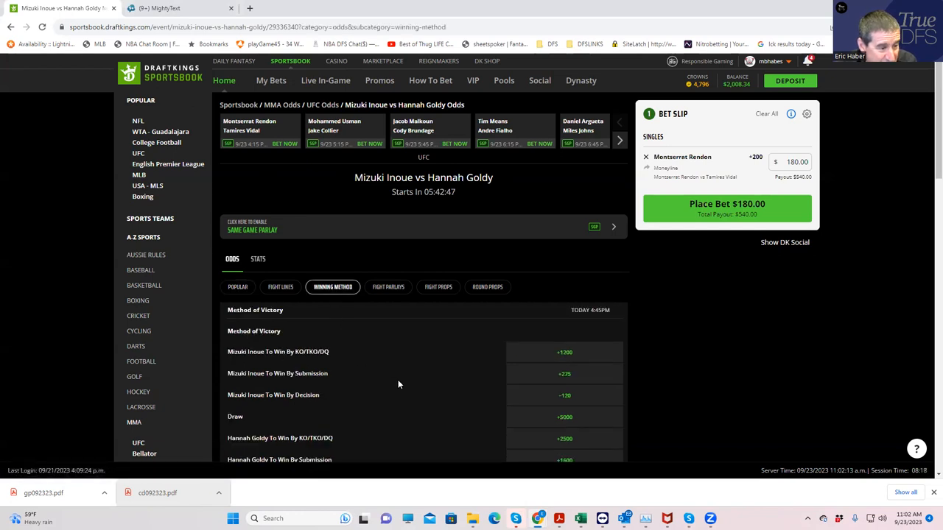
pyautogui.scroll(-3)
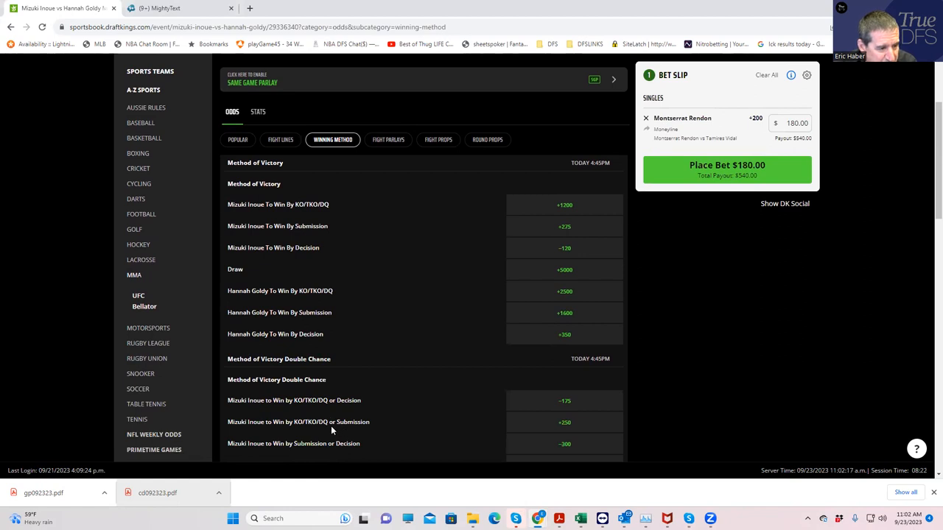
pyautogui.moveTo(495, 420)
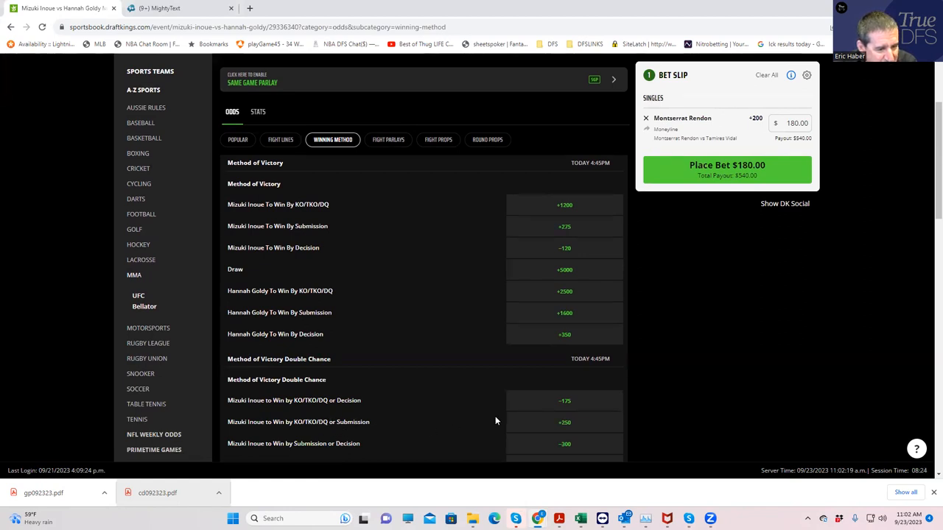
pyautogui.click(564, 422)
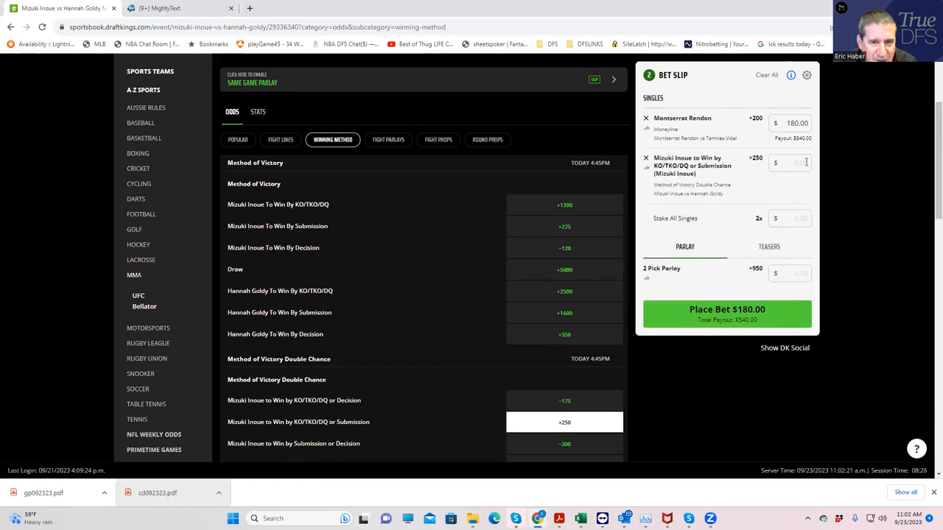
pyautogui.write('180.00')
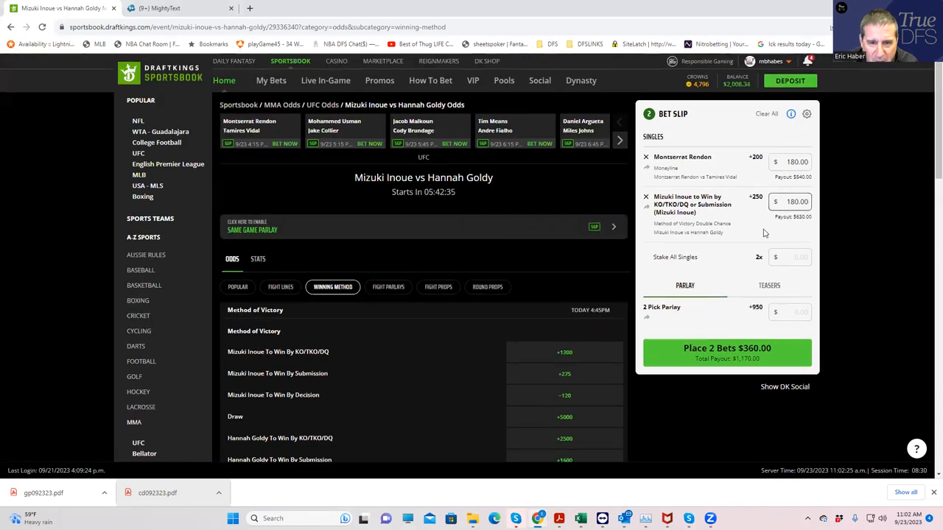
pyautogui.moveTo(440, 207)
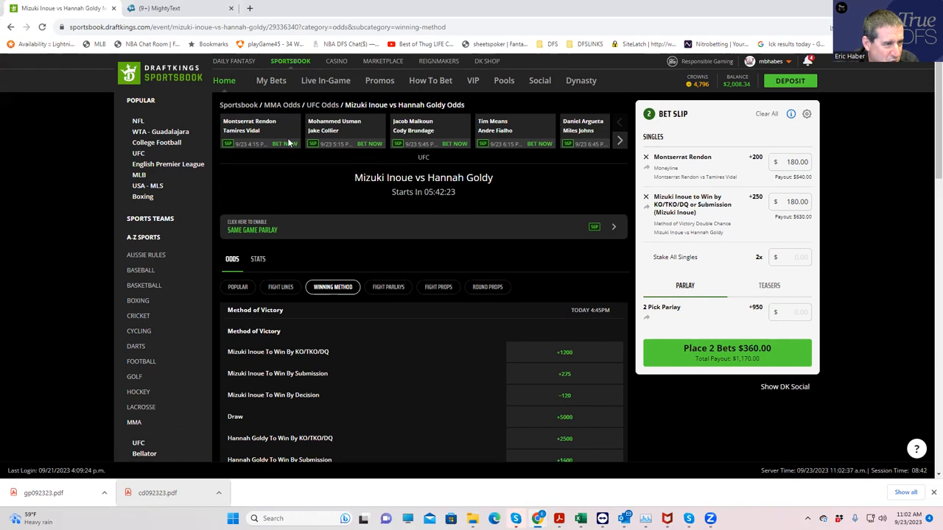
# - Switch to the Usman vs Collier fight page and select the Stake All Singles box
pyautogui.click(344, 132)
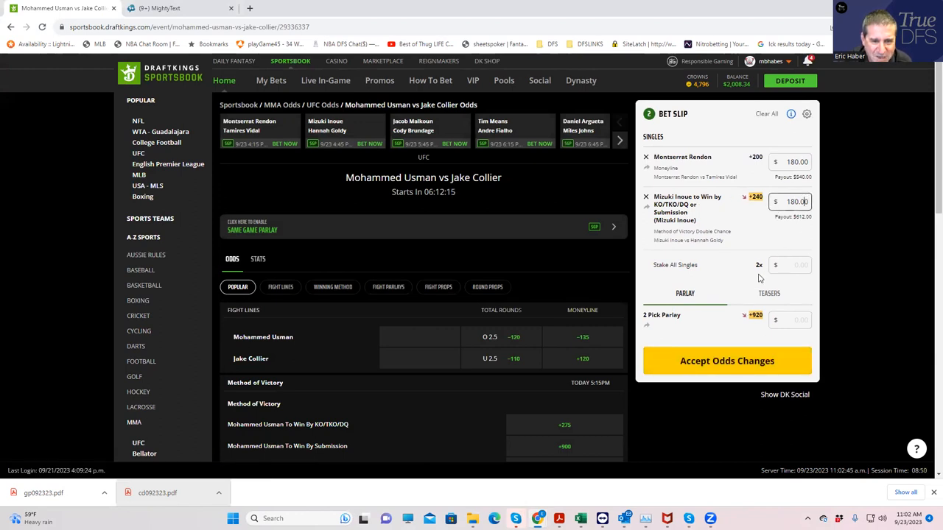
pyautogui.moveTo(734, 323)
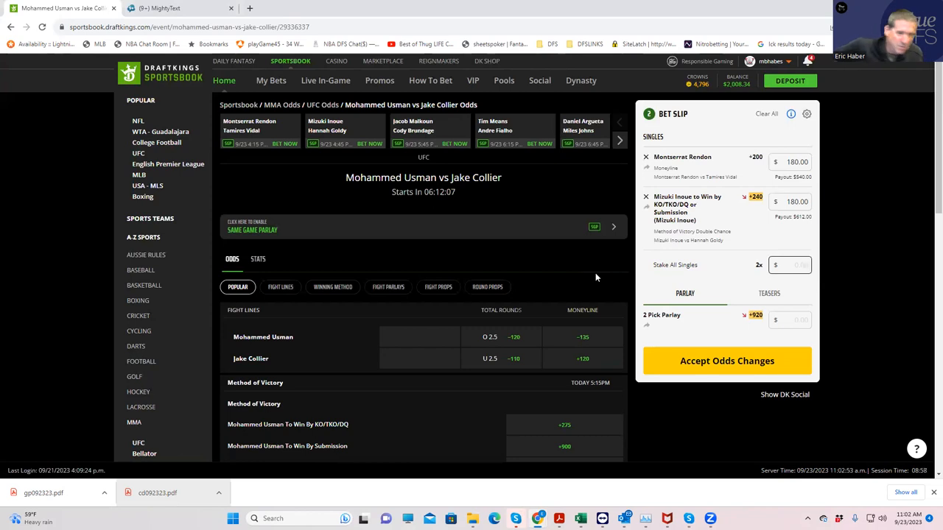
pyautogui.click(788, 265)
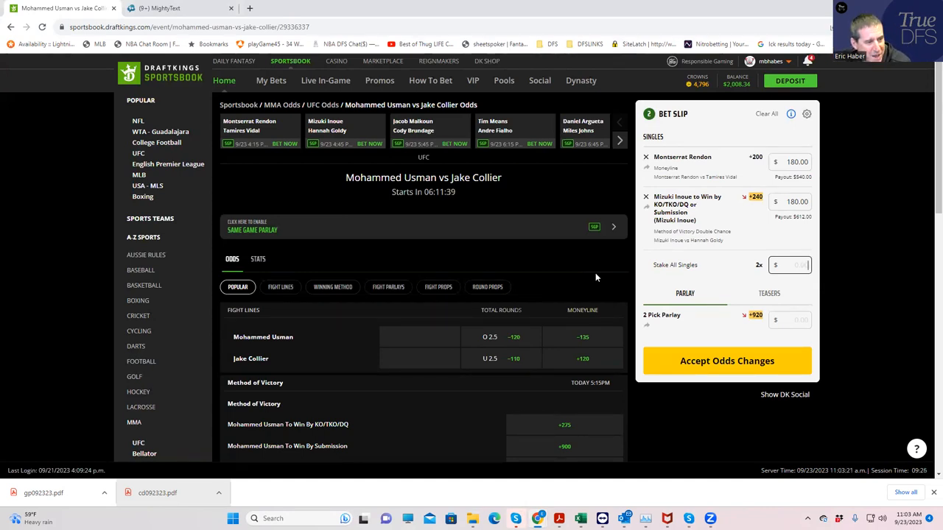
pyautogui.moveTo(335, 313)
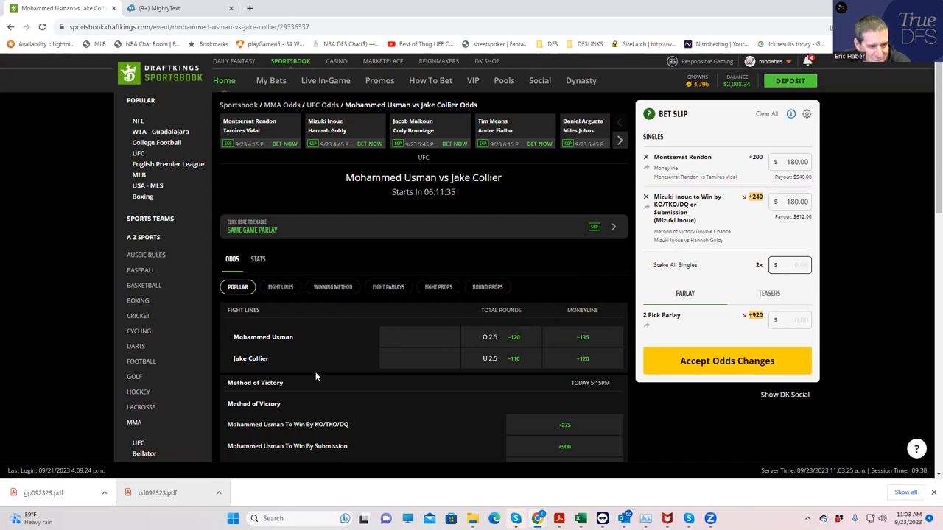
pyautogui.moveTo(323, 322)
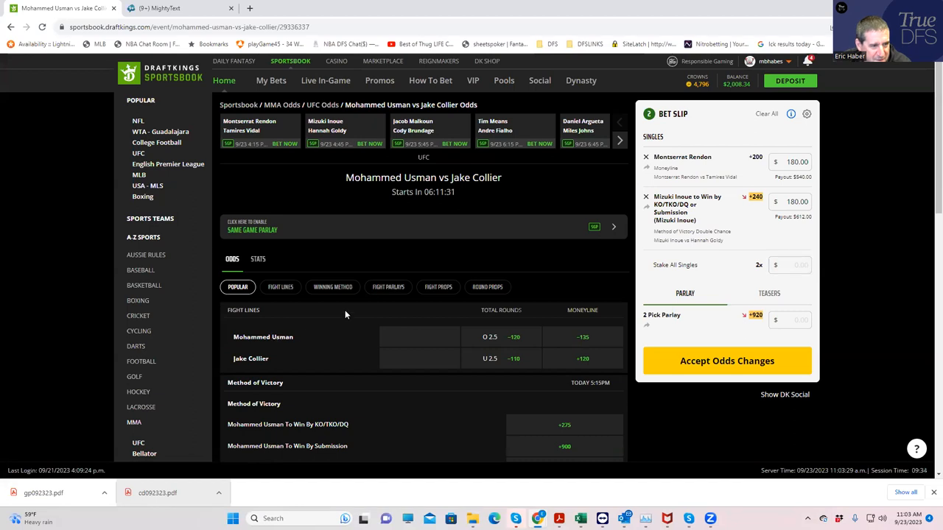
# - Add Usman by KO/TKO/DQ or Submission at +225 from the Winning Method markets
pyautogui.click(332, 287)
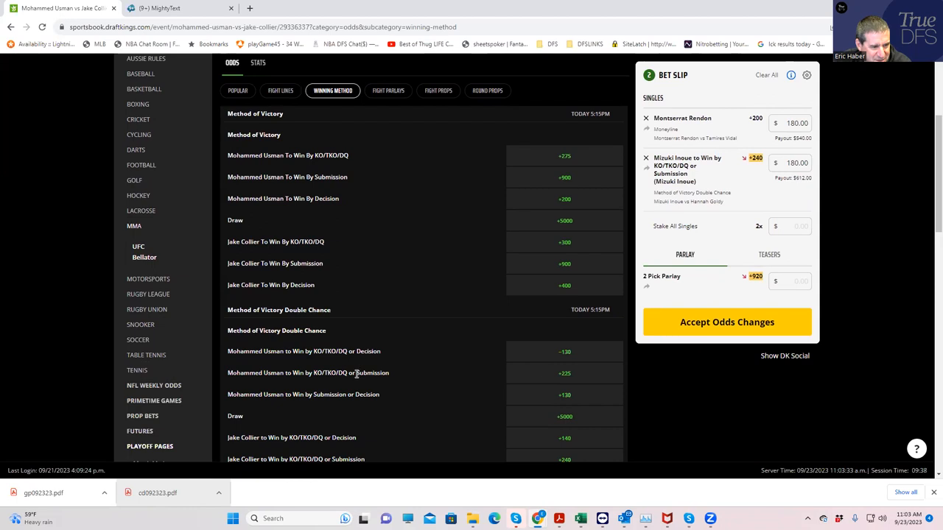
pyautogui.click(564, 374)
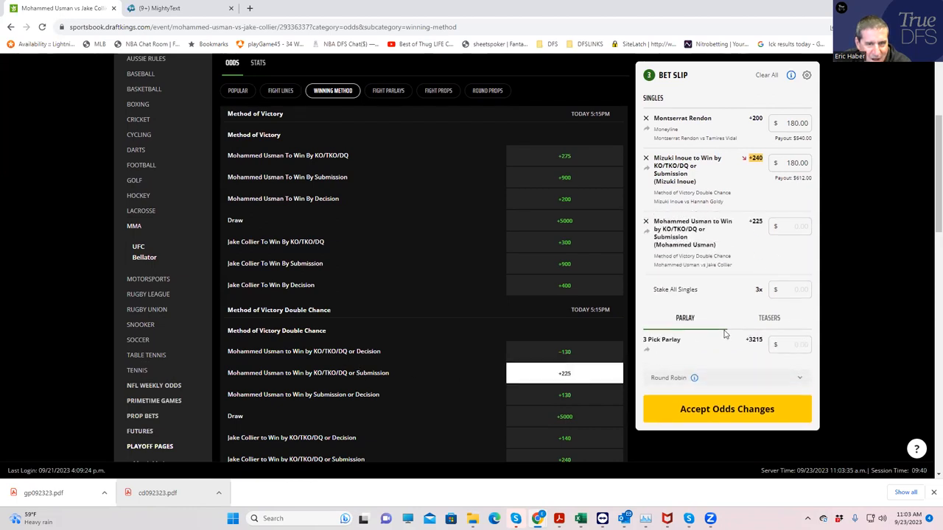
pyautogui.moveTo(789, 310)
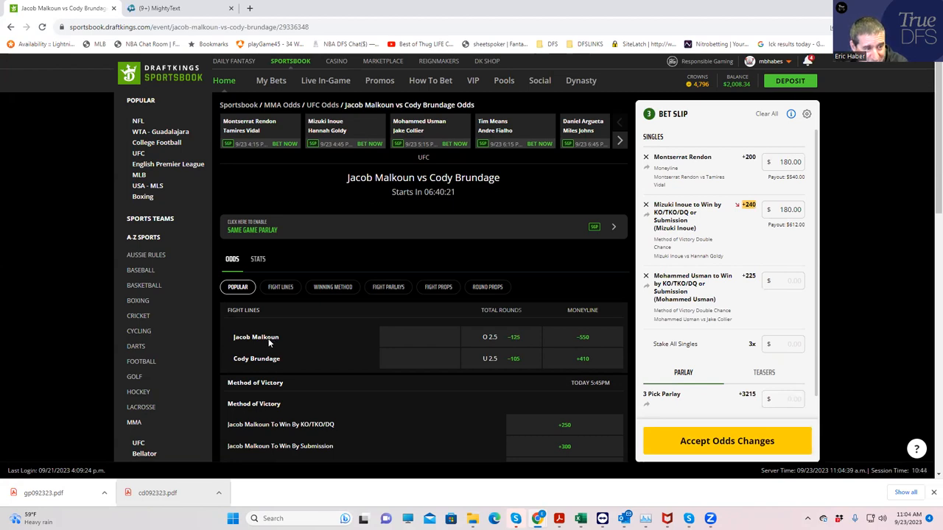
pyautogui.scroll(-3)
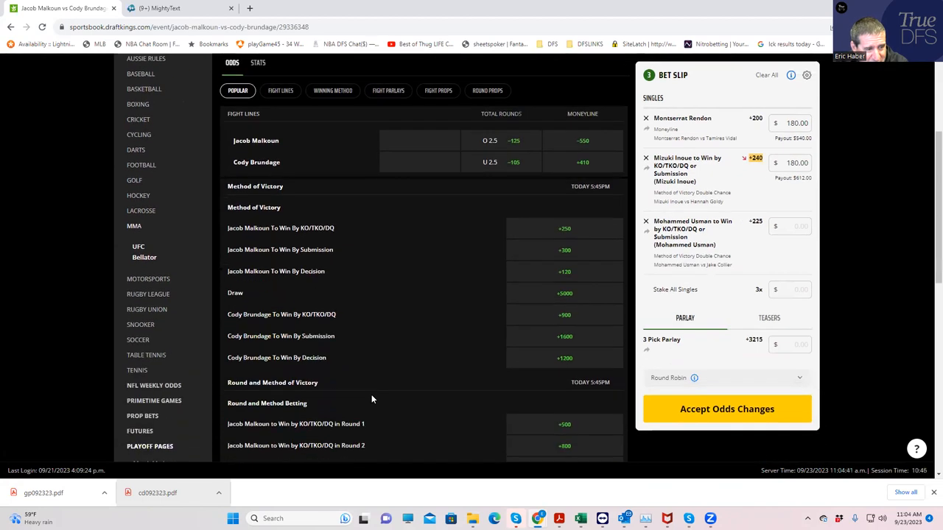
pyautogui.scroll(-3)
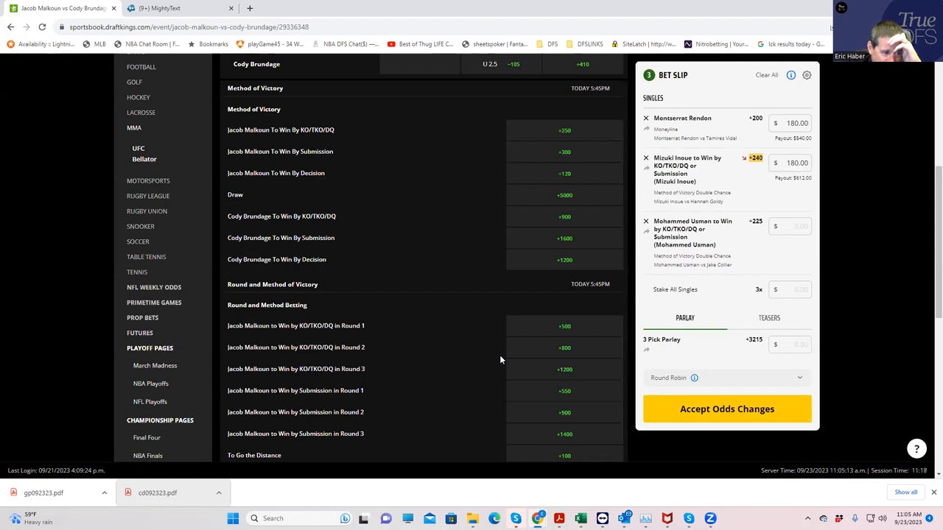
pyautogui.moveTo(381, 337)
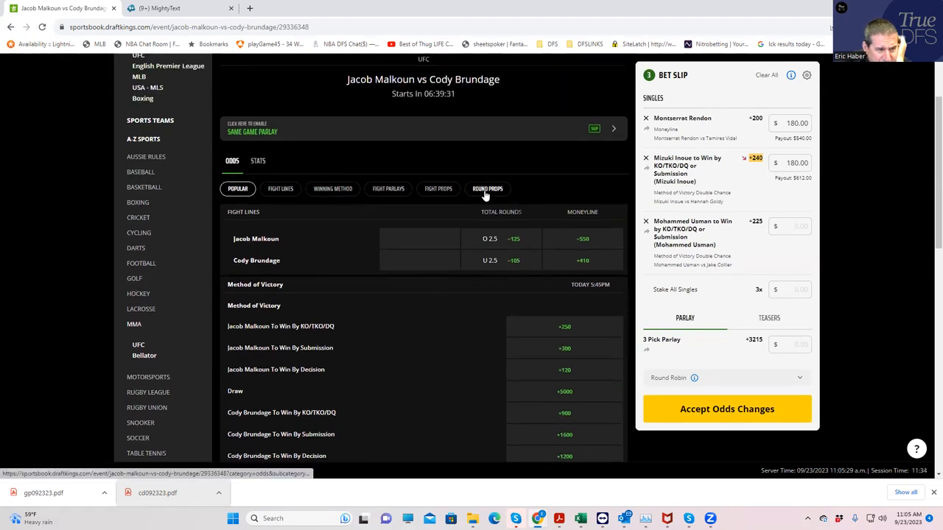
pyautogui.click(487, 188)
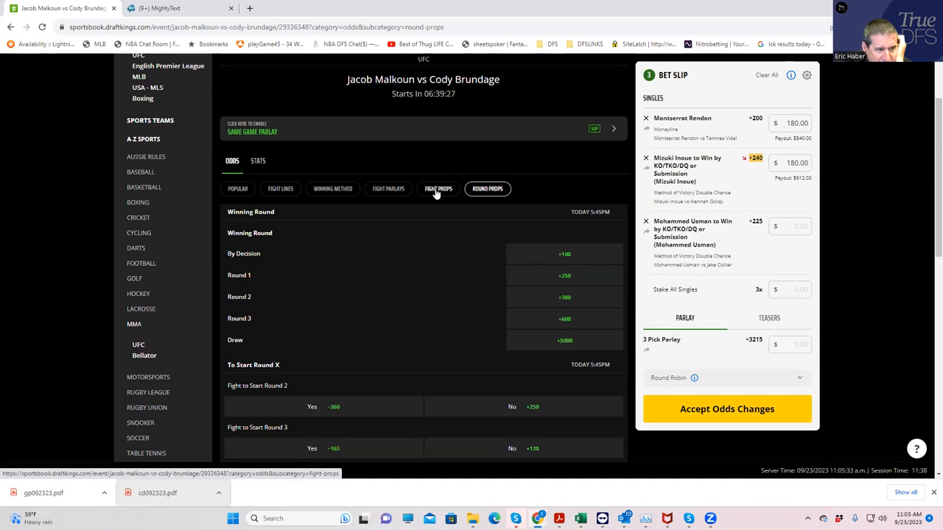
pyautogui.click(438, 188)
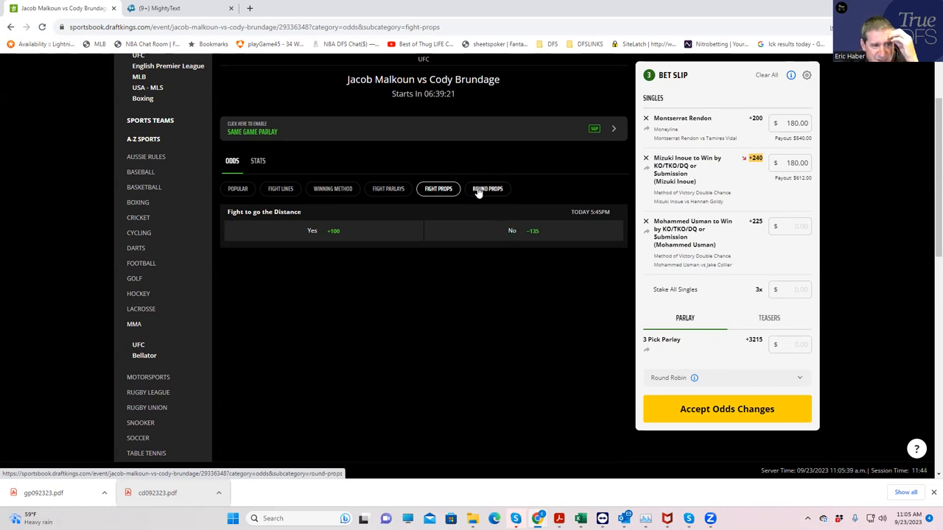
pyautogui.click(487, 188)
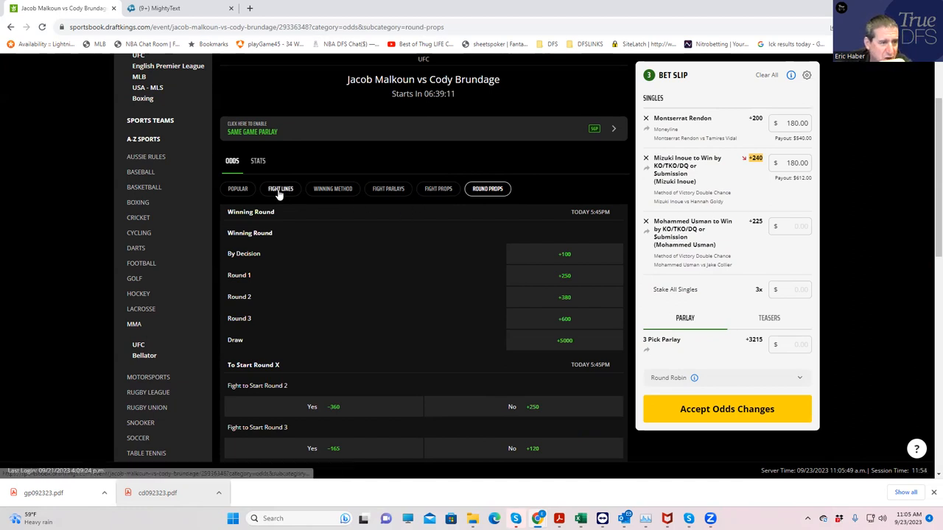
pyautogui.click(332, 189)
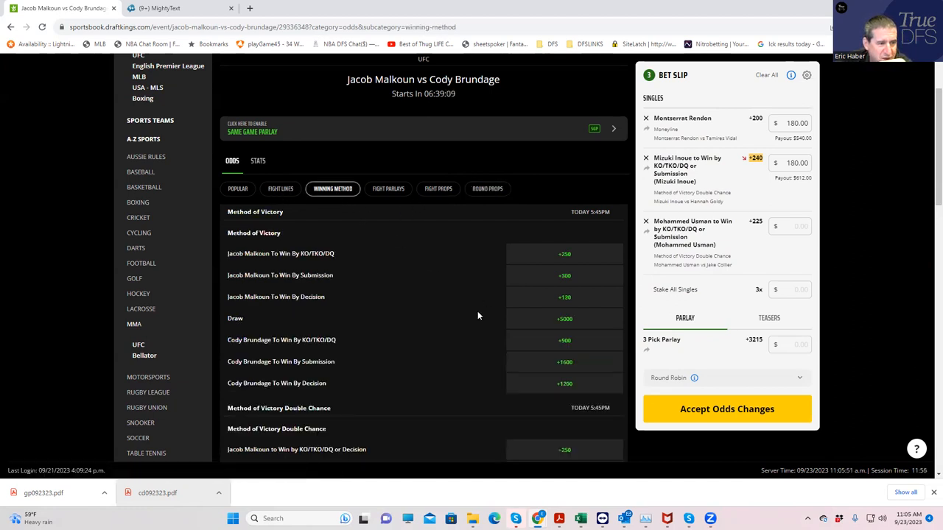
pyautogui.scroll(-3)
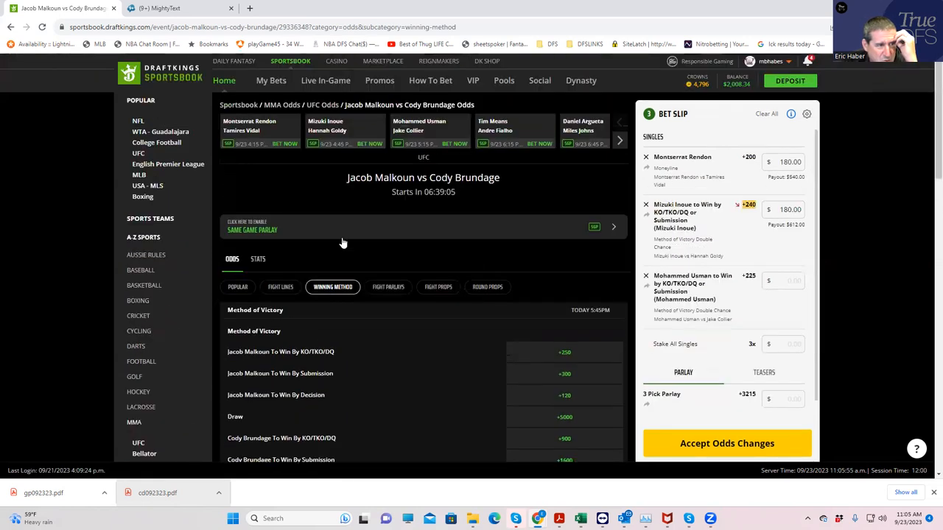
pyautogui.click(237, 287)
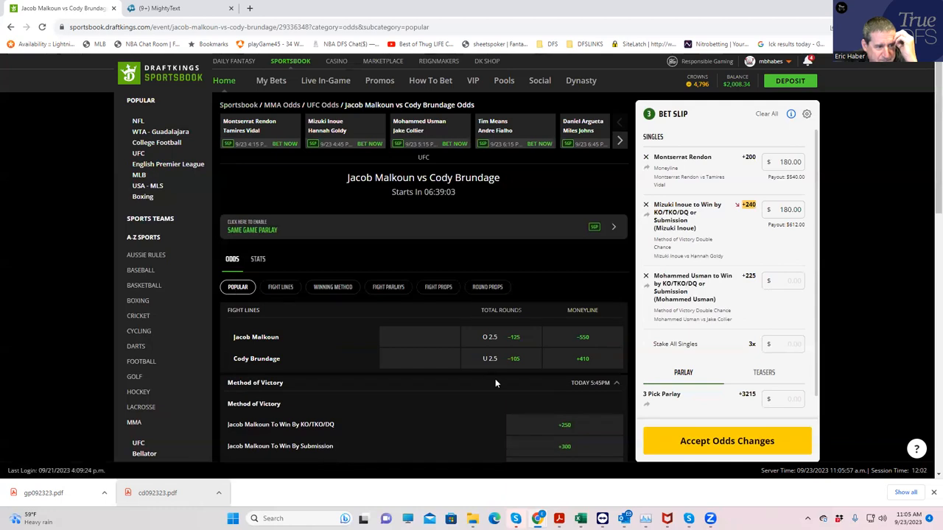
# - Stake the Usman single, drop Malkoun's Round 1 pick, and stake $180 on Malkoun Round 2 KO
pyautogui.scroll(-3)
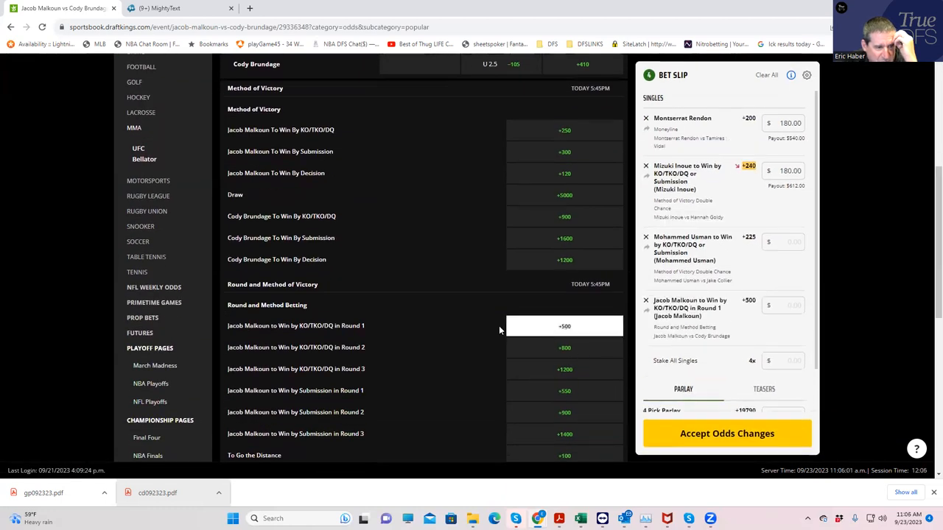
pyautogui.moveTo(599, 307)
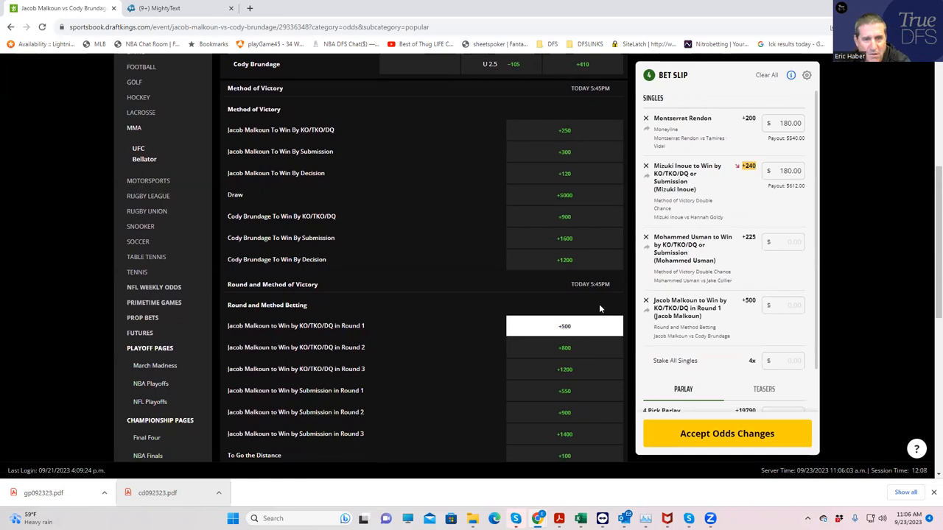
pyautogui.moveTo(779, 273)
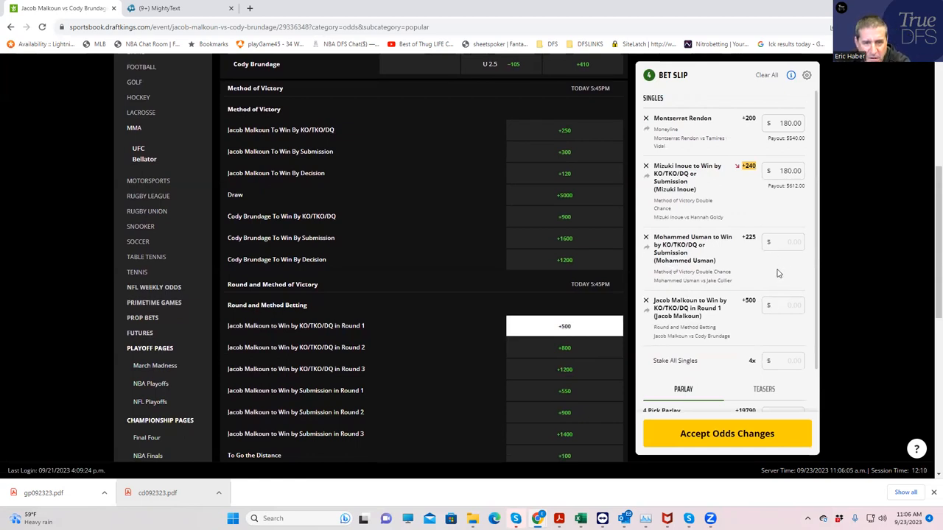
pyautogui.click(782, 242)
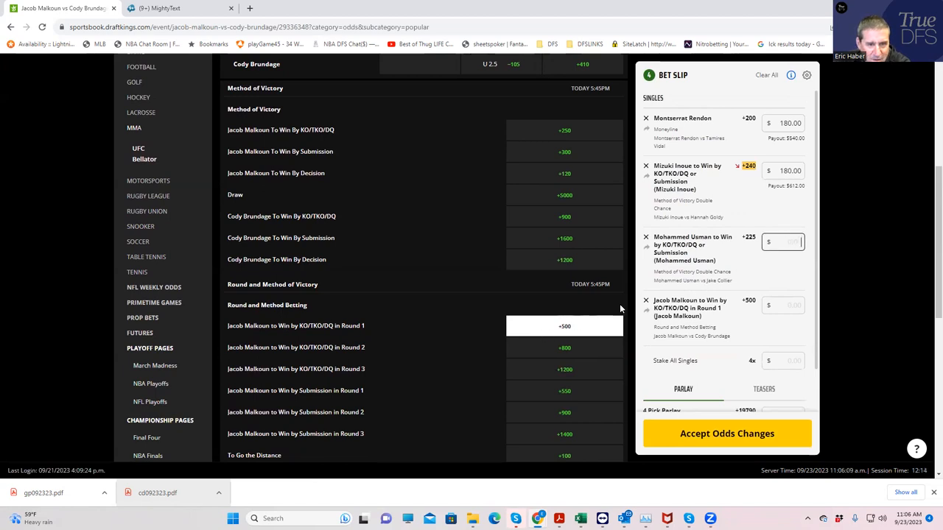
pyautogui.click(782, 305)
pyautogui.write('180')
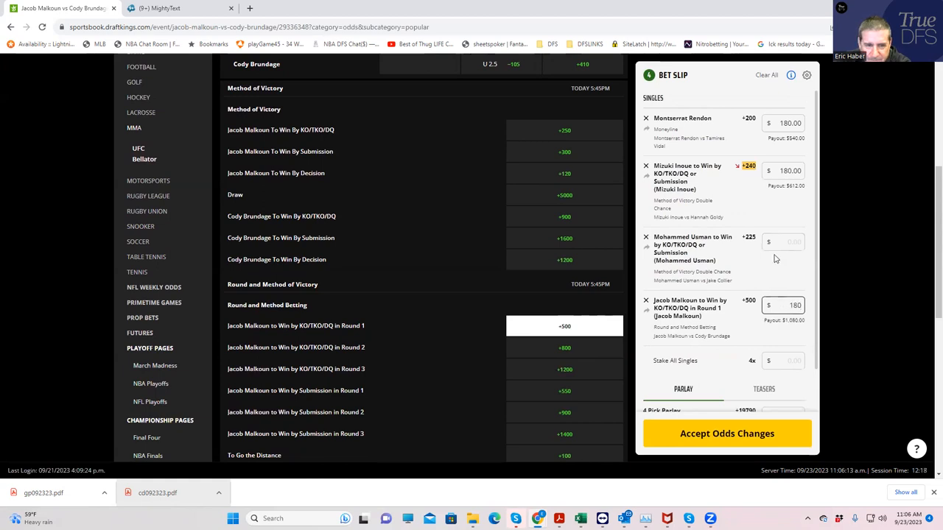
pyautogui.click(783, 240)
pyautogui.write('180')
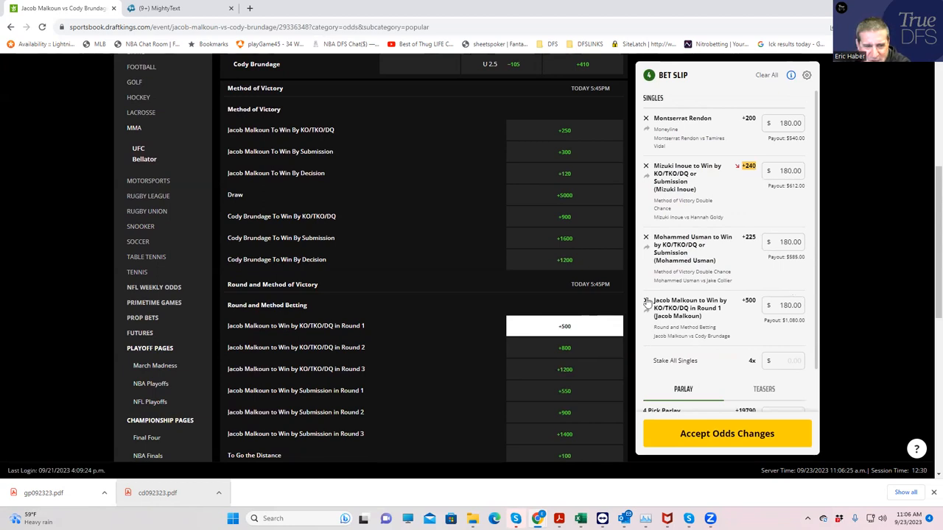
pyautogui.click(646, 300)
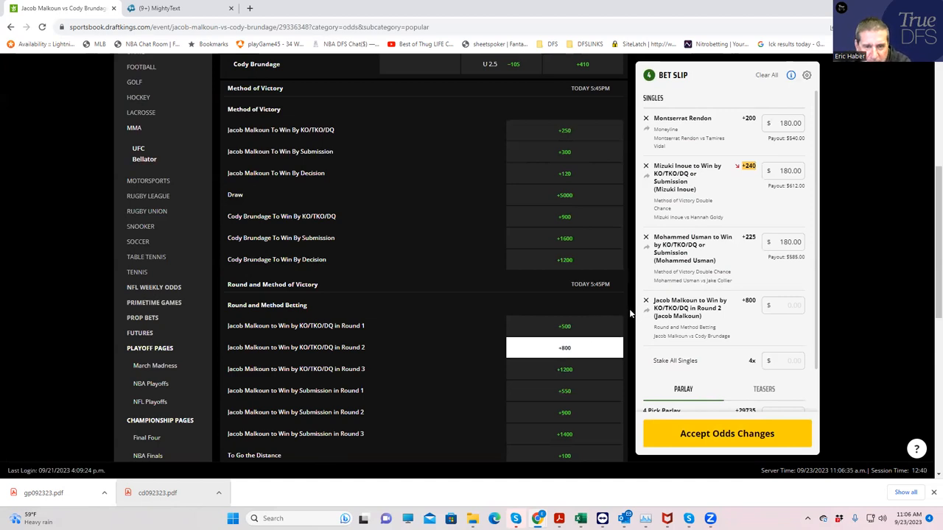
pyautogui.click(783, 305)
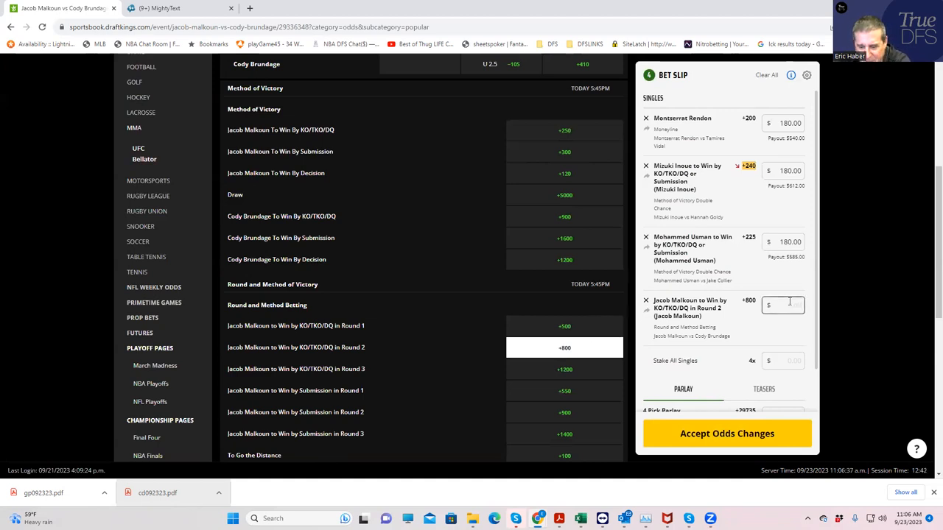
pyautogui.write('180.00')
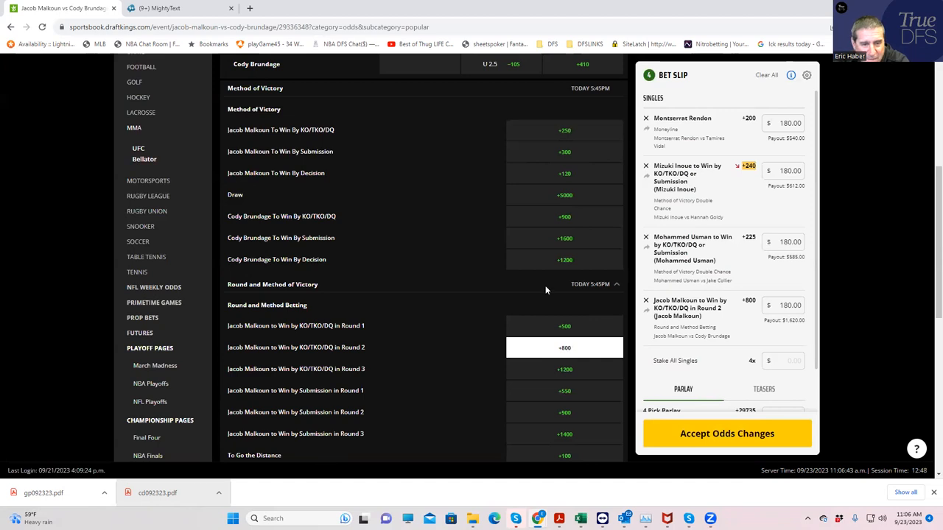
pyautogui.moveTo(752, 314)
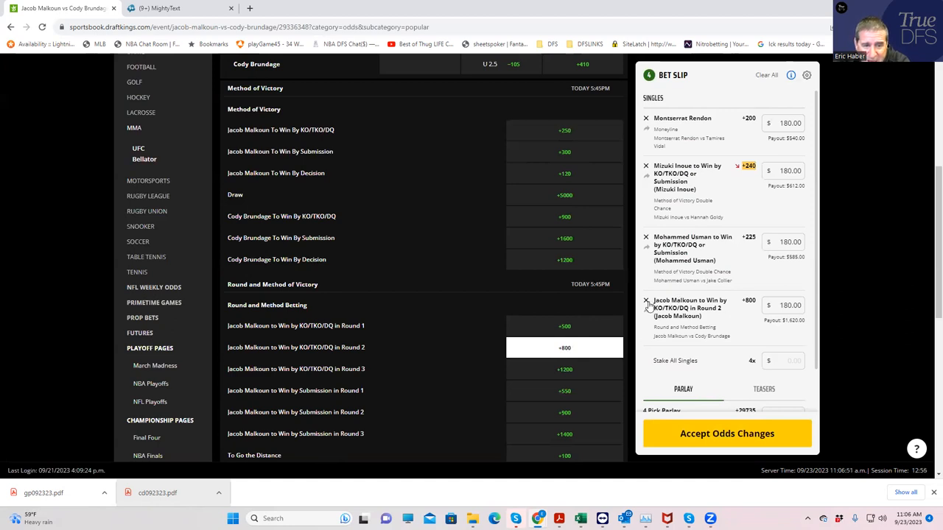
# - Replace the Round 2 KO pick with Malkoun to win in Round 2 at +450, staked $180
pyautogui.click(646, 301)
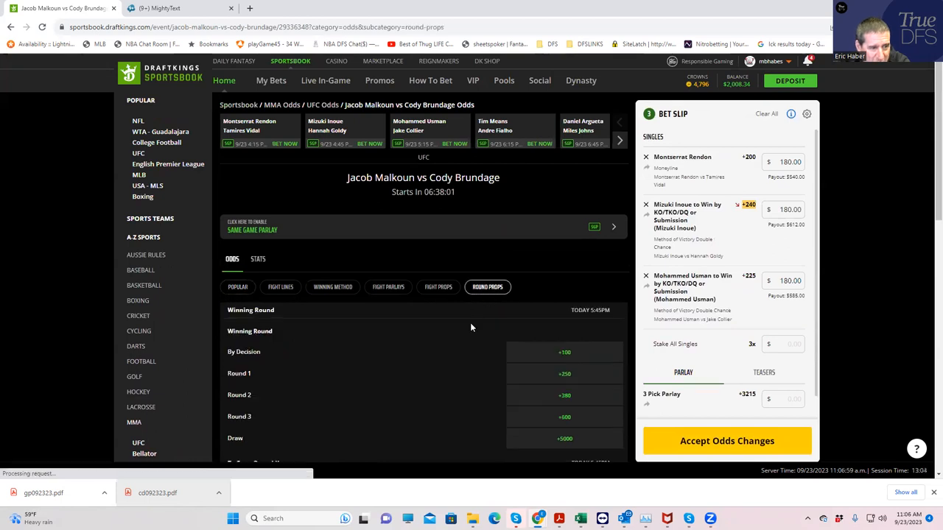
pyautogui.scroll(-3)
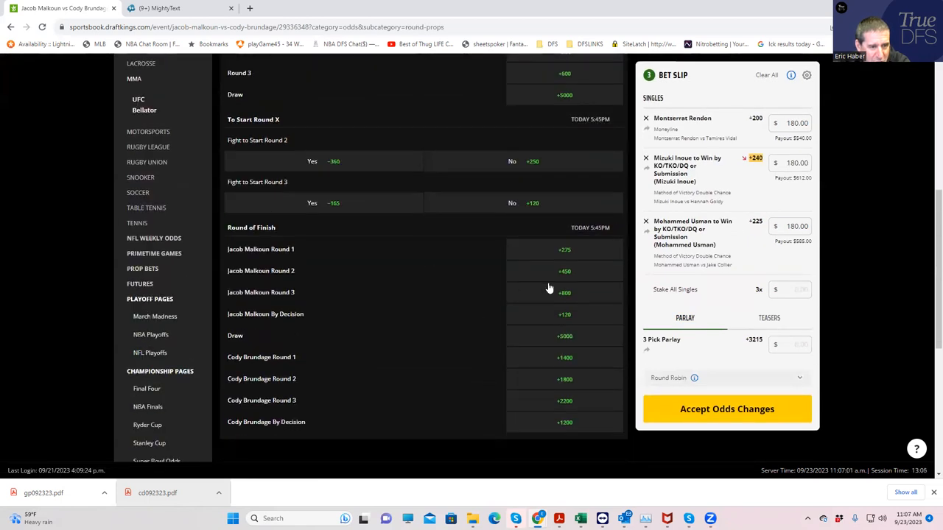
pyautogui.click(564, 271)
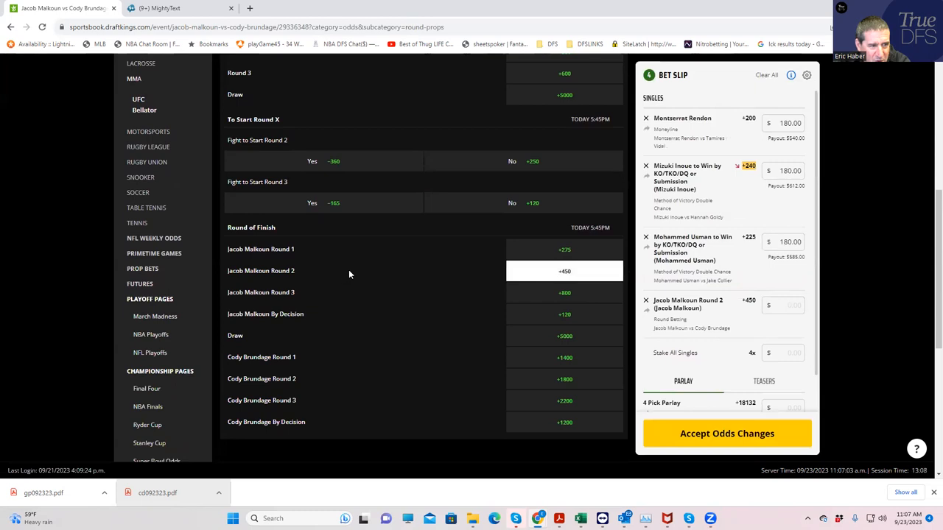
pyautogui.moveTo(755, 309)
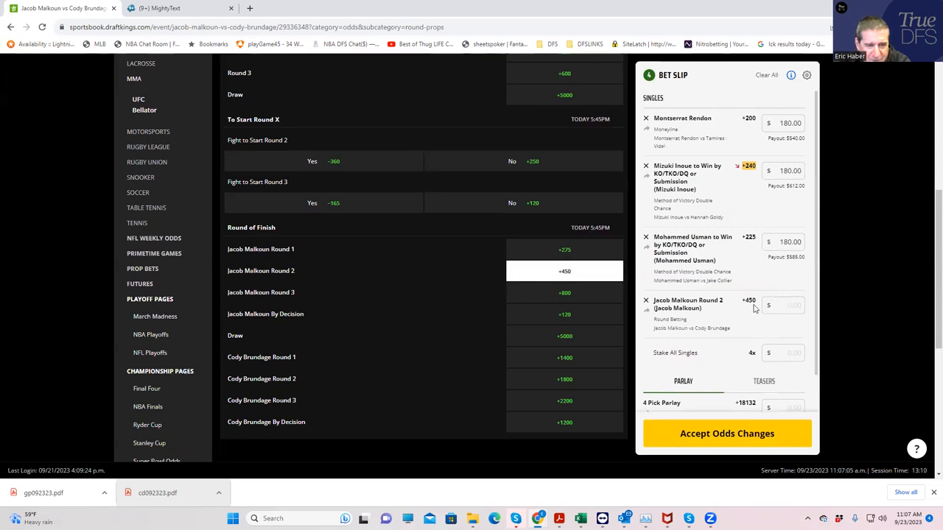
pyautogui.moveTo(525, 279)
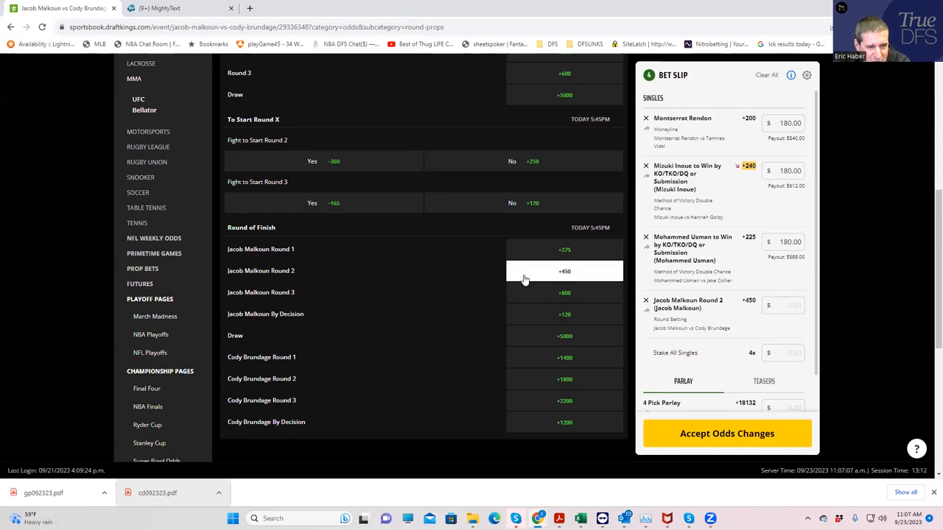
pyautogui.moveTo(576, 258)
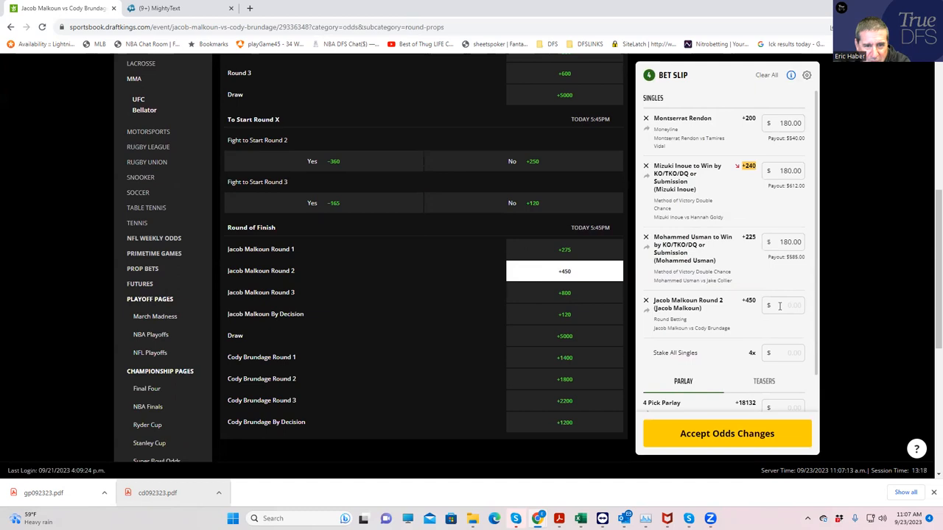
pyautogui.write('180.00')
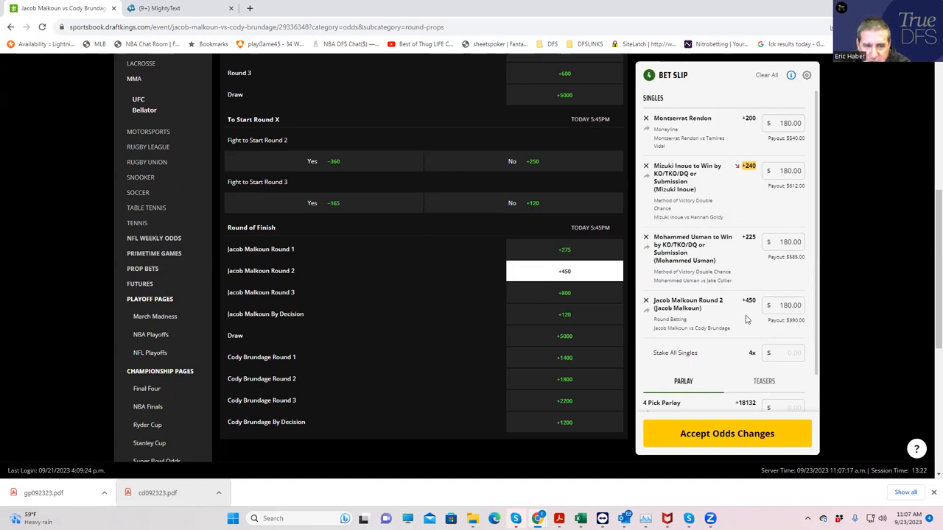
pyautogui.moveTo(737, 250)
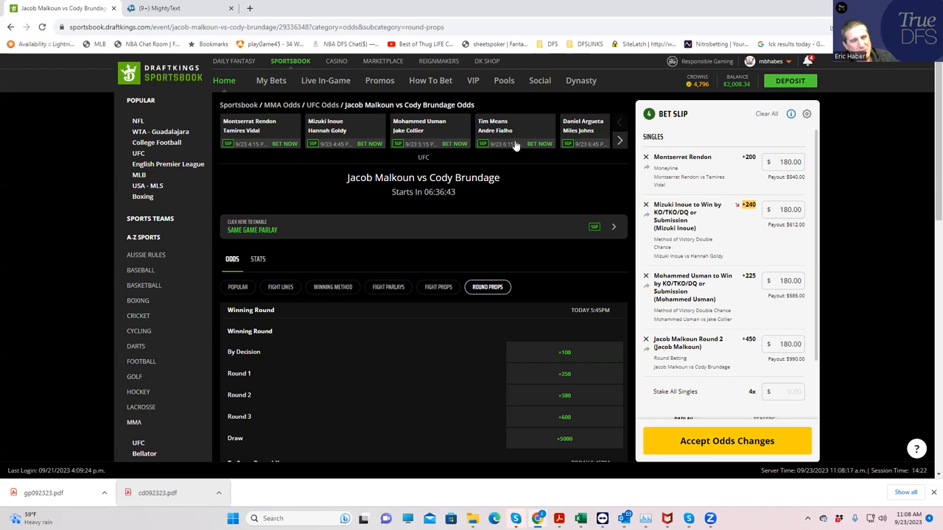
pyautogui.moveTo(492, 133)
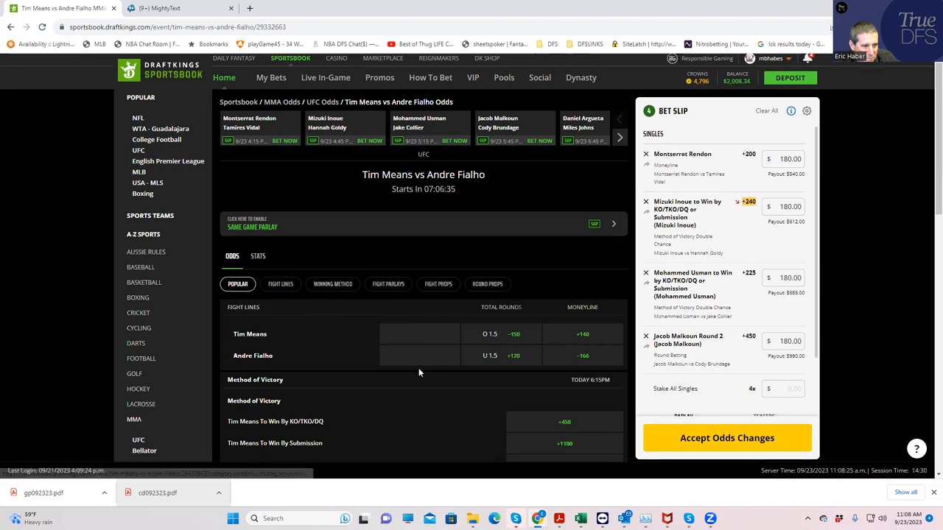
# - Add Andre Fialho Round 1 at +225 from Round of Finish with a $180 stake
pyautogui.scroll(-3)
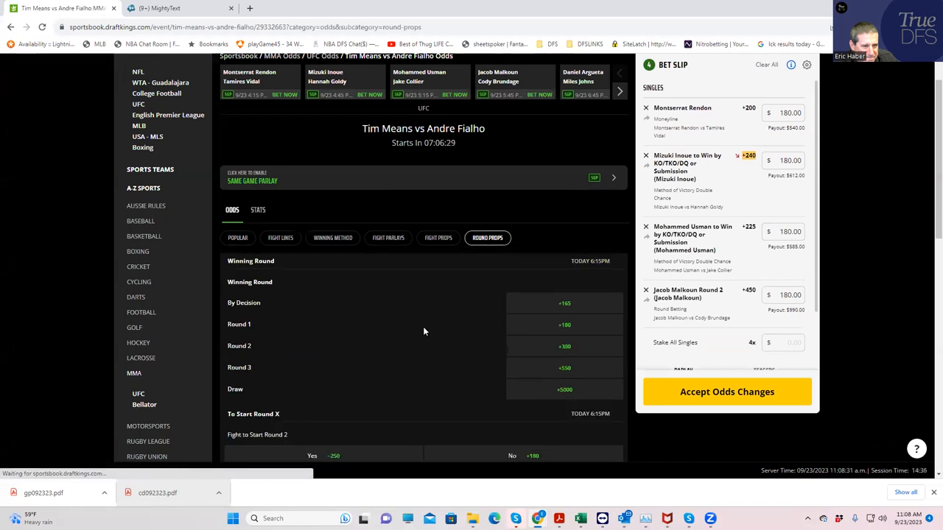
pyautogui.scroll(-3)
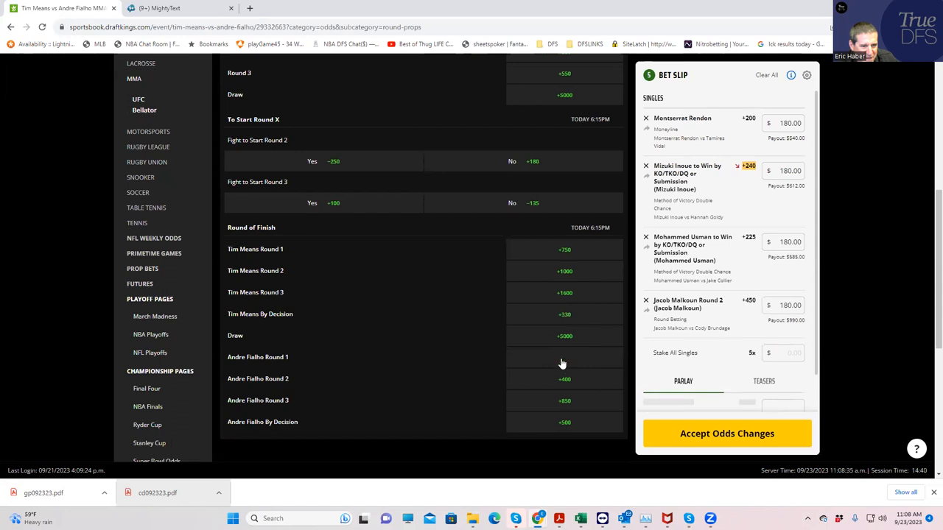
pyautogui.click(564, 358)
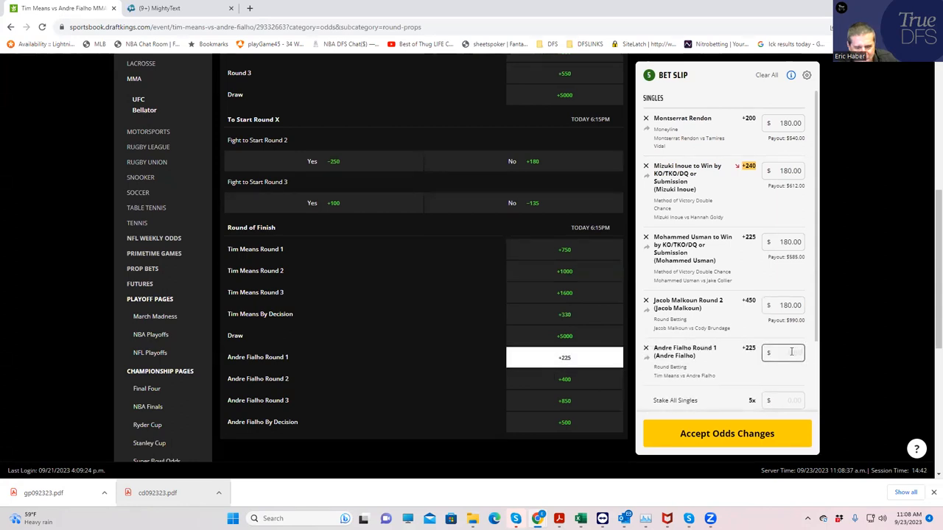
pyautogui.write('180.00')
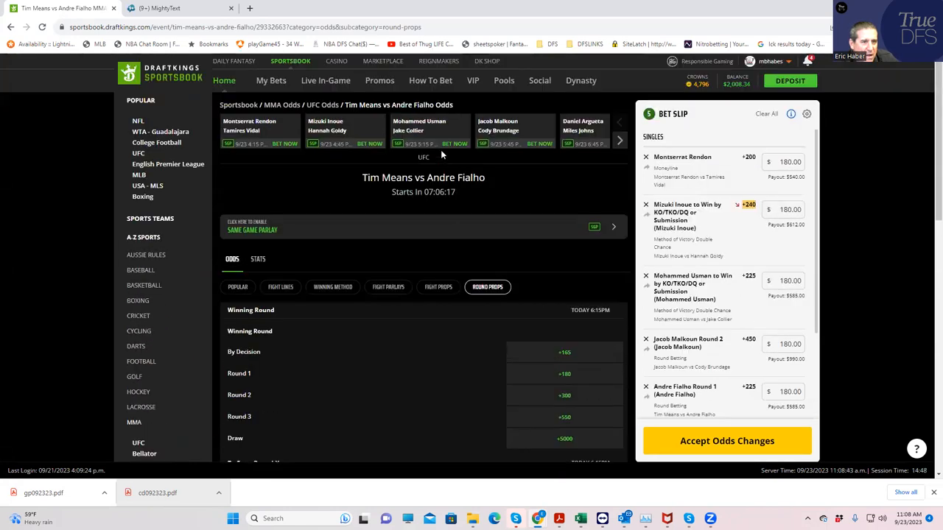
pyautogui.moveTo(372, 162)
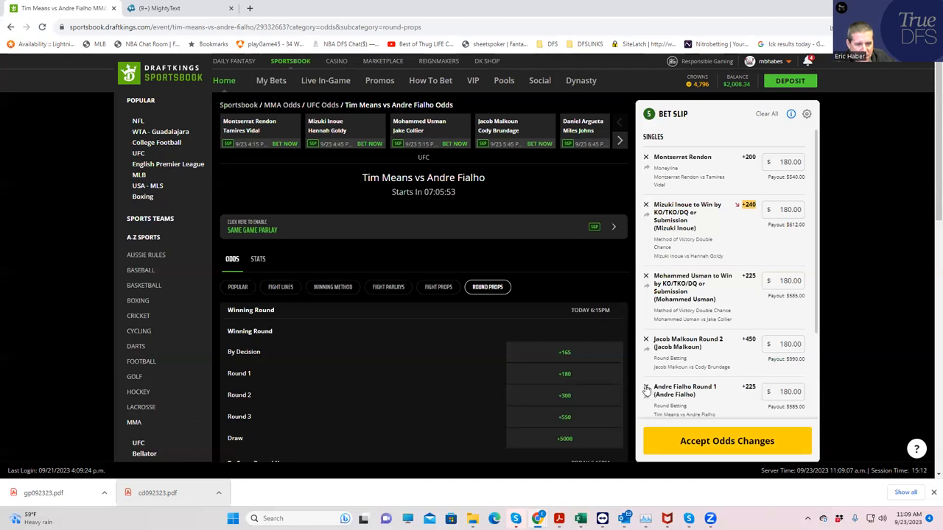
# - Remove Fialho Round 1 and add Fialho's -166 moneyline from the Popular markets
pyautogui.click(646, 388)
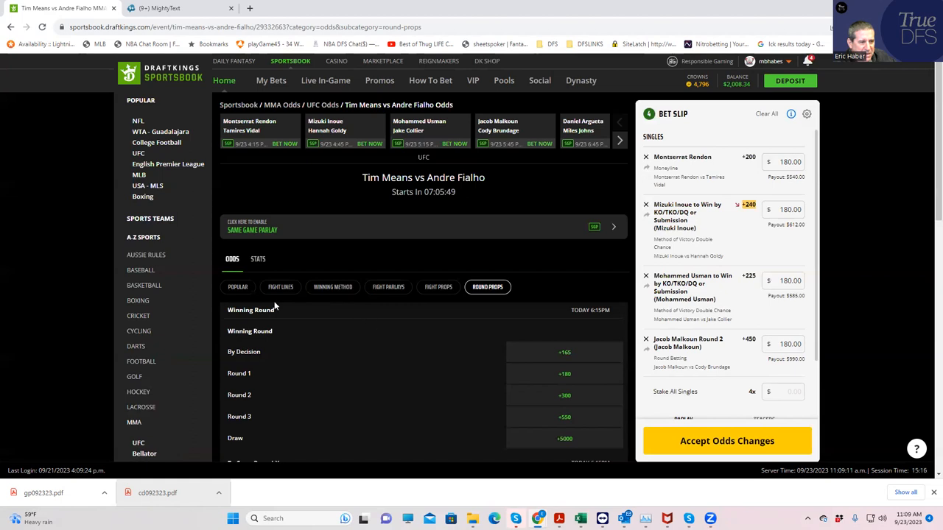
pyautogui.click(237, 286)
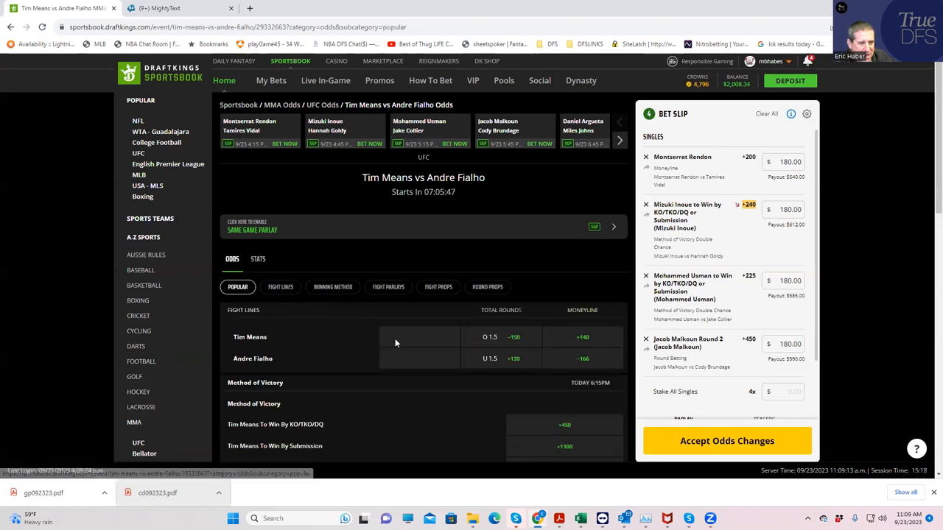
pyautogui.moveTo(582, 365)
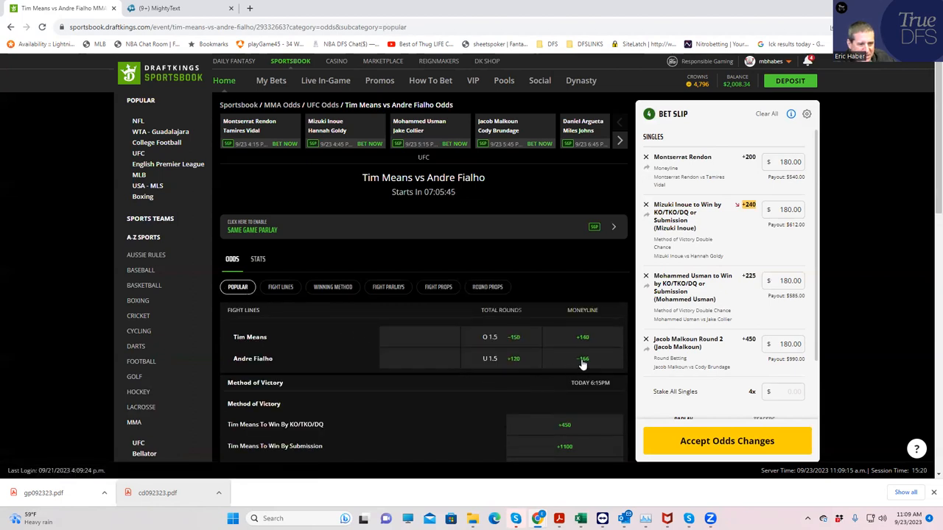
pyautogui.click(582, 359)
pyautogui.write('180')
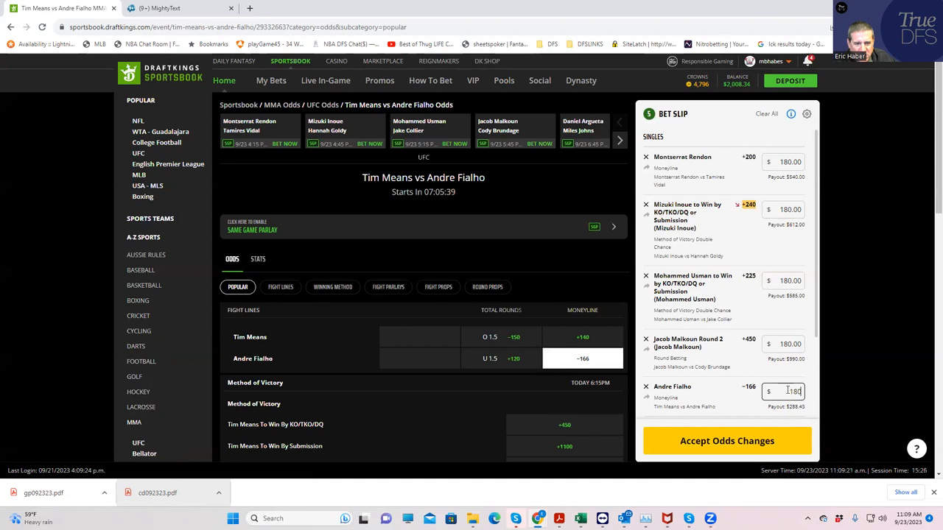
pyautogui.moveTo(740, 405)
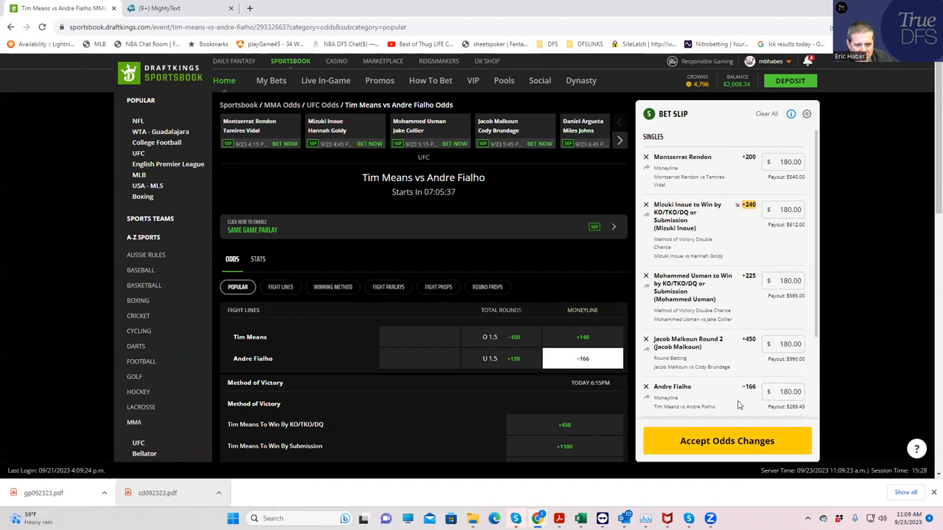
pyautogui.moveTo(739, 397)
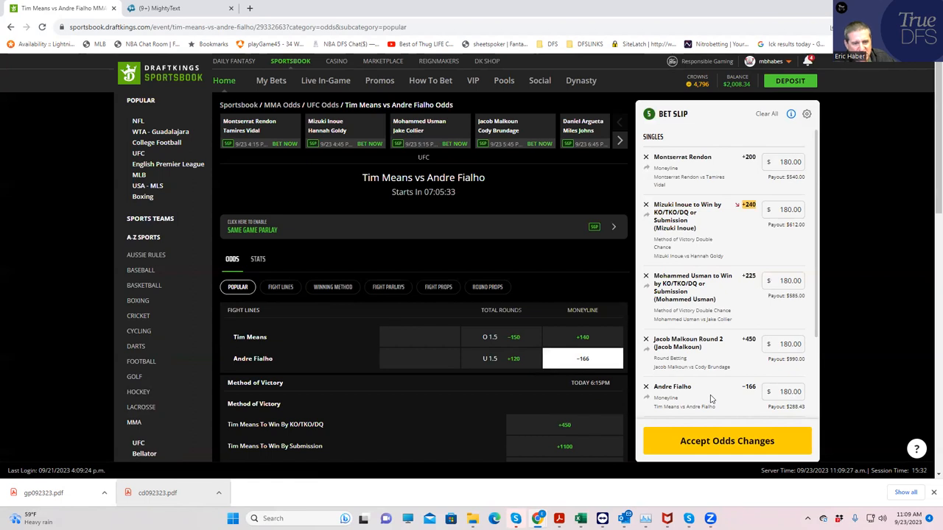
pyautogui.moveTo(555, 278)
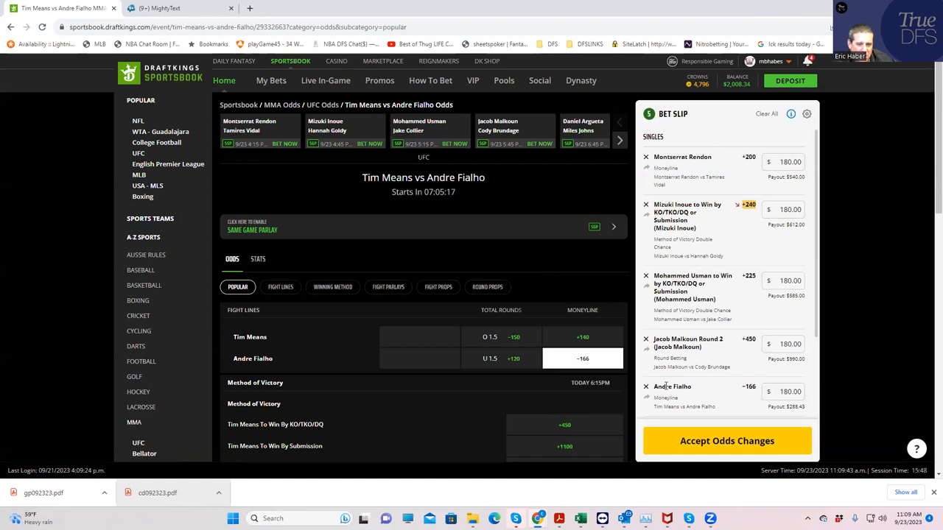
pyautogui.moveTo(646, 387)
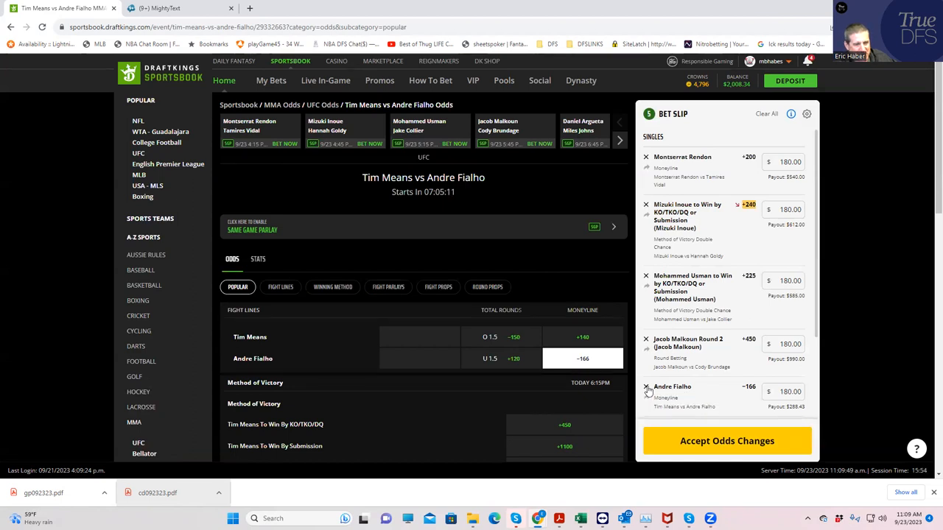
# - Remove Fialho's moneyline single and browse the Method of Victory markets
pyautogui.click(645, 391)
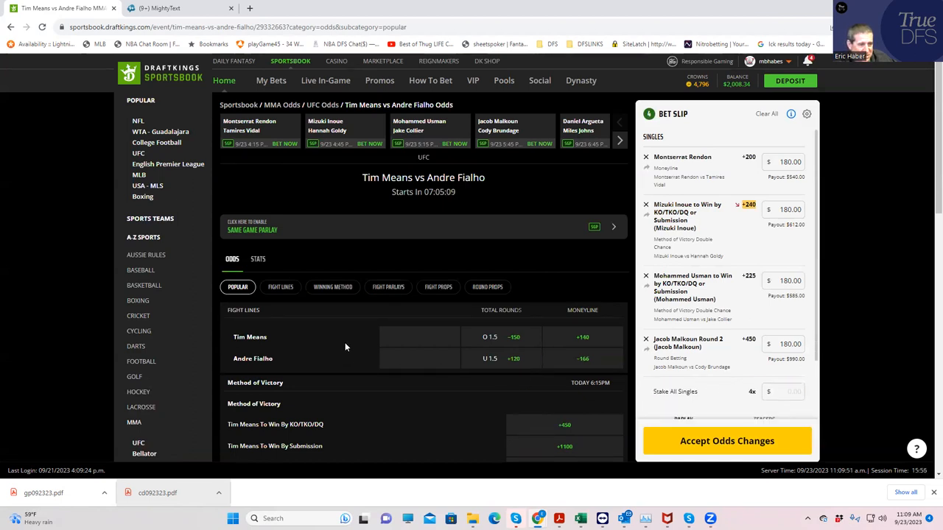
pyautogui.scroll(-3)
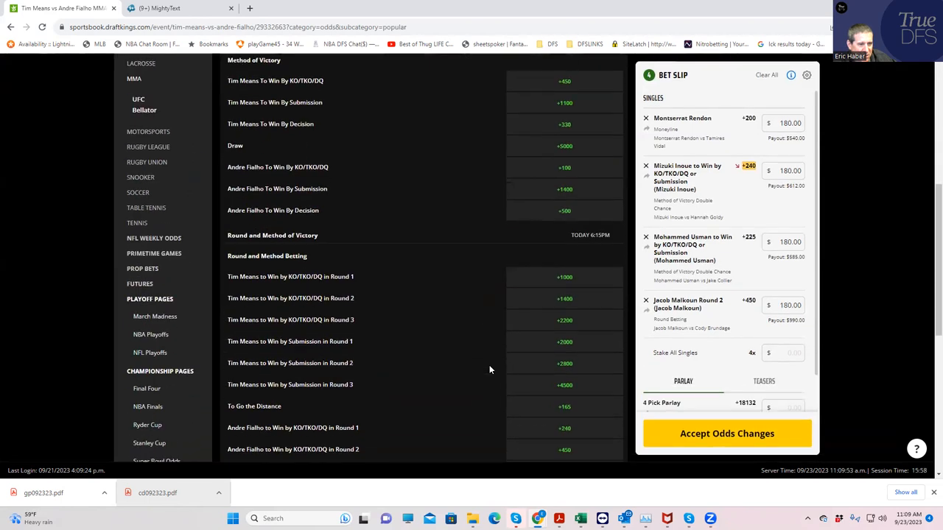
pyautogui.scroll(-3)
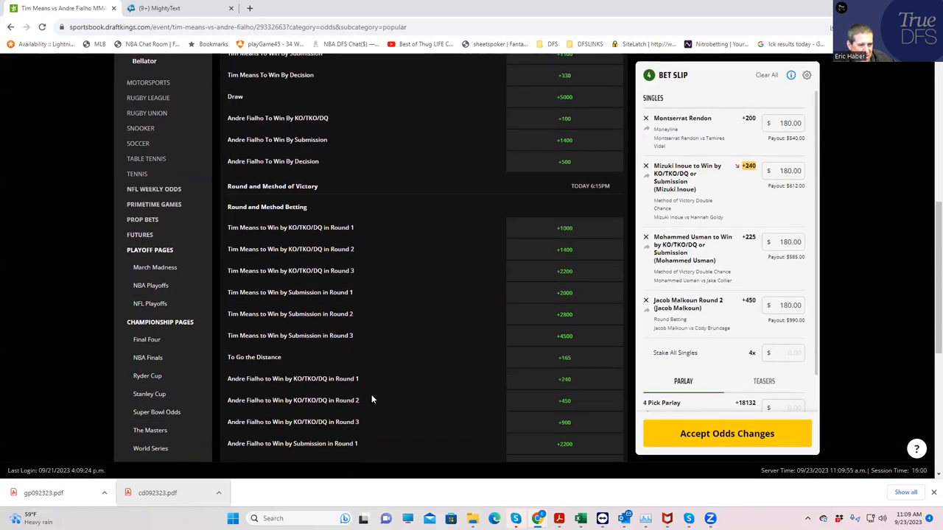
pyautogui.moveTo(555, 409)
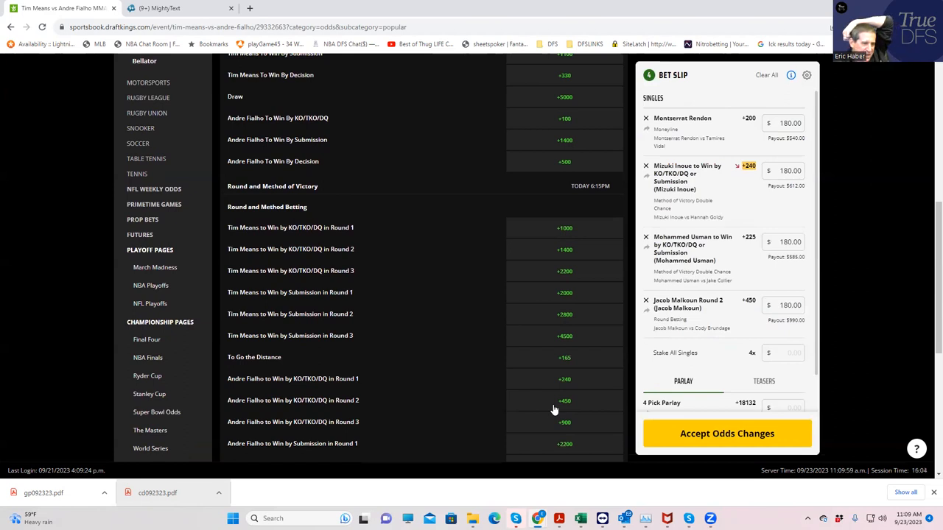
pyautogui.moveTo(558, 408)
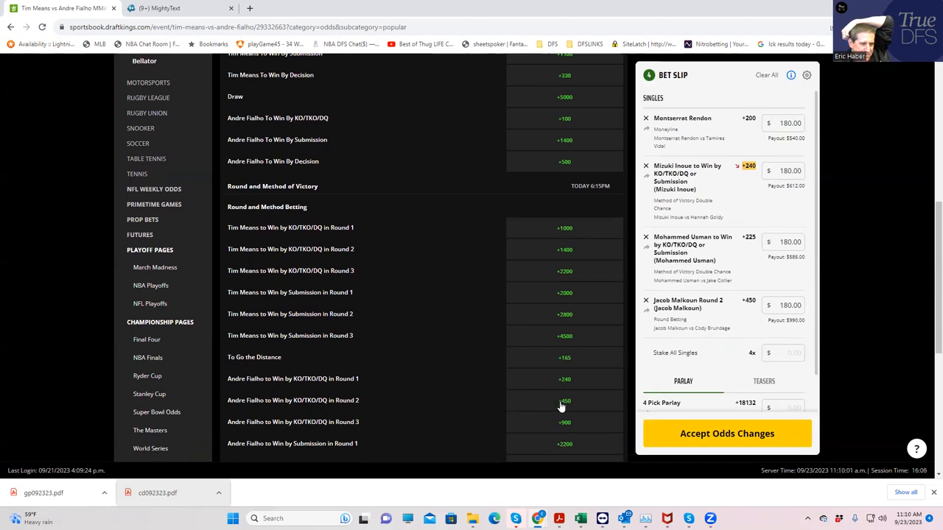
pyautogui.moveTo(545, 387)
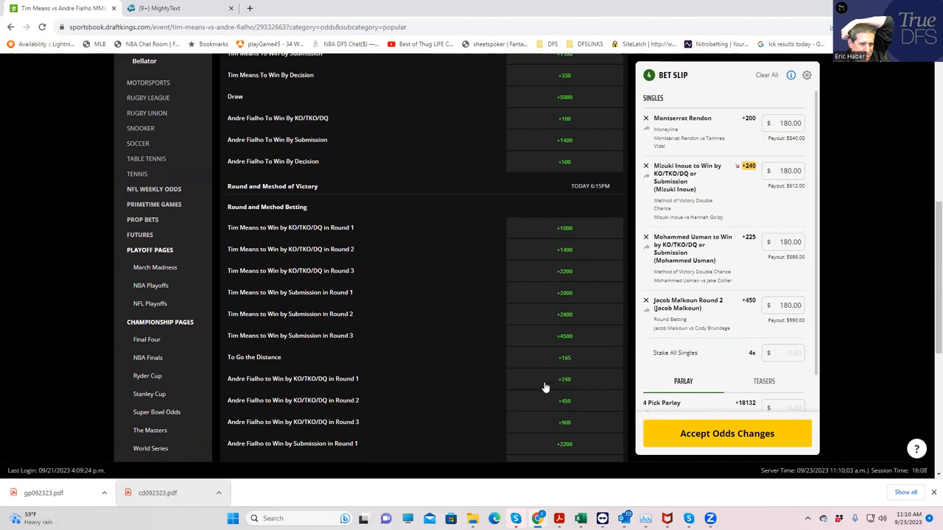
pyautogui.moveTo(566, 398)
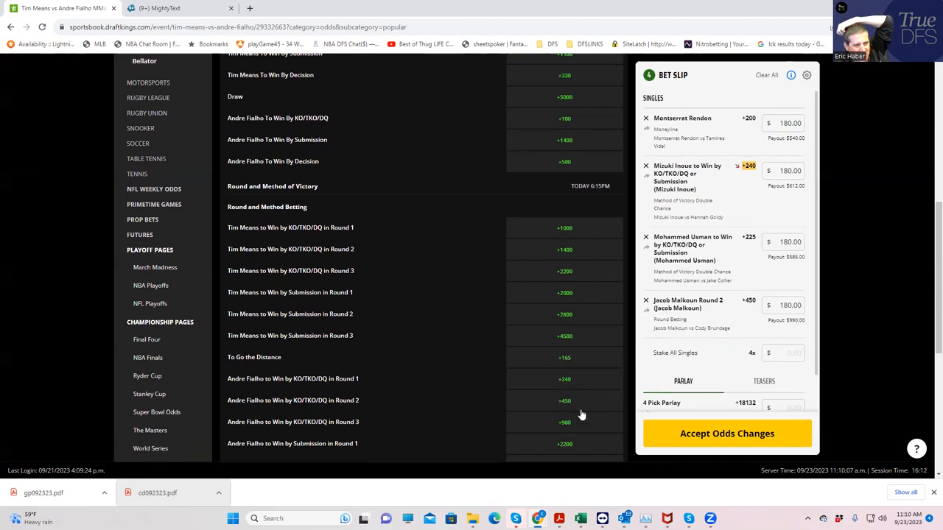
pyautogui.moveTo(808, 354)
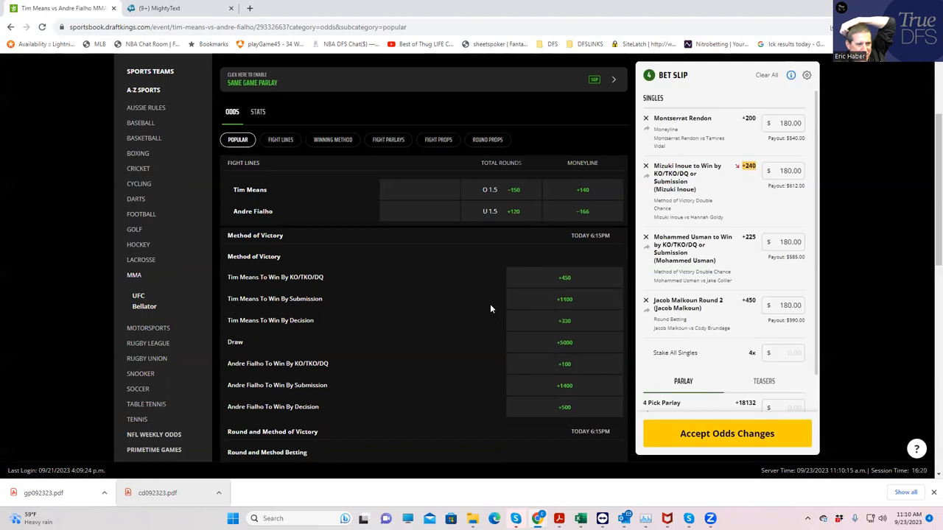
pyautogui.scroll(-3)
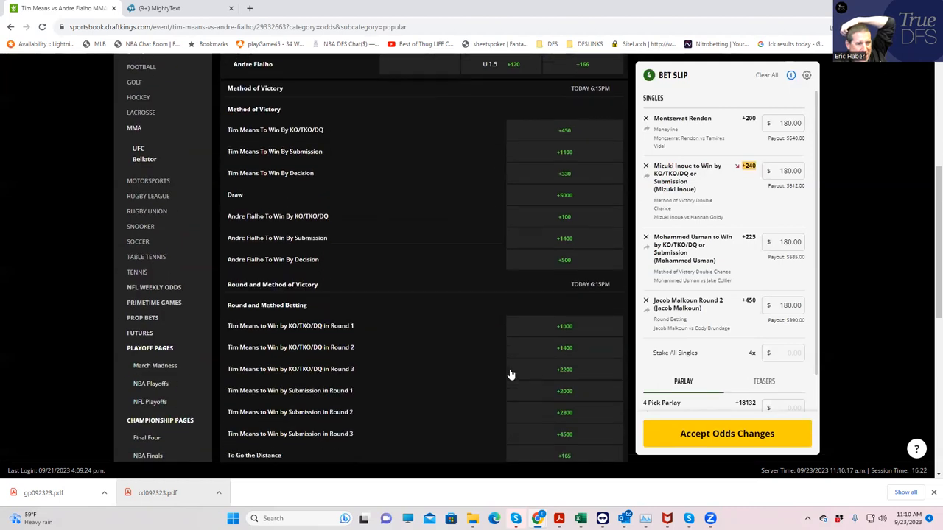
pyautogui.scroll(-3)
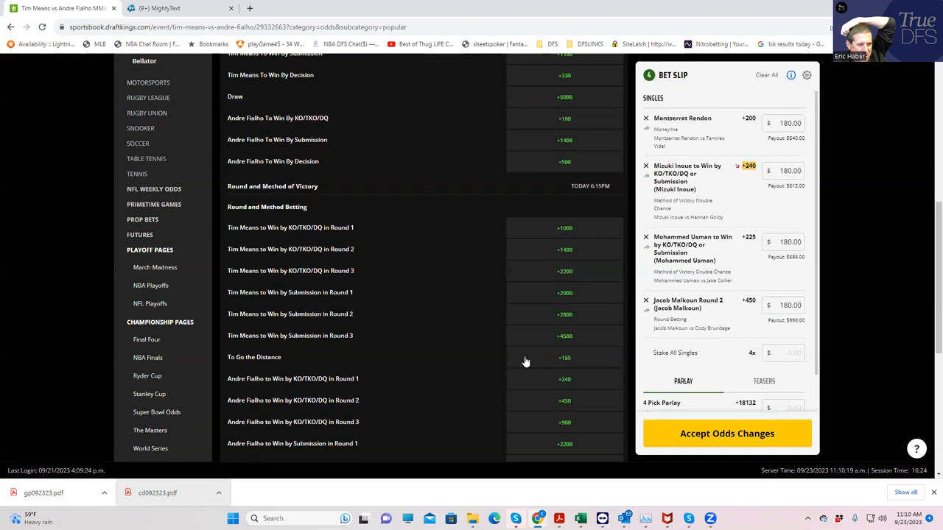
pyautogui.moveTo(568, 405)
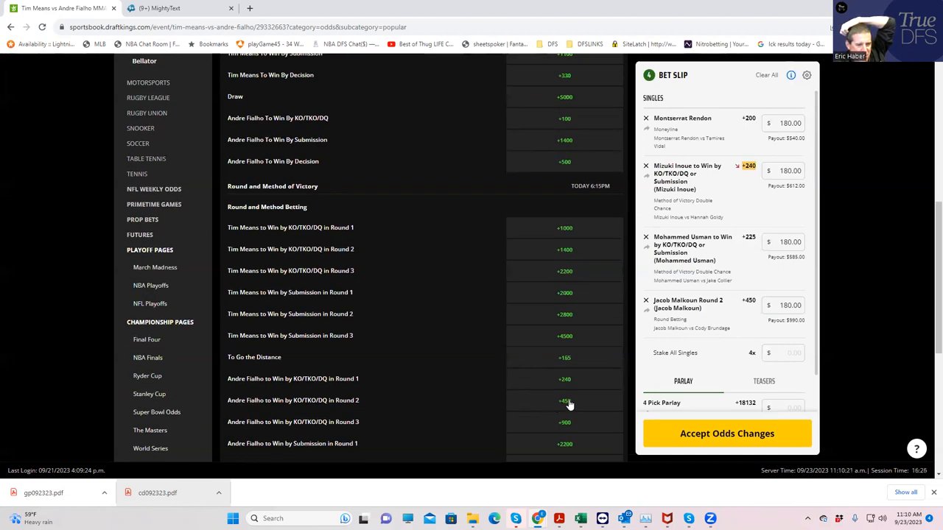
pyautogui.click(564, 400)
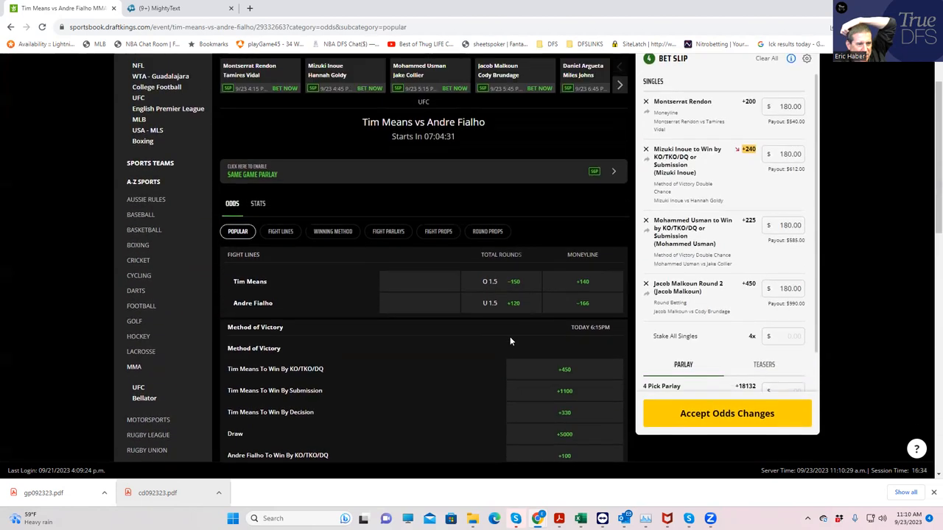
# - Add Andre Fialho Round 2 at +400 from the Round Props markets
pyautogui.click(486, 232)
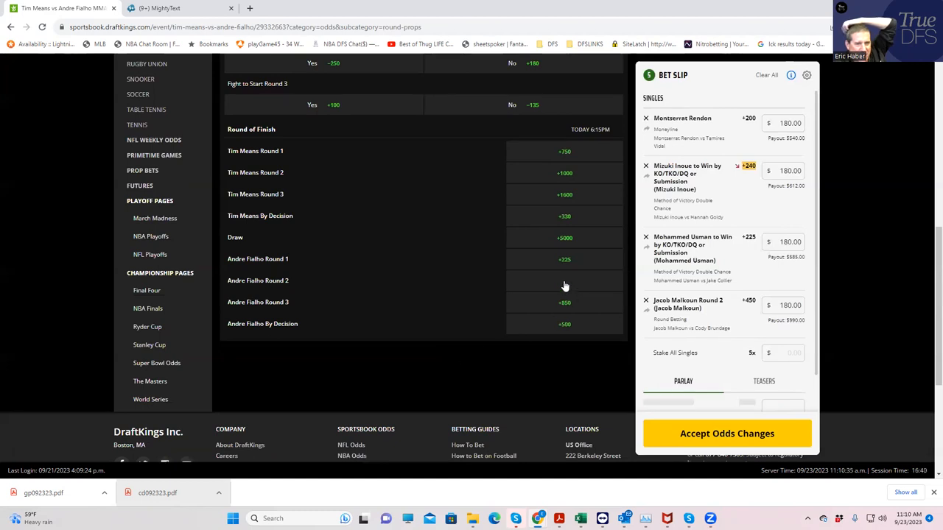
pyautogui.click(564, 280)
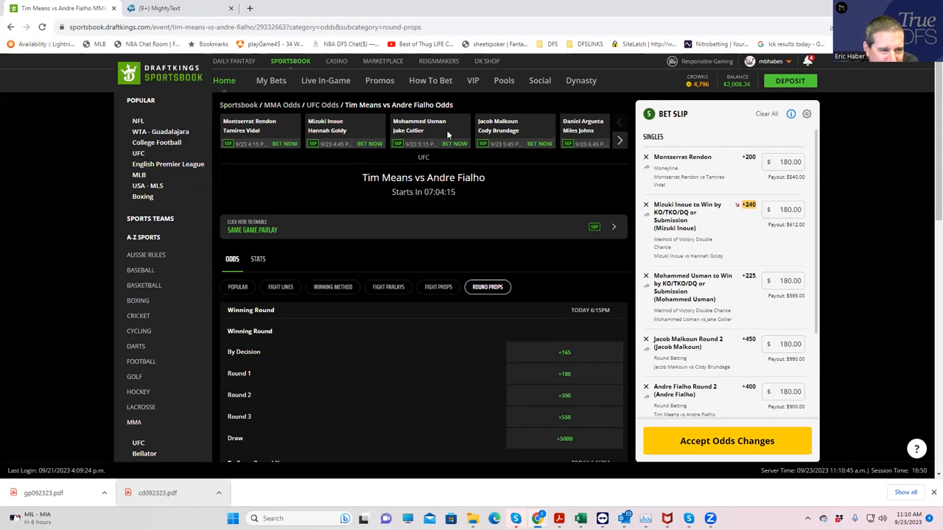
pyautogui.moveTo(434, 136)
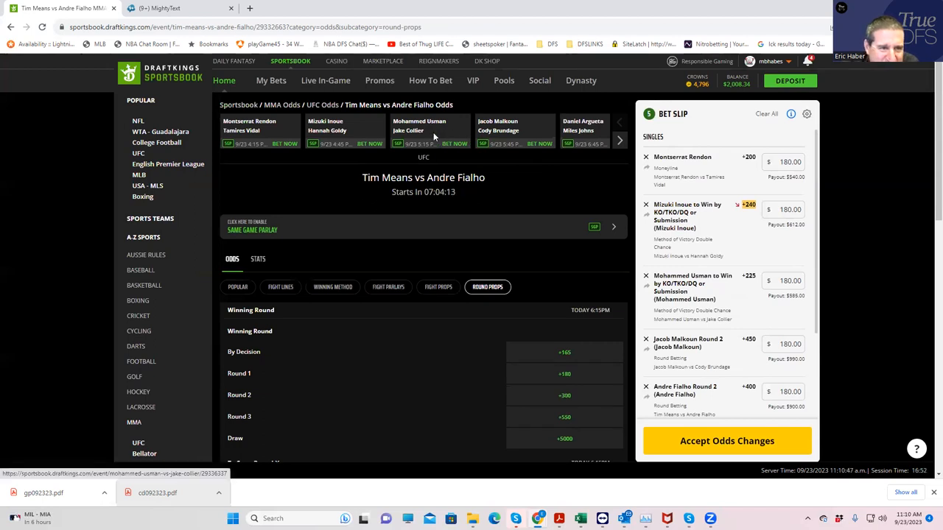
pyautogui.moveTo(620, 141)
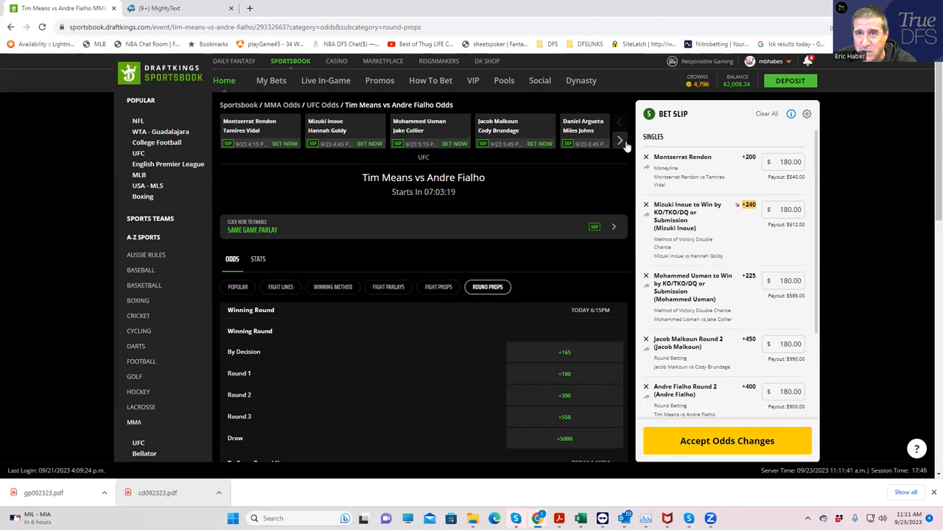
pyautogui.moveTo(457, 81)
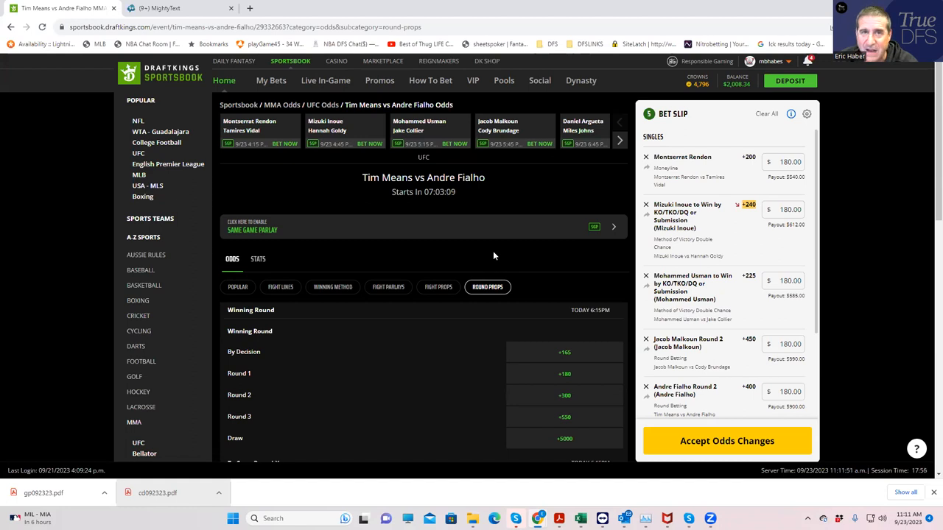
pyautogui.moveTo(441, 259)
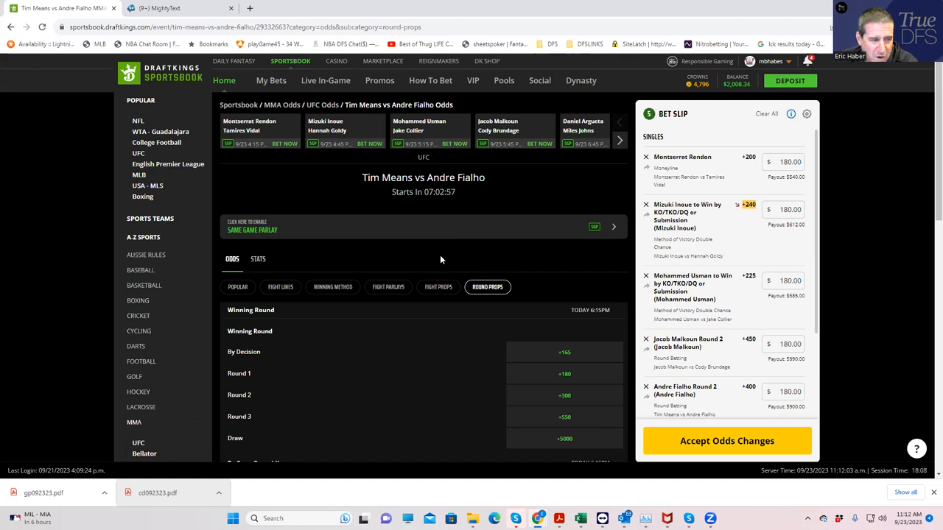
pyautogui.moveTo(345, 191)
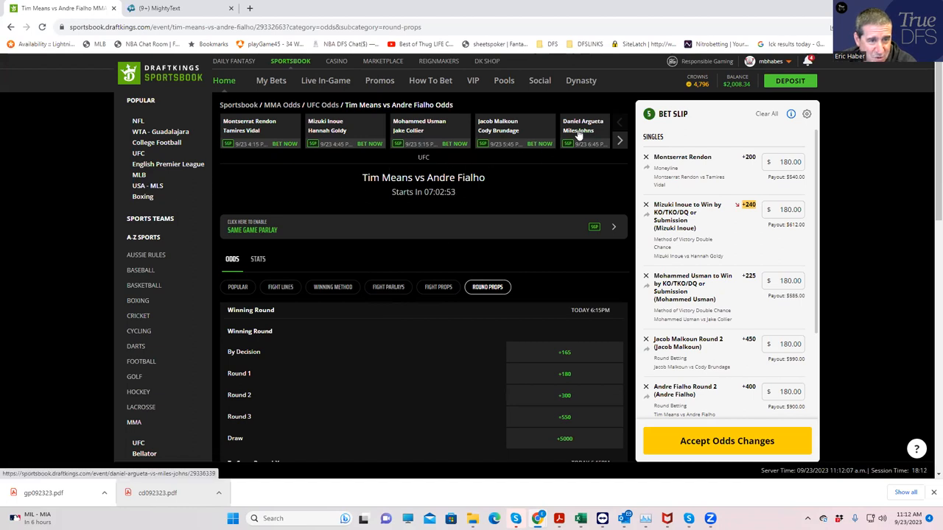
# - Browse the Argueta vs Johns odds, then page the fight strip toward later bouts
pyautogui.click(583, 131)
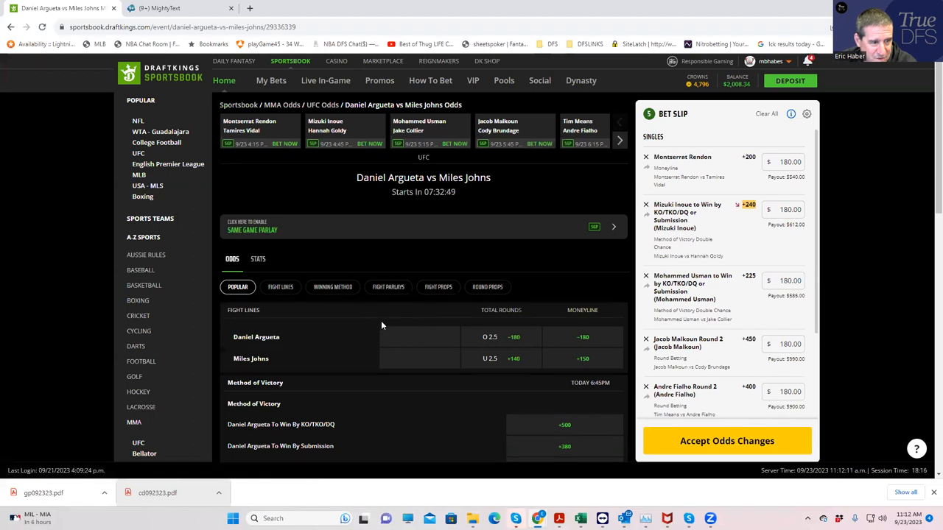
pyautogui.scroll(-3)
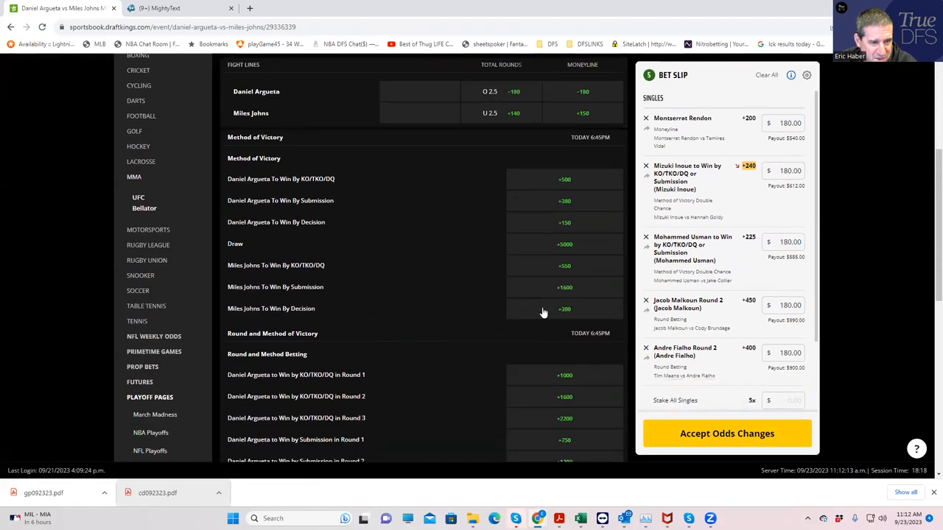
pyautogui.click(565, 309)
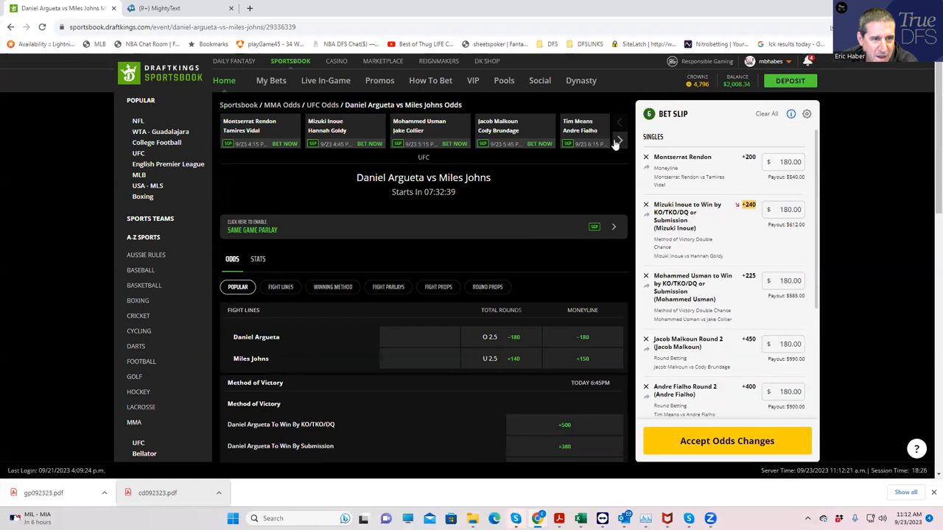
pyautogui.click(617, 143)
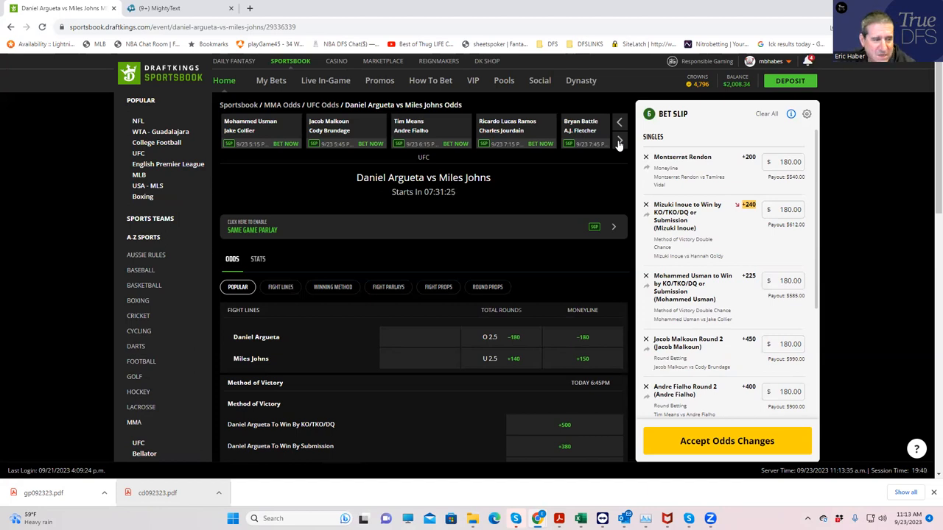
pyautogui.moveTo(556, 170)
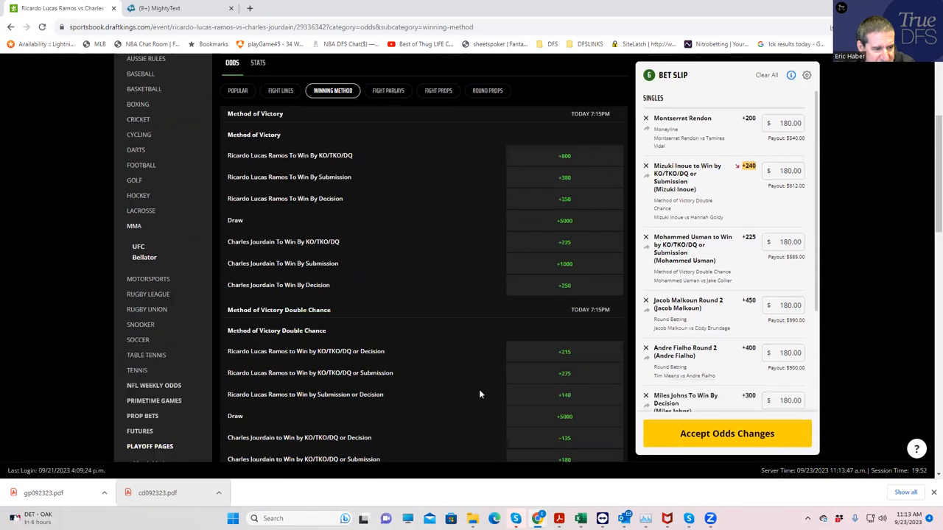
# - From Round Props, add Ricardo Lucas Ramos By Decision (+350) with a $180 stake
pyautogui.scroll(-3)
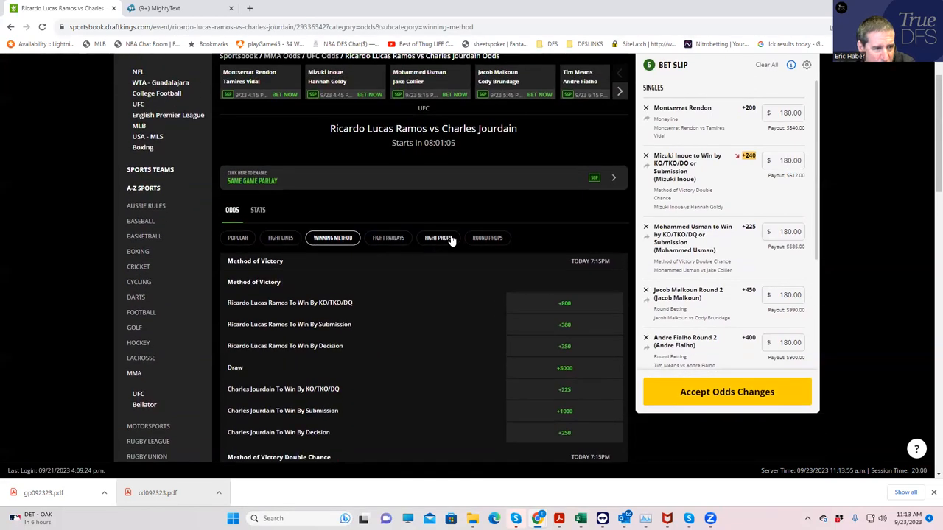
pyautogui.click(488, 237)
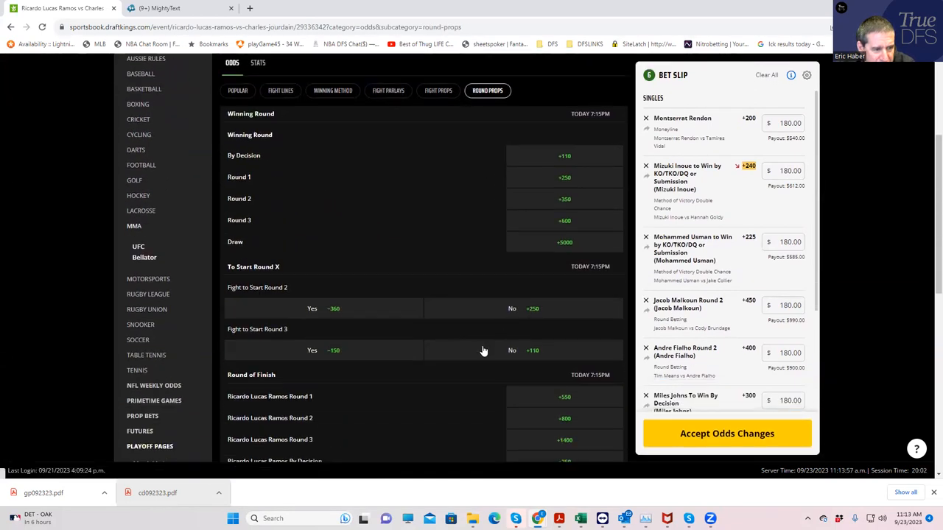
pyautogui.scroll(-3)
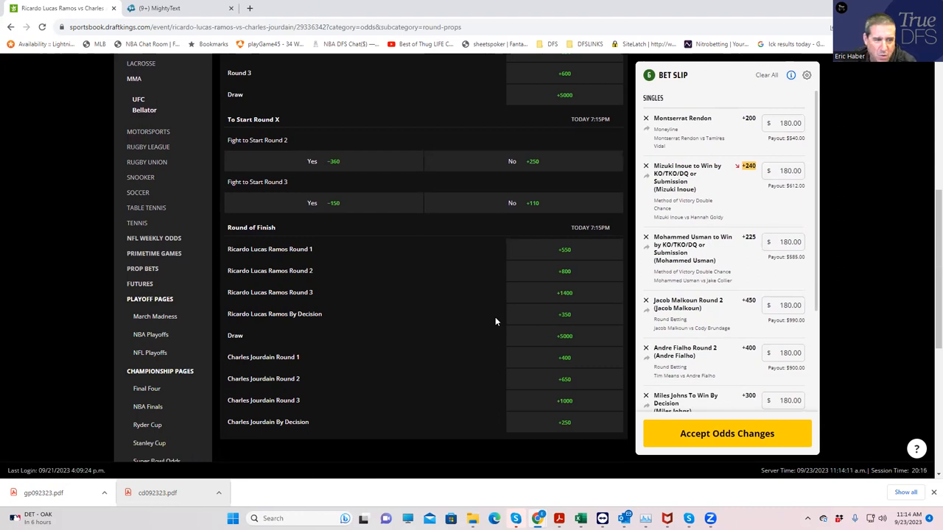
pyautogui.click(564, 315)
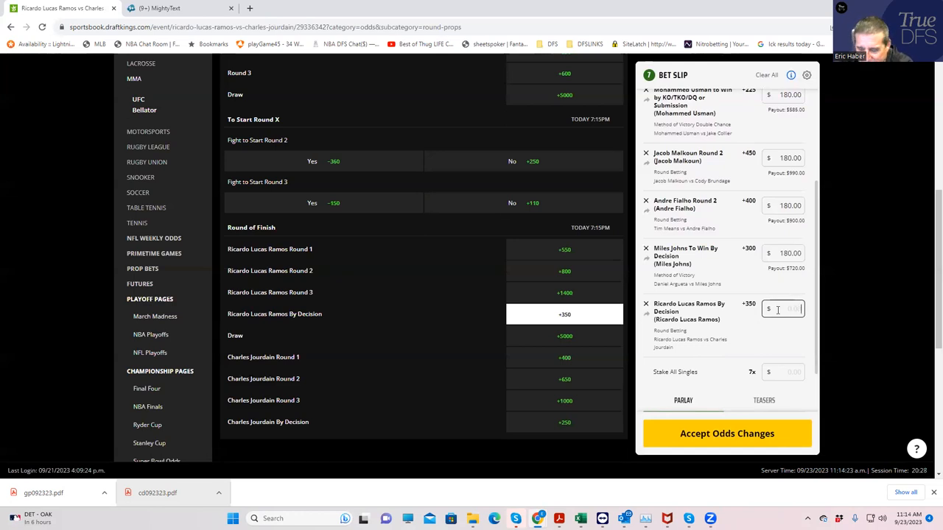
pyautogui.write('180.00')
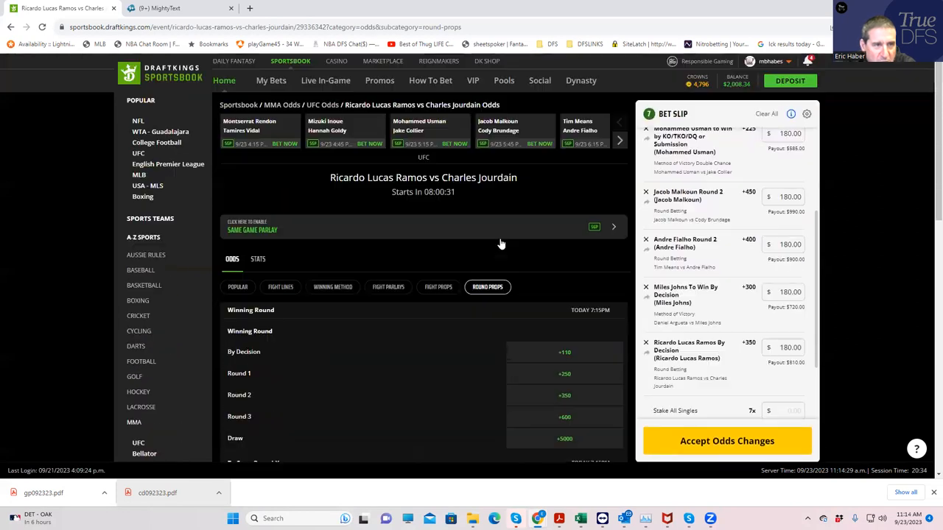
# - Page the fight carousel forward twice and open Bryan Battle vs A.J. Fletcher
pyautogui.click(619, 140)
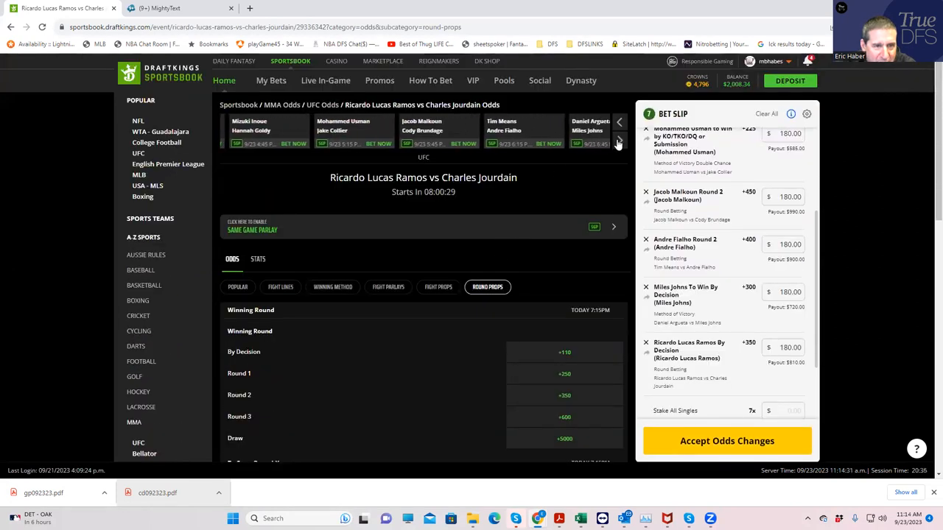
pyautogui.click(618, 144)
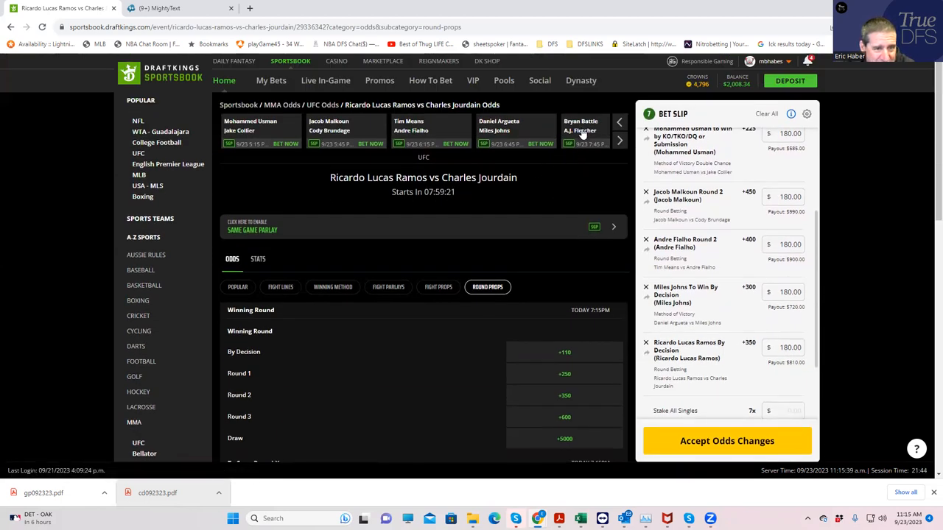
pyautogui.click(585, 131)
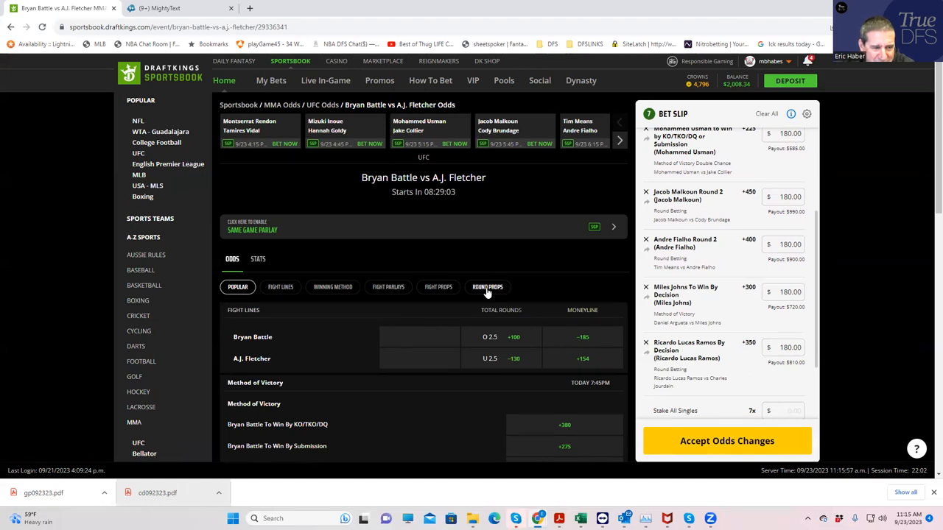
# - Add A.J. Fletcher To Win By Decision (+550) as a $180 single
pyautogui.click(487, 287)
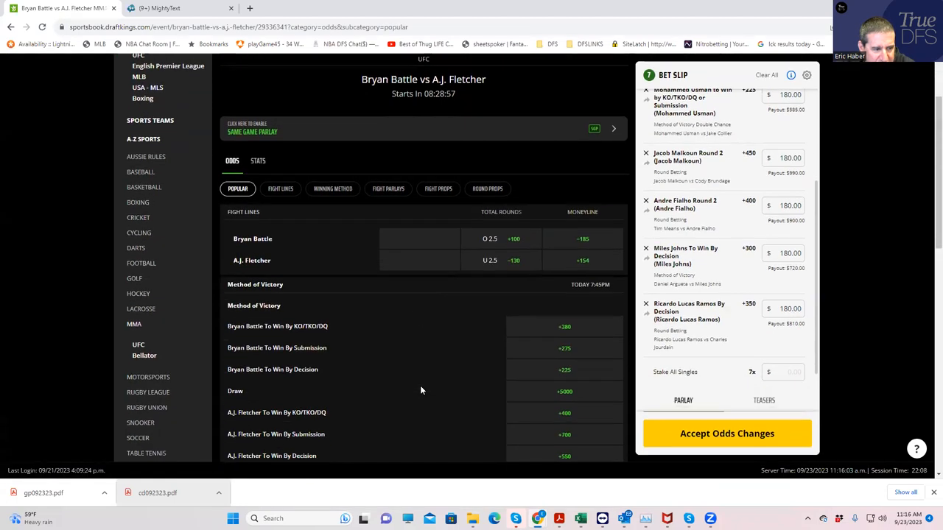
pyautogui.scroll(-3)
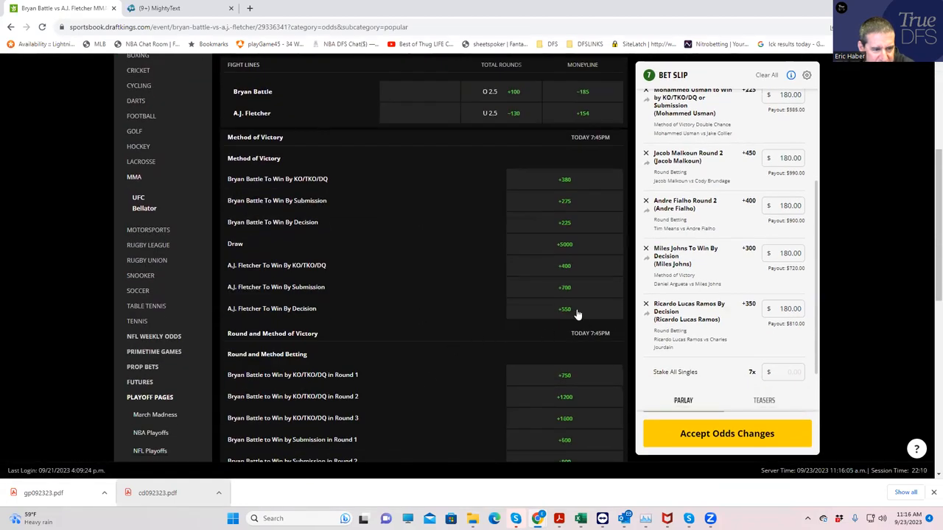
pyautogui.click(564, 309)
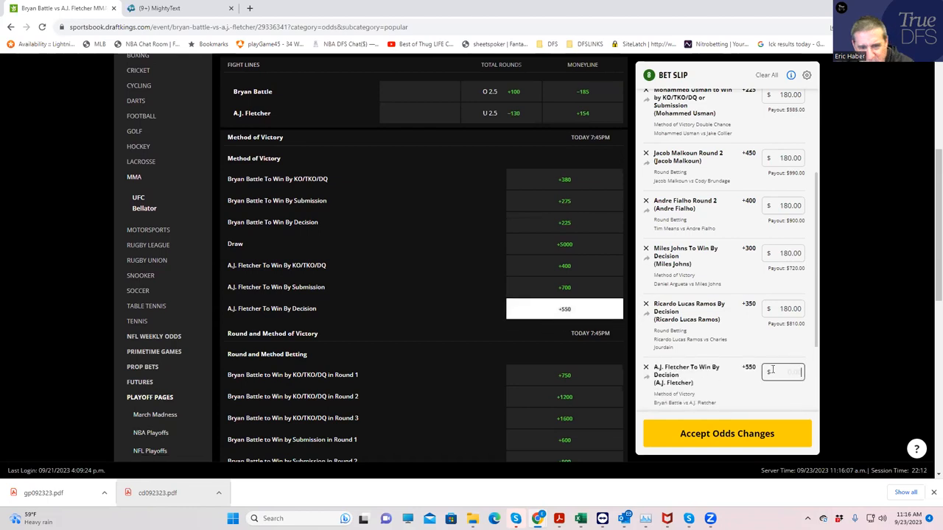
pyautogui.write('180.00')
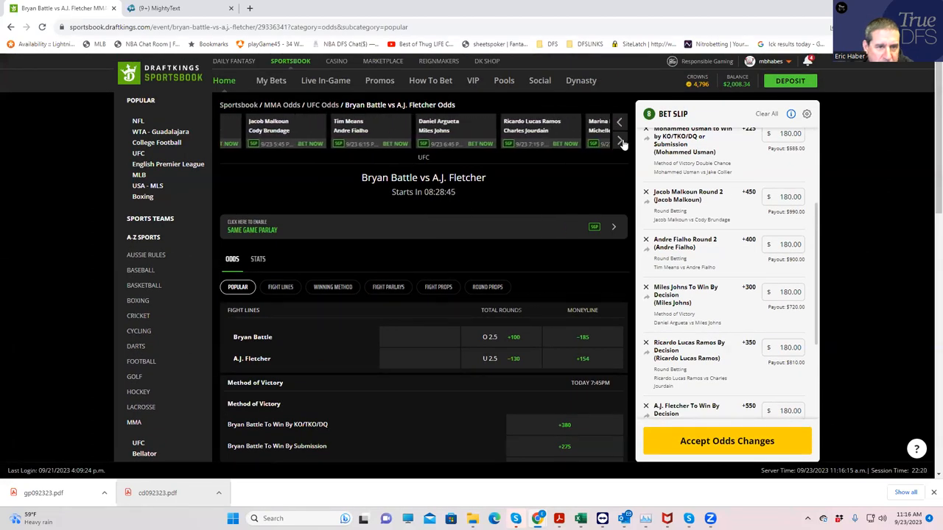
# - Page the fight carousel forward to reach Rodriguez vs Waterson-Gomez
pyautogui.click(620, 142)
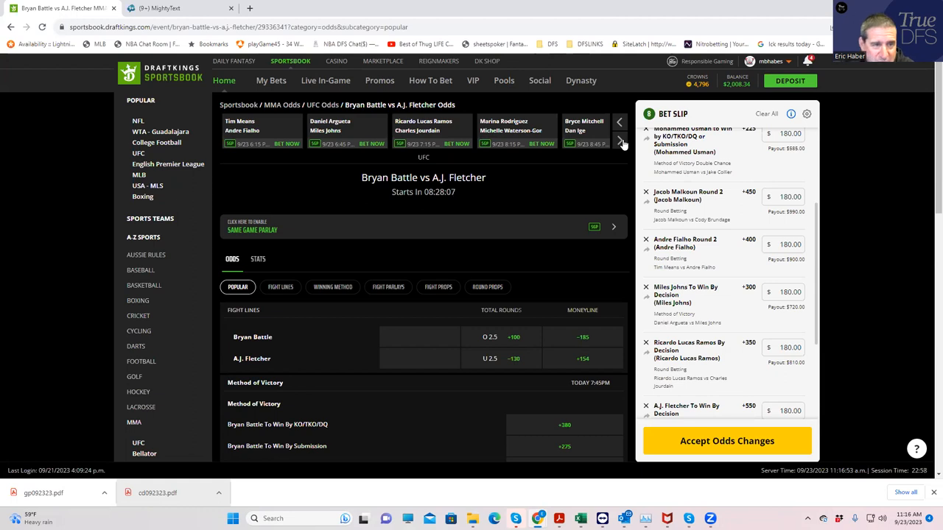
pyautogui.moveTo(514, 135)
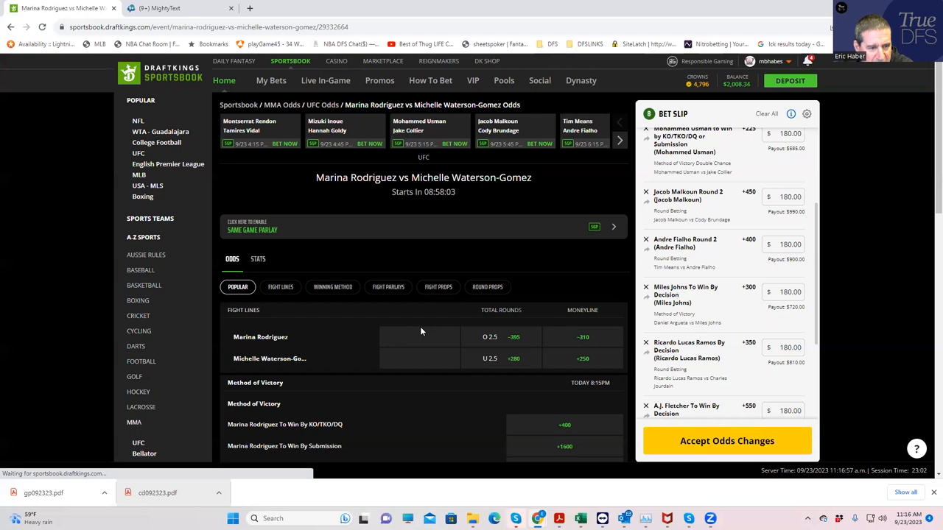
pyautogui.moveTo(526, 372)
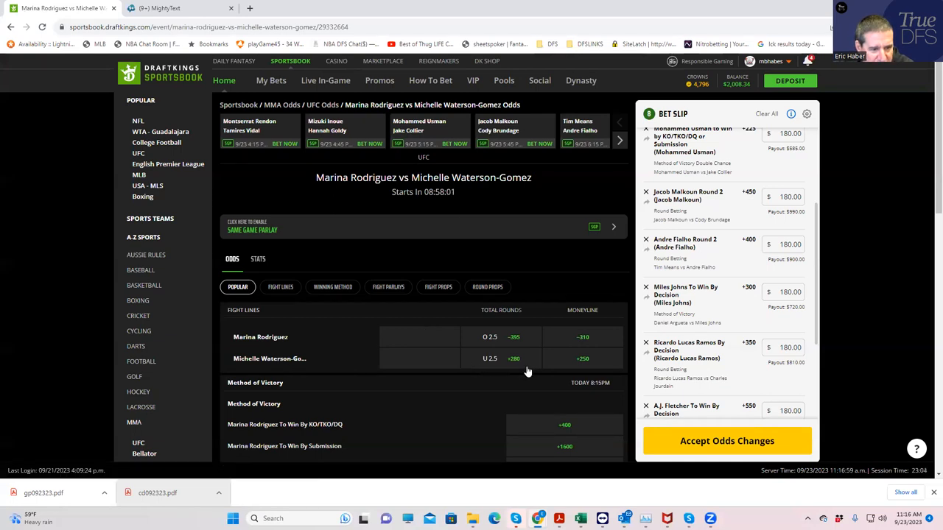
# - Back Michelle Waterson-Gomez on the +250 moneyline with a $180 stake
pyautogui.click(581, 358)
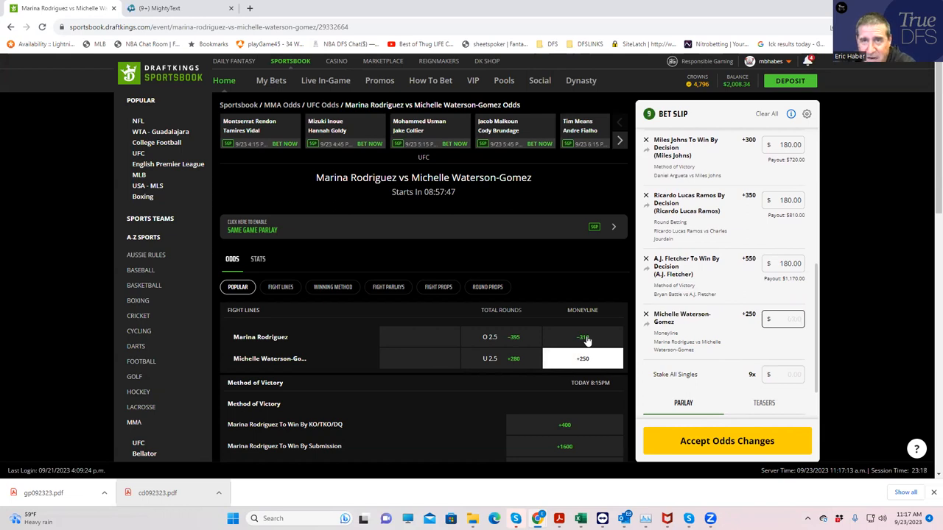
pyautogui.write('180.00')
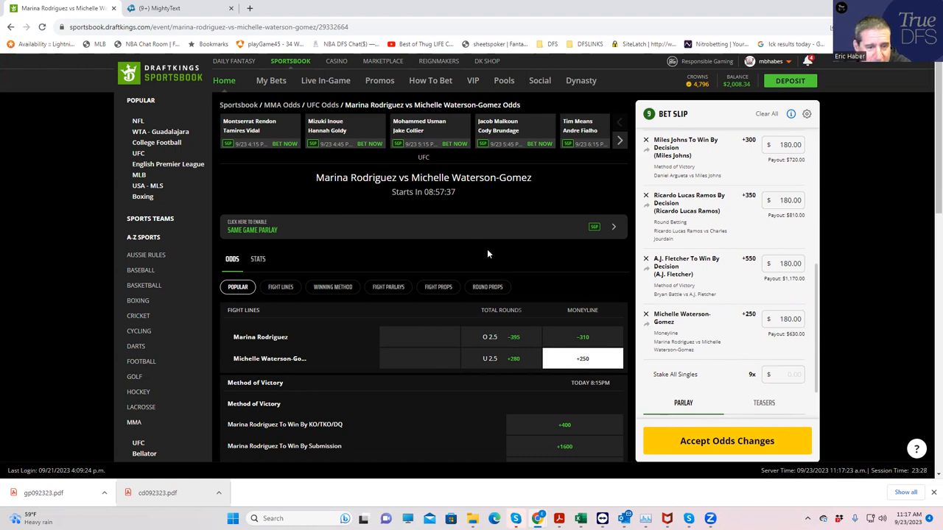
pyautogui.moveTo(619, 152)
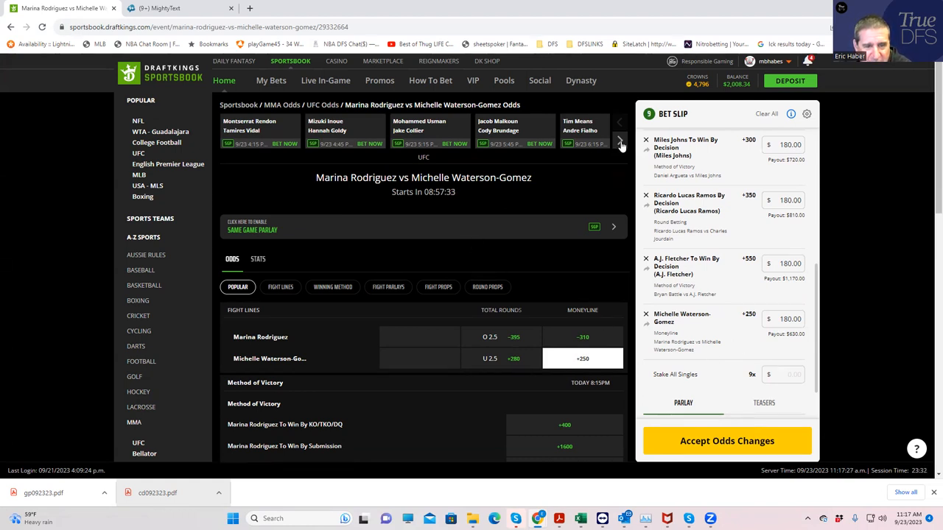
# - Page the carousel forward three times and open Bryce Mitchell vs Dan Ige
pyautogui.click(620, 141)
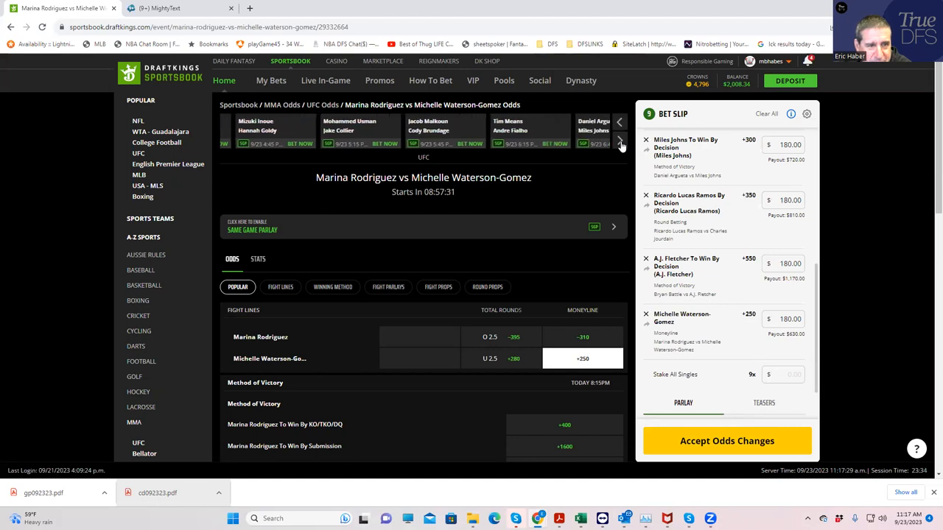
pyautogui.click(621, 140)
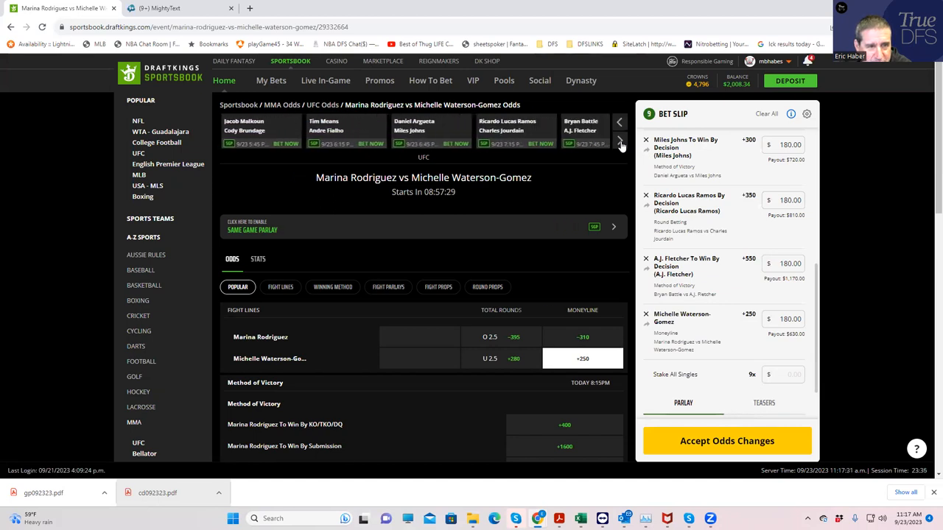
pyautogui.click(621, 143)
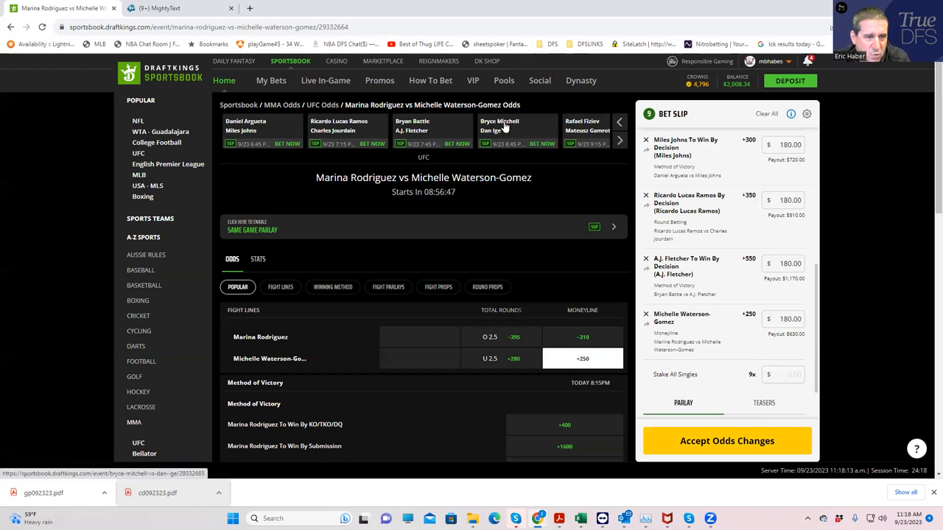
pyautogui.click(499, 125)
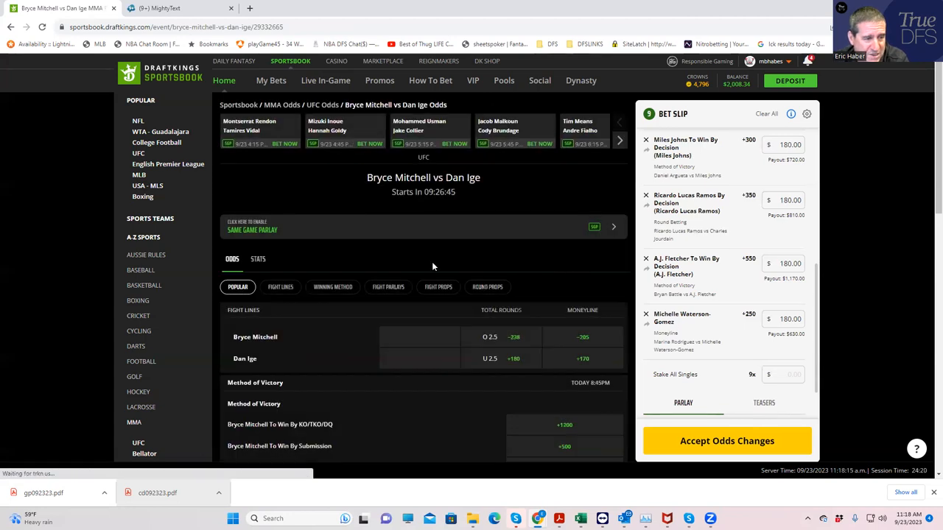
# - Add Bryce Mitchell by KO/TKO/DQ or Submission (+380) with a $180 stake
pyautogui.click(332, 286)
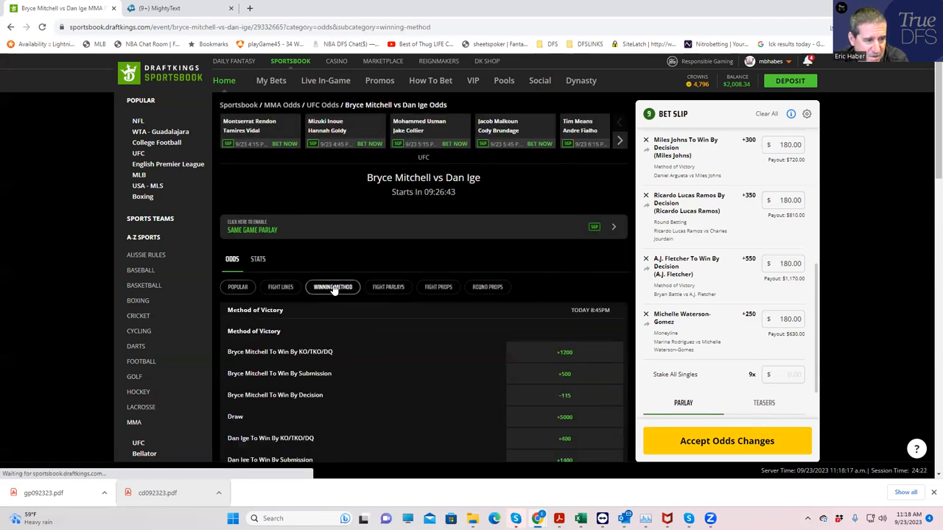
pyautogui.scroll(-3)
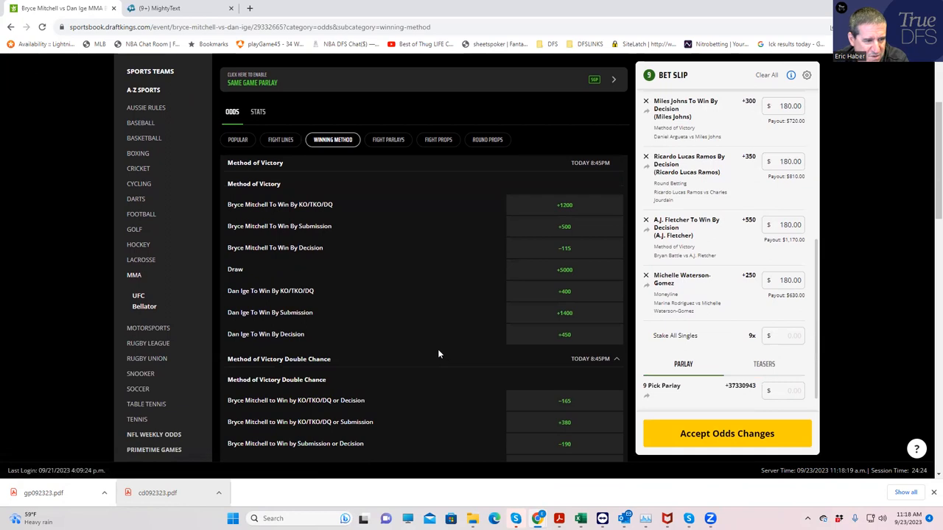
pyautogui.scroll(-3)
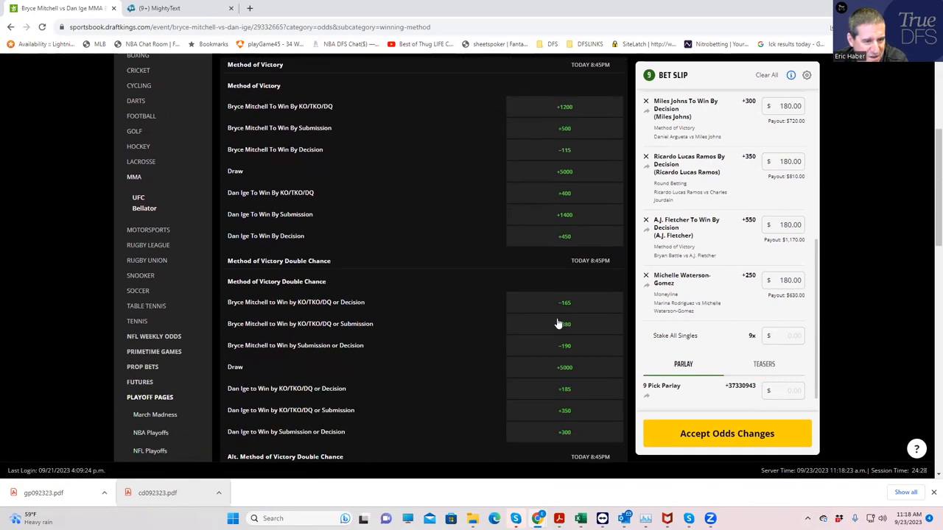
pyautogui.click(565, 325)
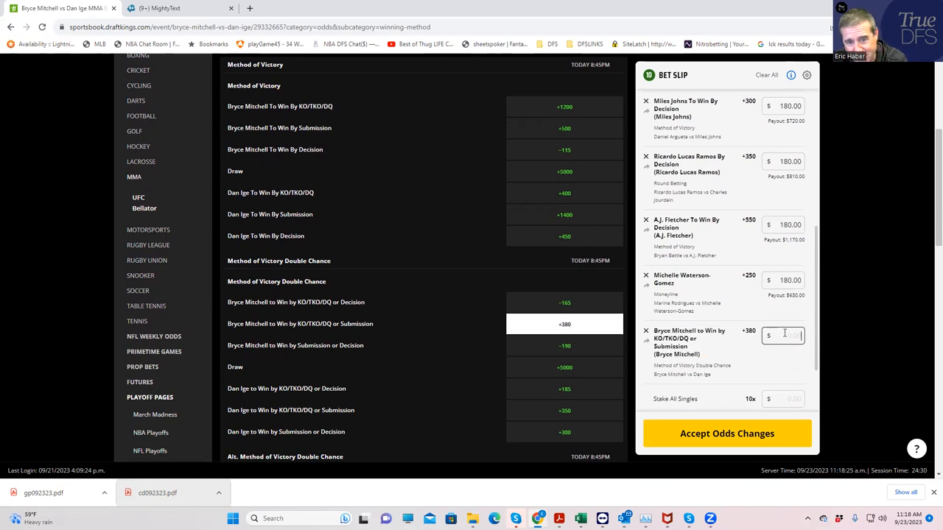
pyautogui.write('180.00')
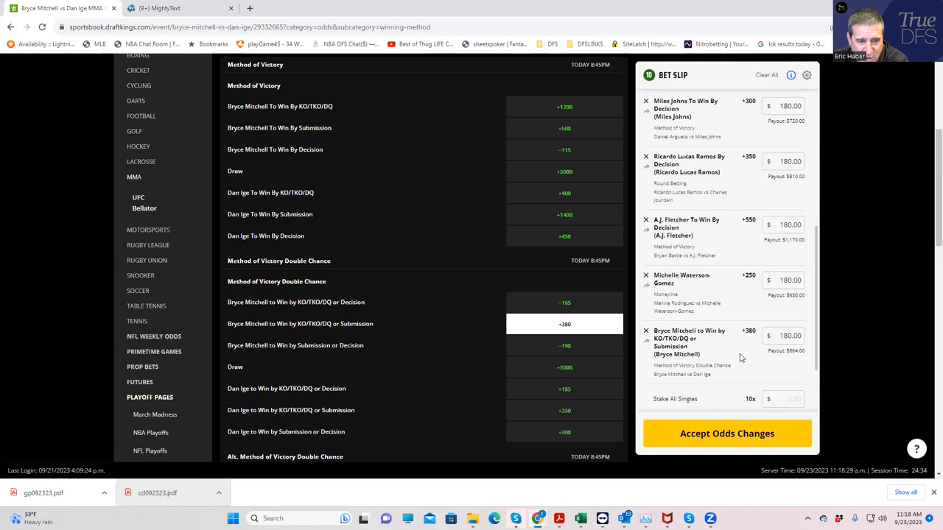
pyautogui.moveTo(634, 355)
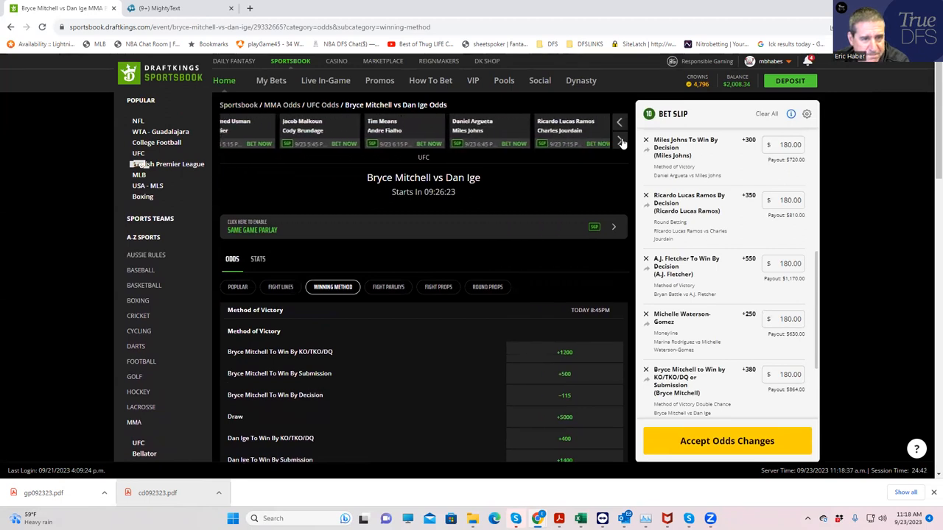
pyautogui.click(622, 141)
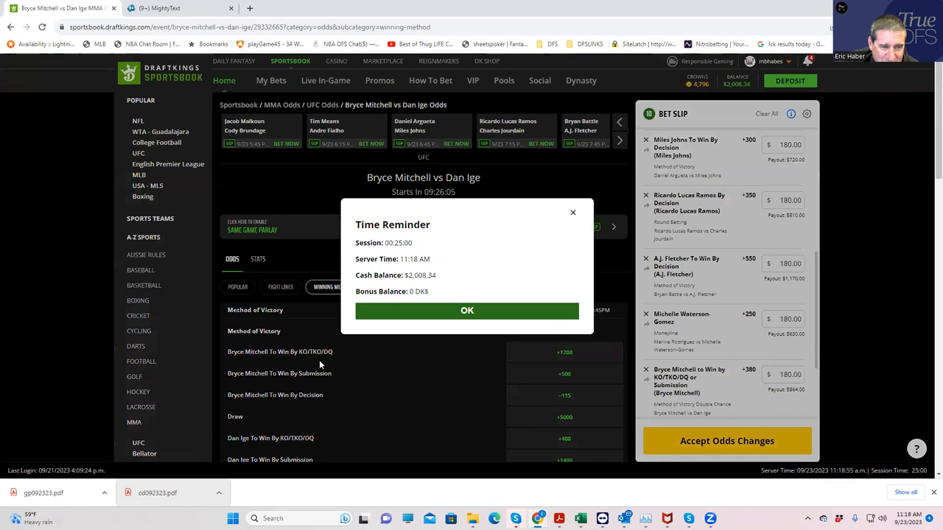
pyautogui.click(467, 310)
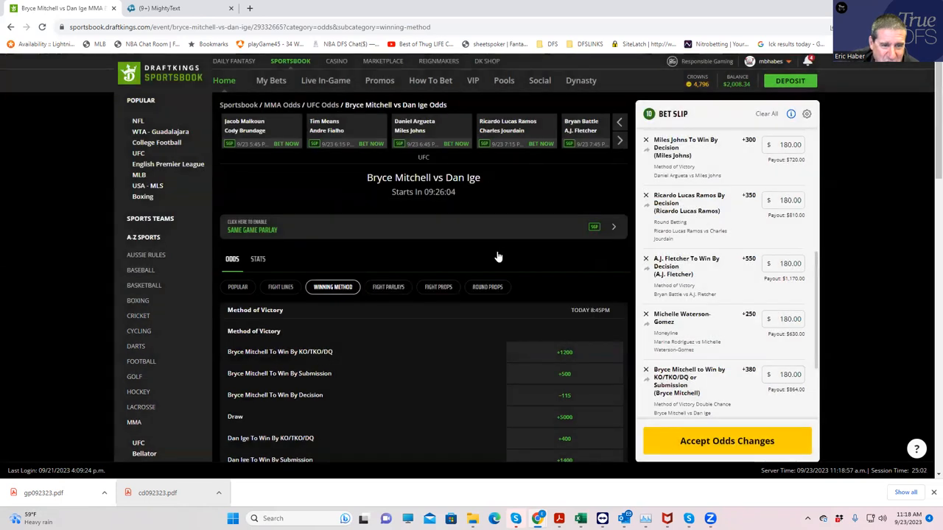
pyautogui.moveTo(376, 332)
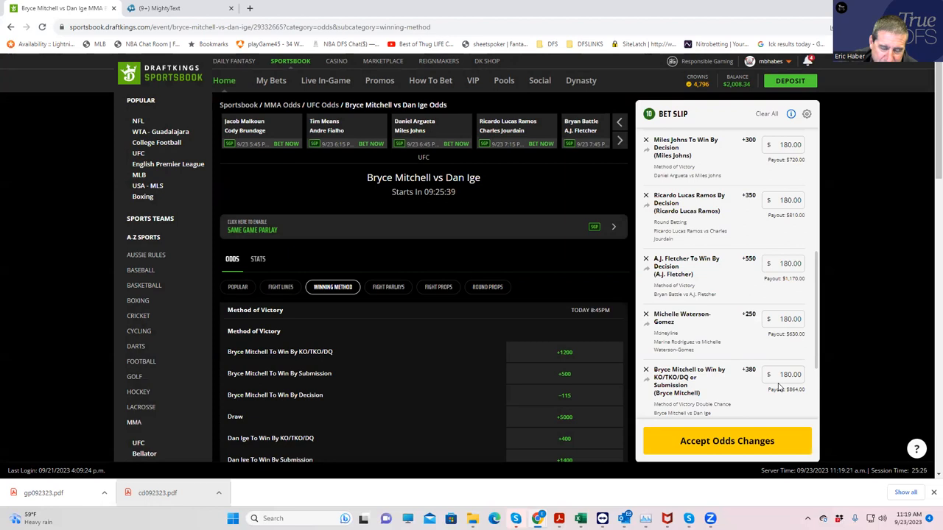
pyautogui.moveTo(488, 286)
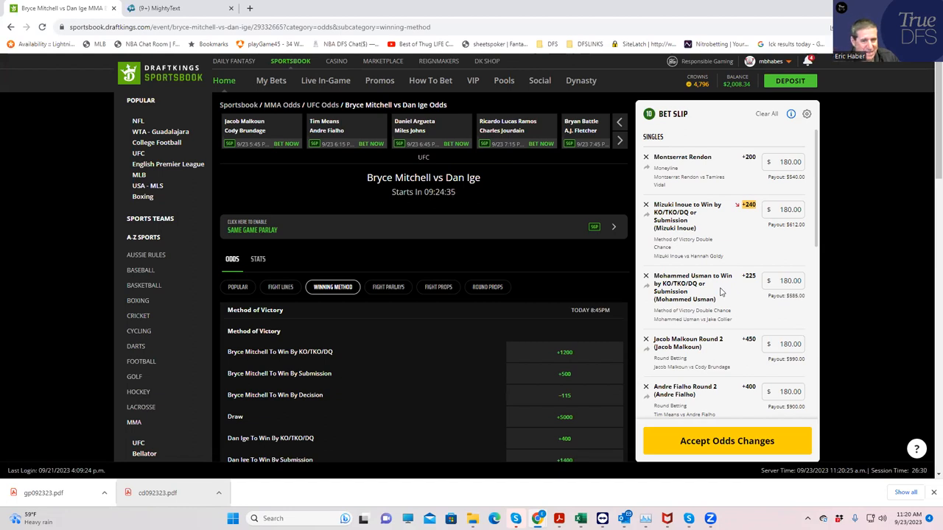
pyautogui.moveTo(538, 307)
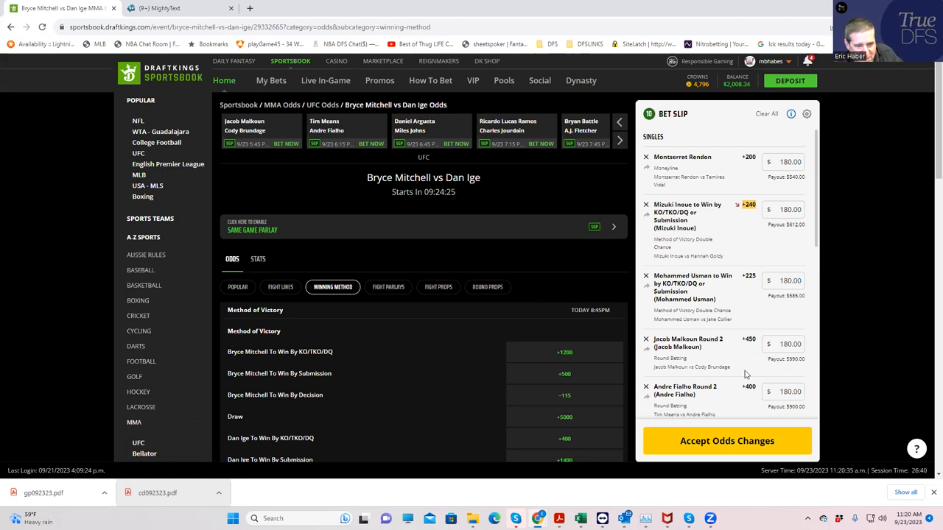
# - Review the ten $180 singles, then page the fight strip to Fiziev vs Gamrot
pyautogui.scroll(-3)
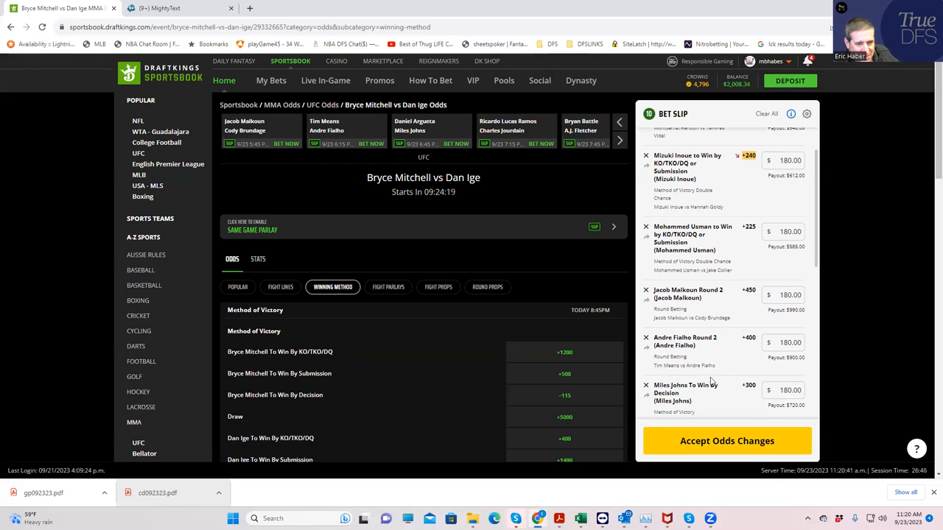
pyautogui.moveTo(706, 402)
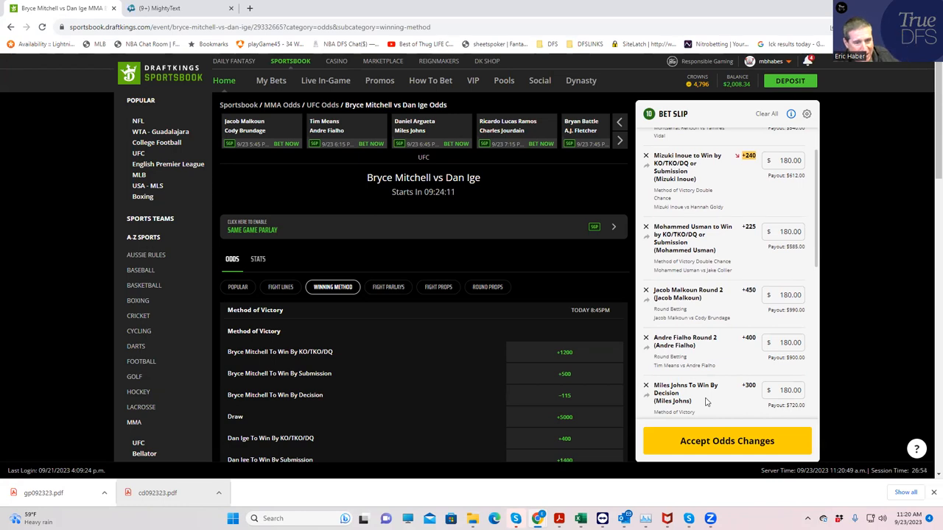
pyautogui.scroll(-3)
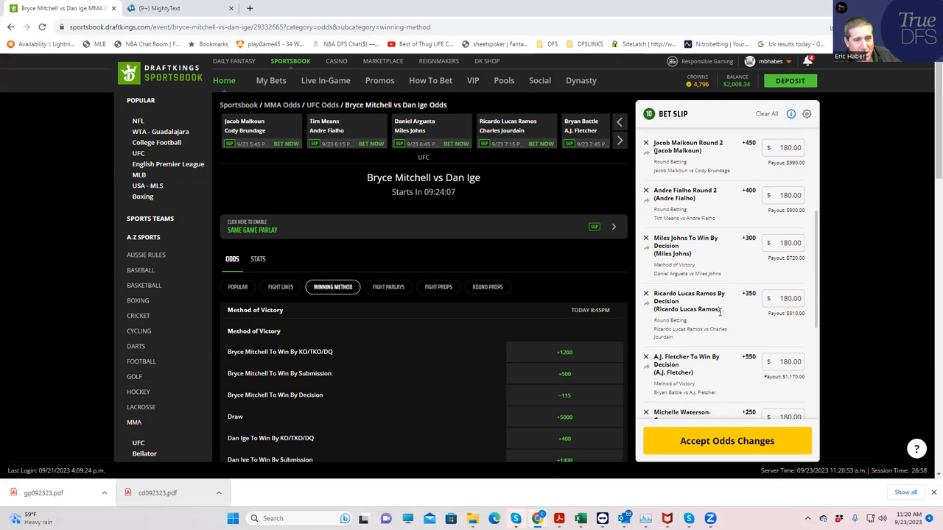
pyautogui.moveTo(738, 301)
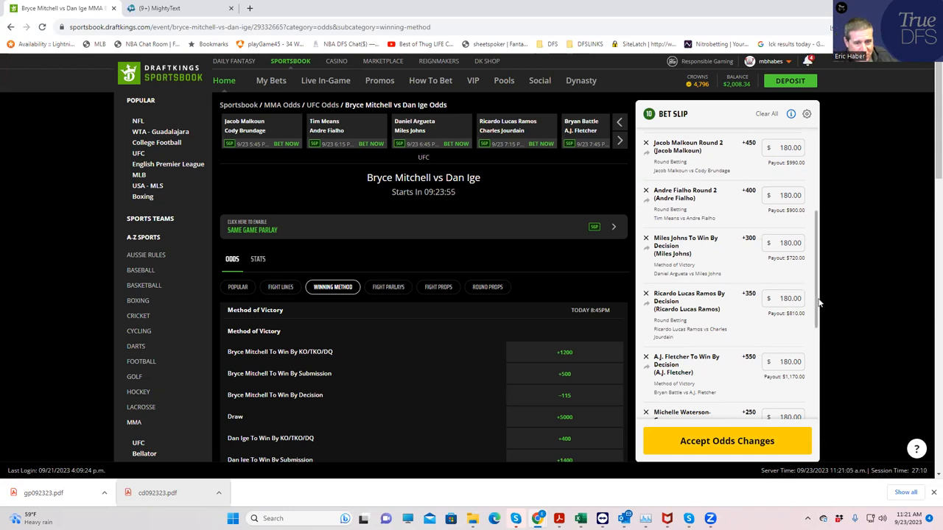
pyautogui.scroll(-3)
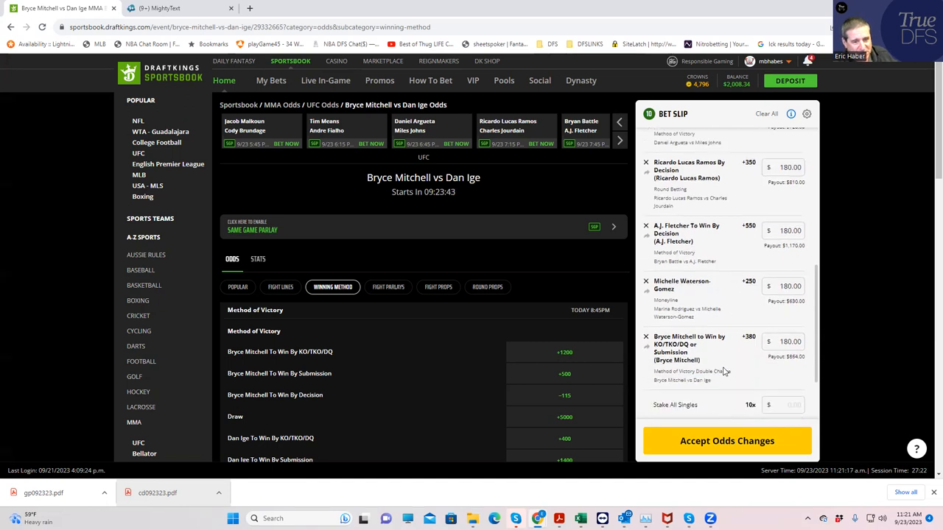
pyautogui.scroll(-3)
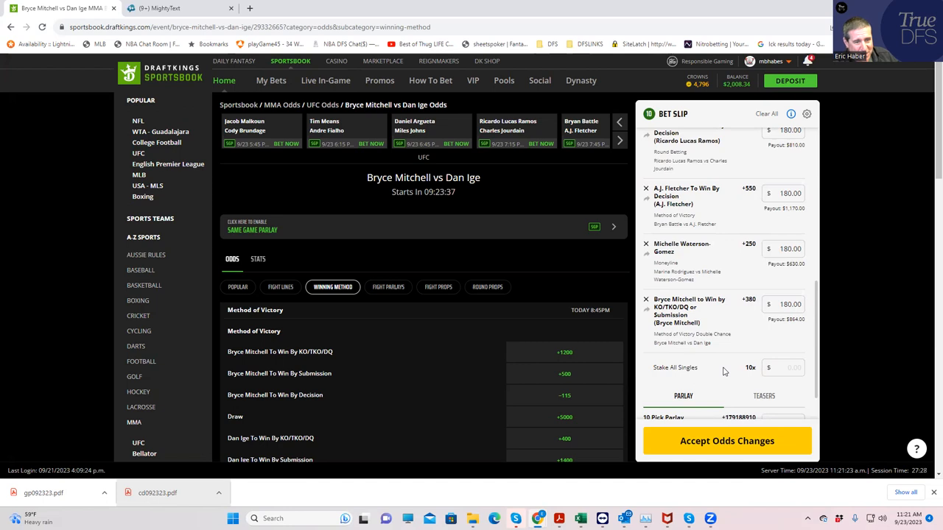
pyautogui.moveTo(742, 317)
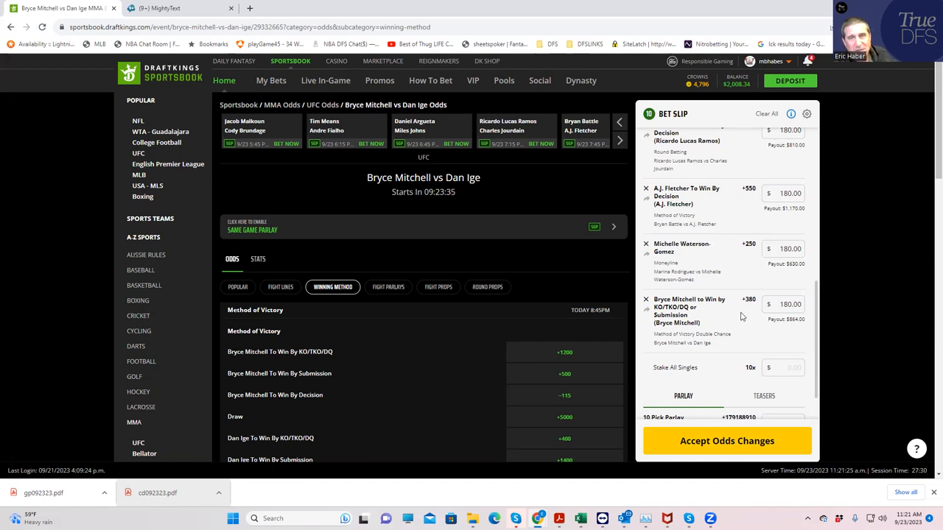
pyautogui.moveTo(734, 332)
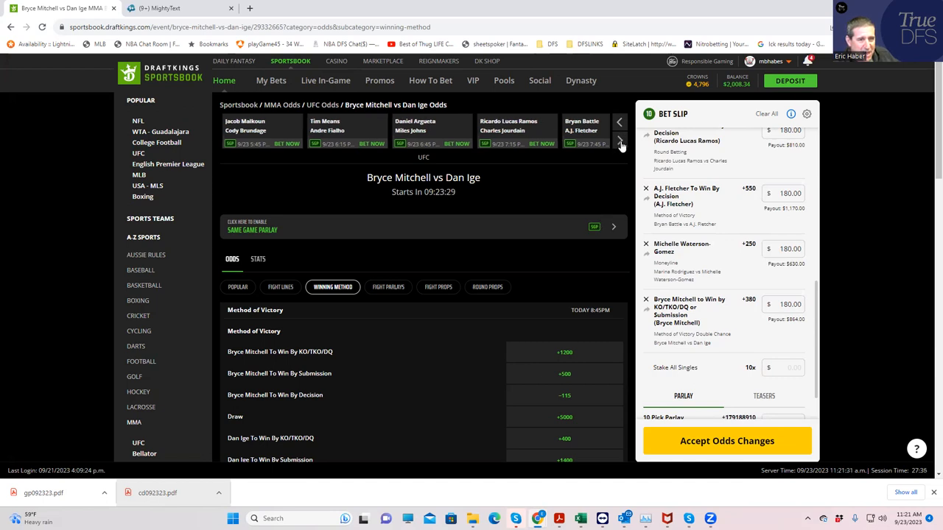
pyautogui.click(621, 144)
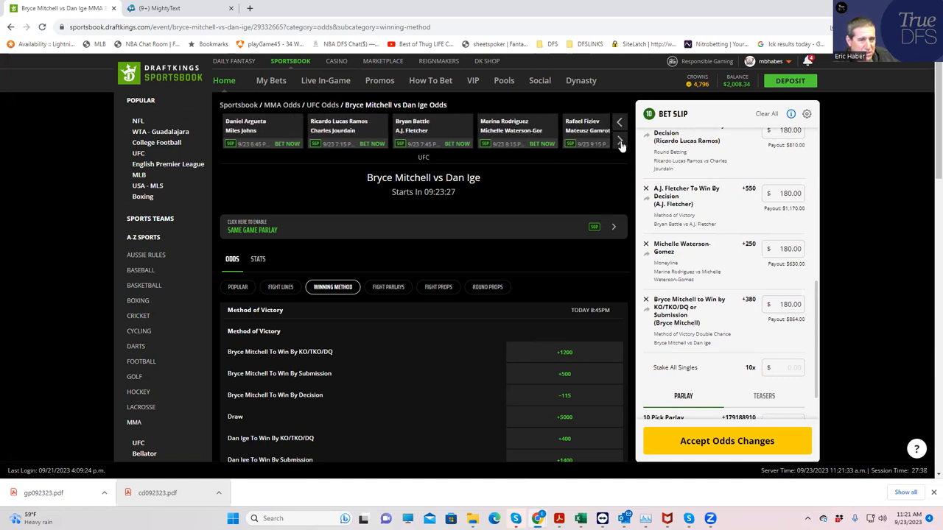
pyautogui.click(621, 145)
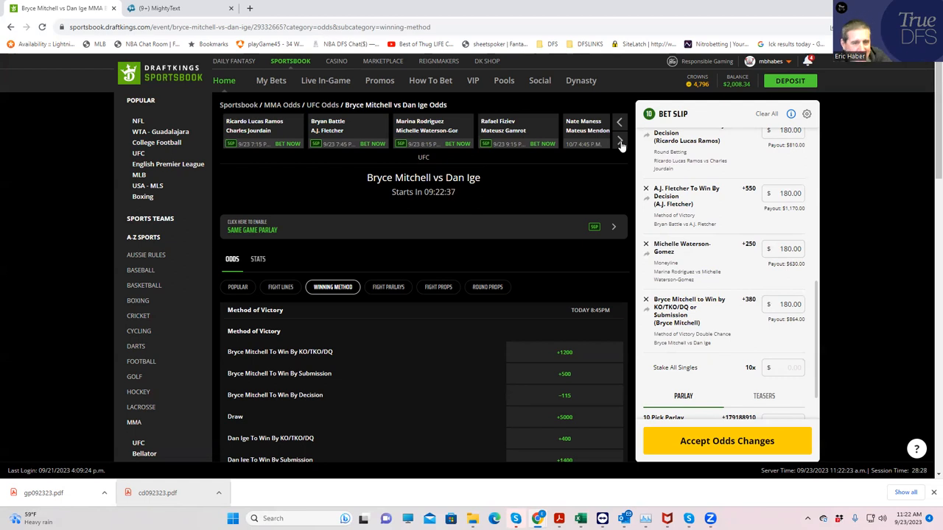
pyautogui.moveTo(456, 271)
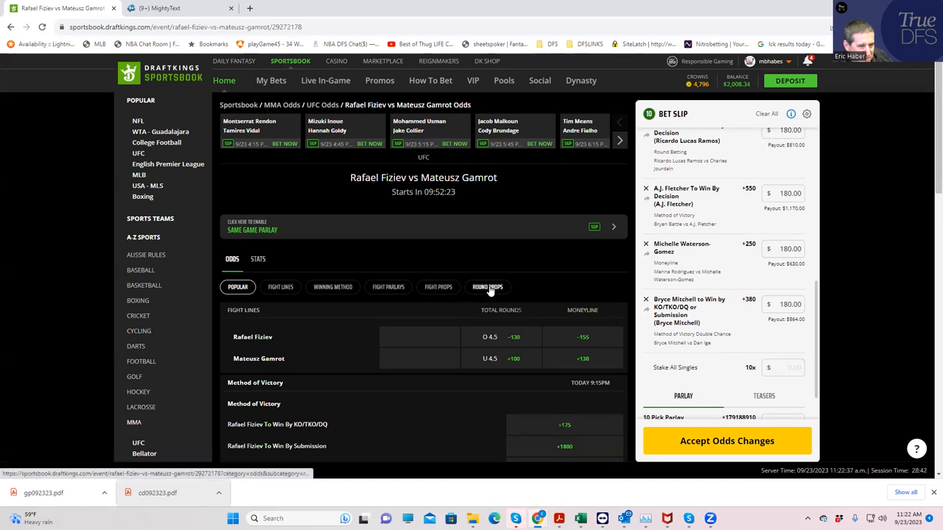
pyautogui.click(487, 286)
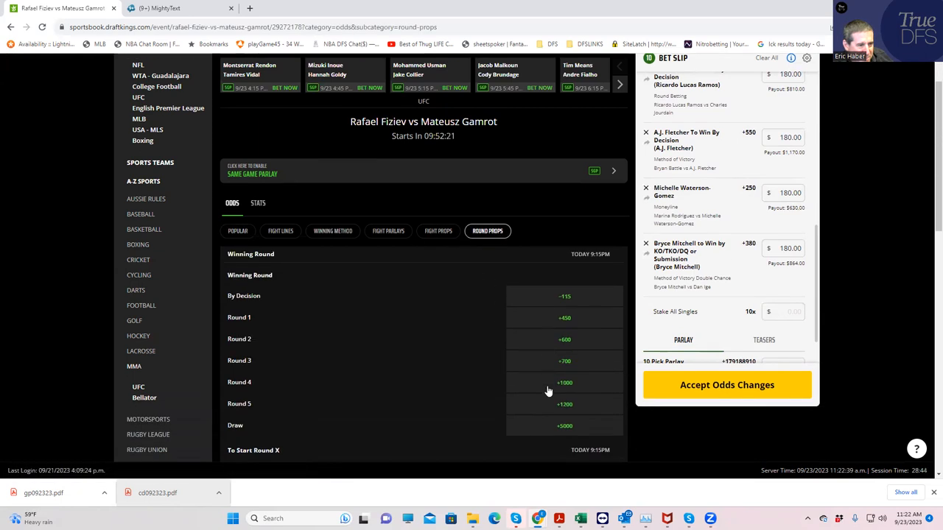
pyautogui.scroll(-3)
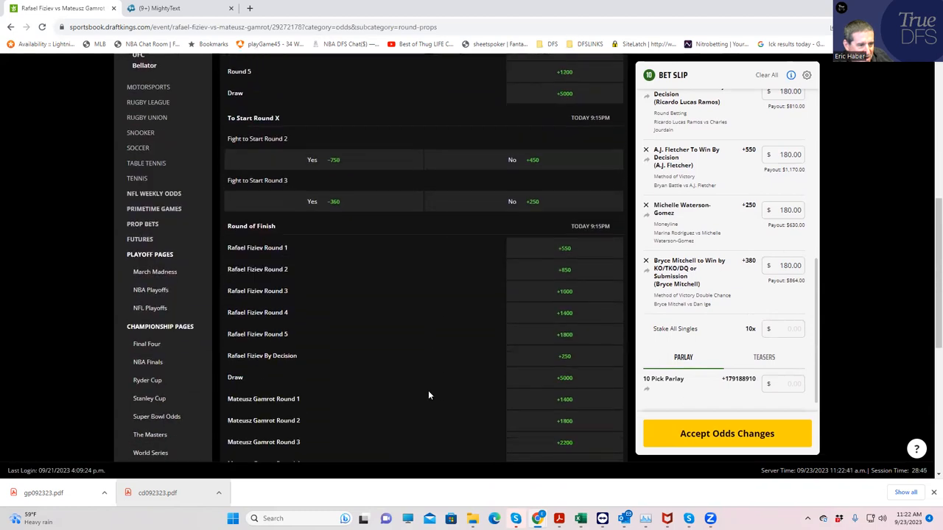
pyautogui.scroll(-3)
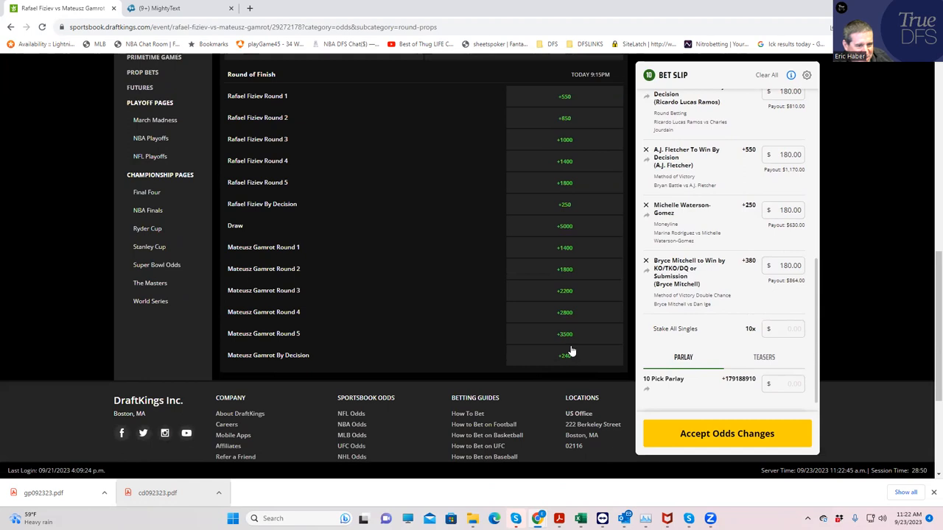
pyautogui.moveTo(287, 289)
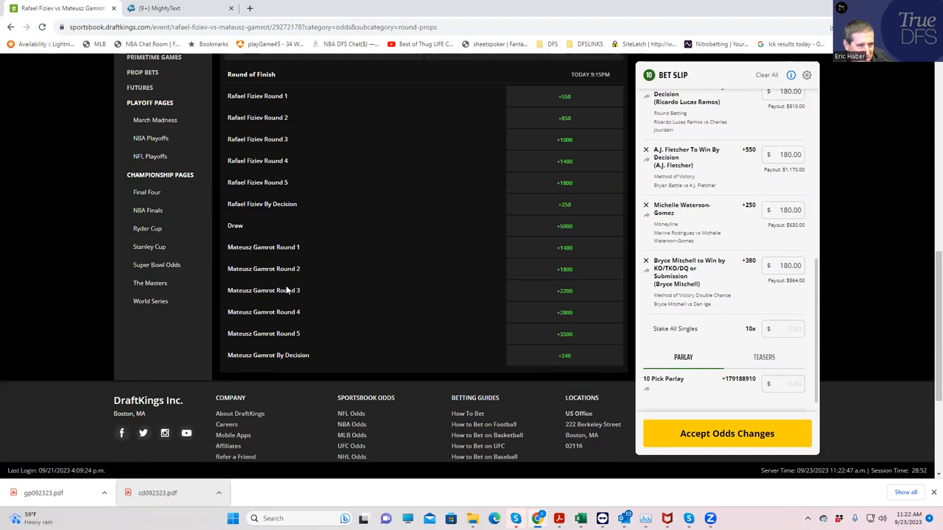
pyautogui.moveTo(269, 260)
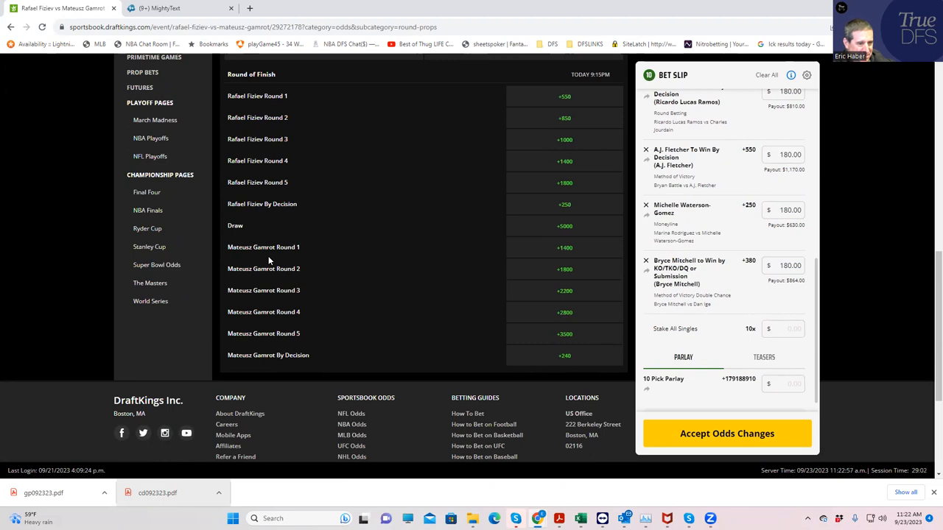
pyautogui.moveTo(372, 190)
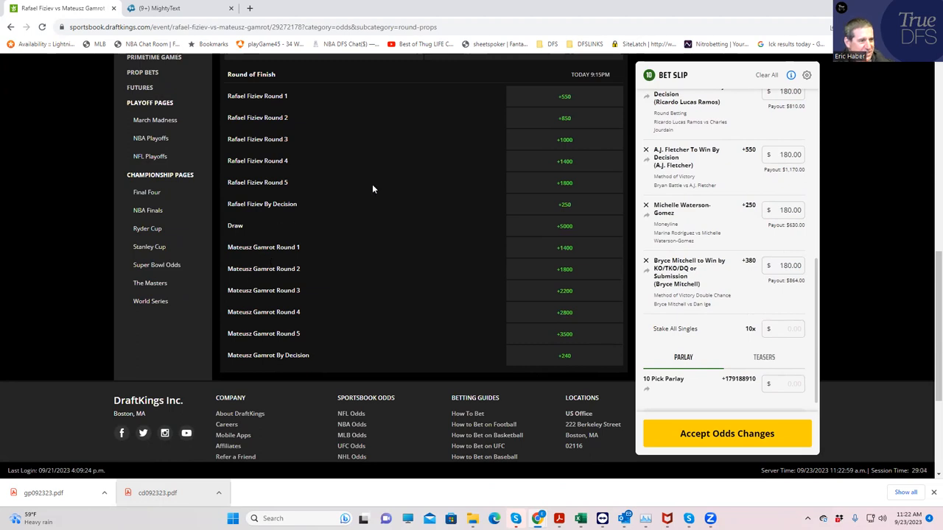
pyautogui.scroll(3)
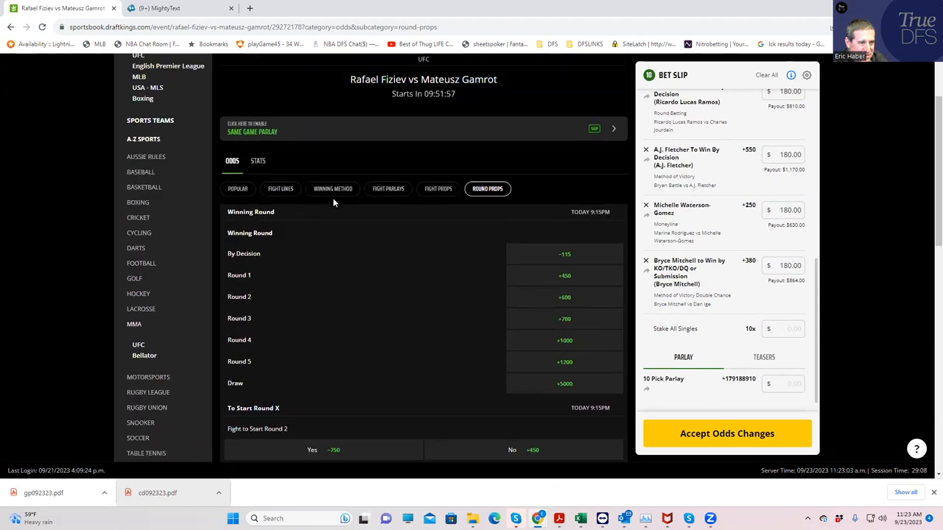
# - Show the Winning Method tab and scroll the Fiziev vs Gamrot Method of Victory odds
pyautogui.click(333, 188)
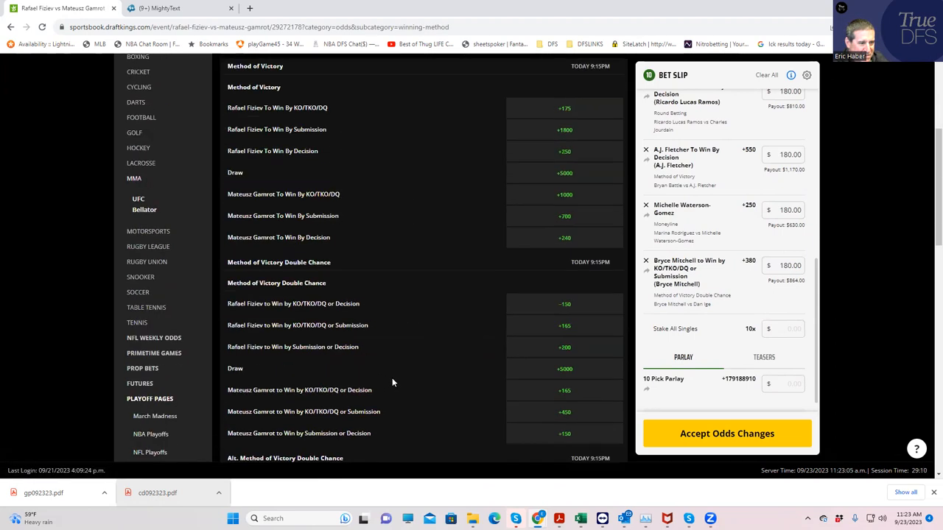
pyautogui.scroll(-3)
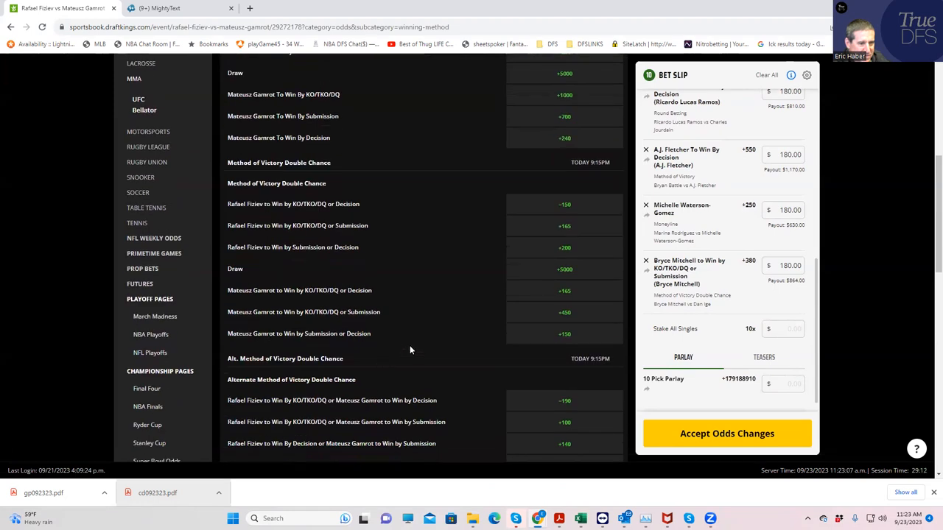
pyautogui.moveTo(366, 311)
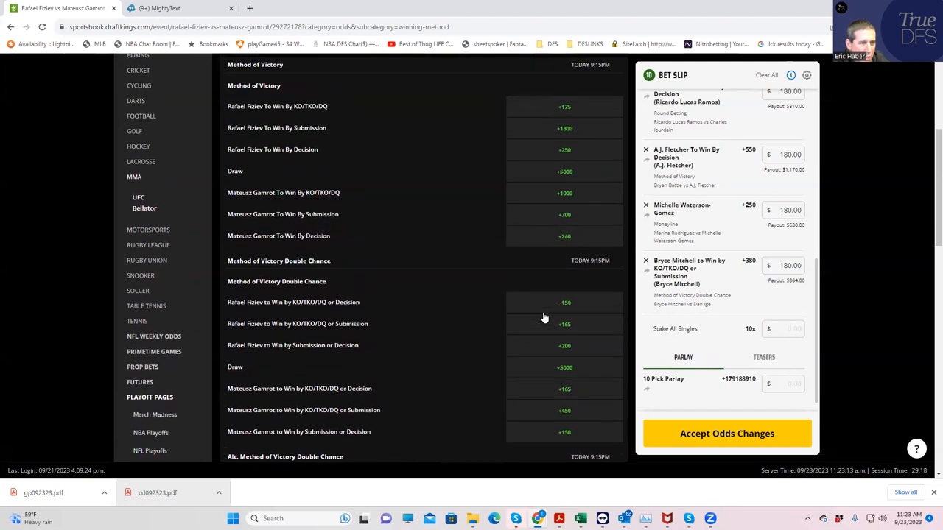
pyautogui.moveTo(432, 220)
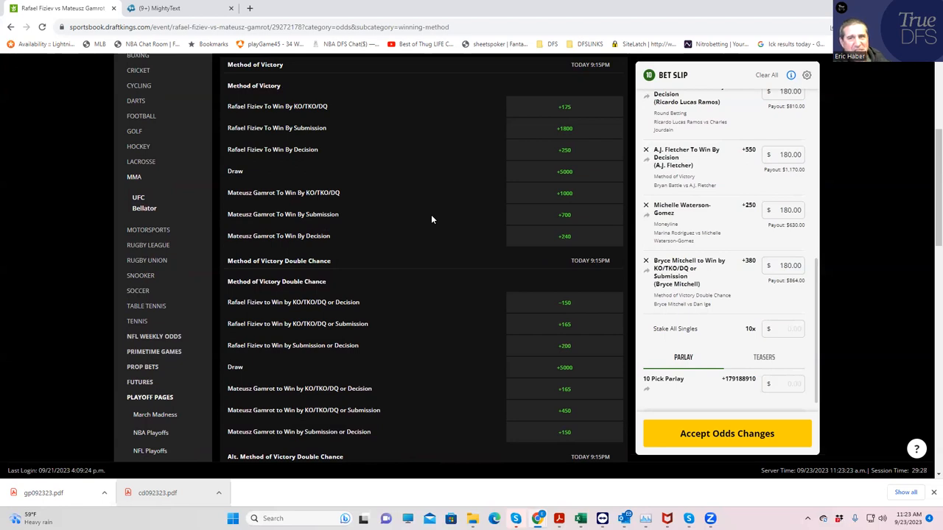
pyautogui.moveTo(372, 221)
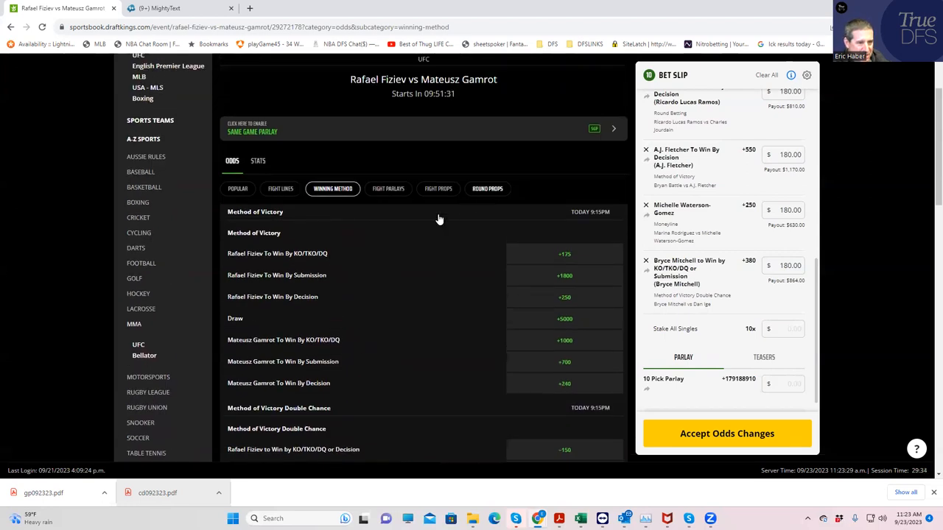
# - Add Mateusz Gamrot Round 2 at +1800 from Round Props with a $180 stake
pyautogui.click(487, 189)
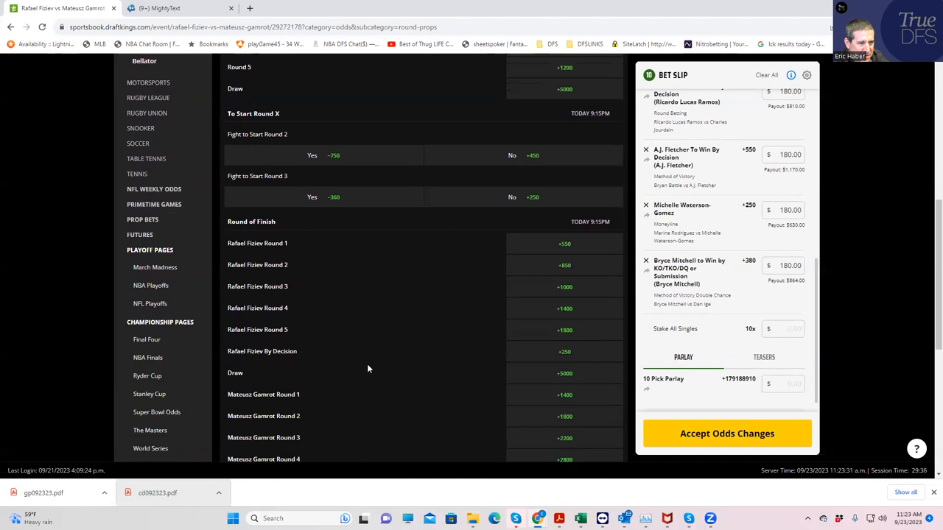
pyautogui.scroll(-3)
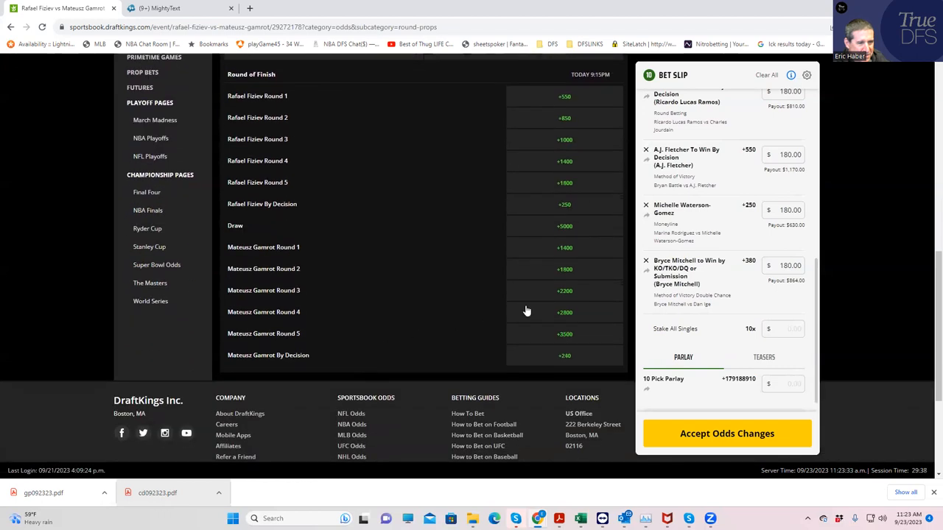
pyautogui.moveTo(556, 280)
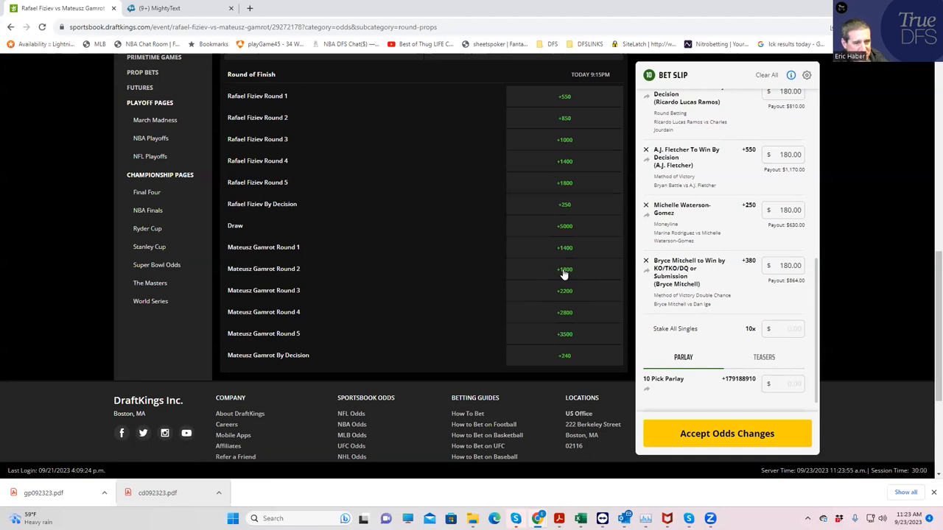
pyautogui.click(564, 269)
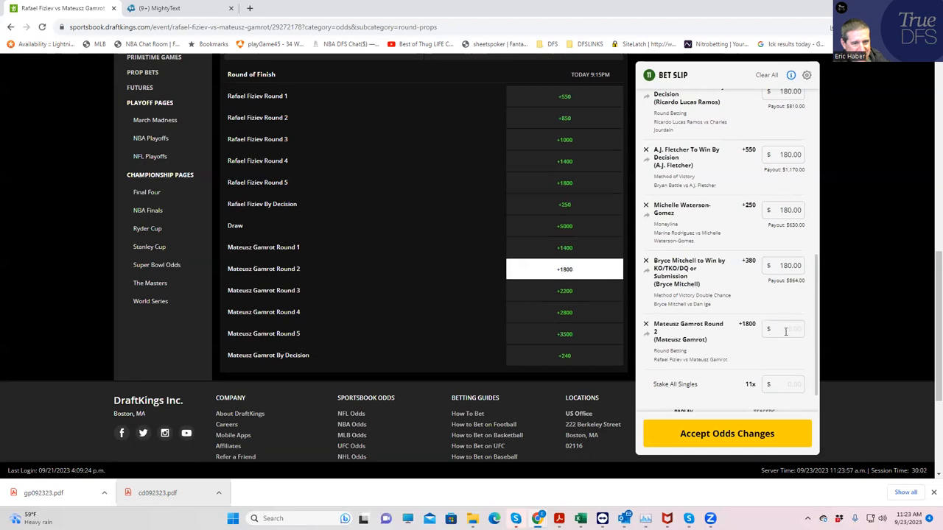
pyautogui.click(782, 329)
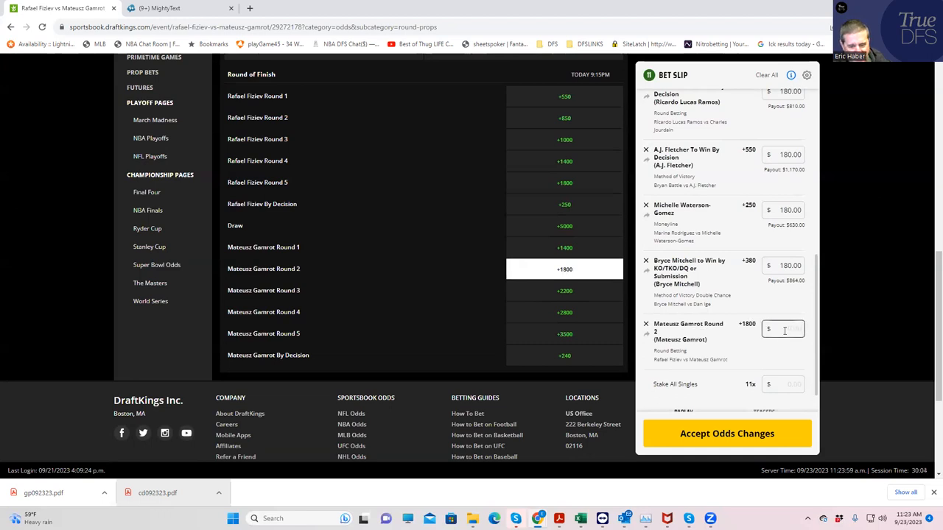
pyautogui.write('180.00')
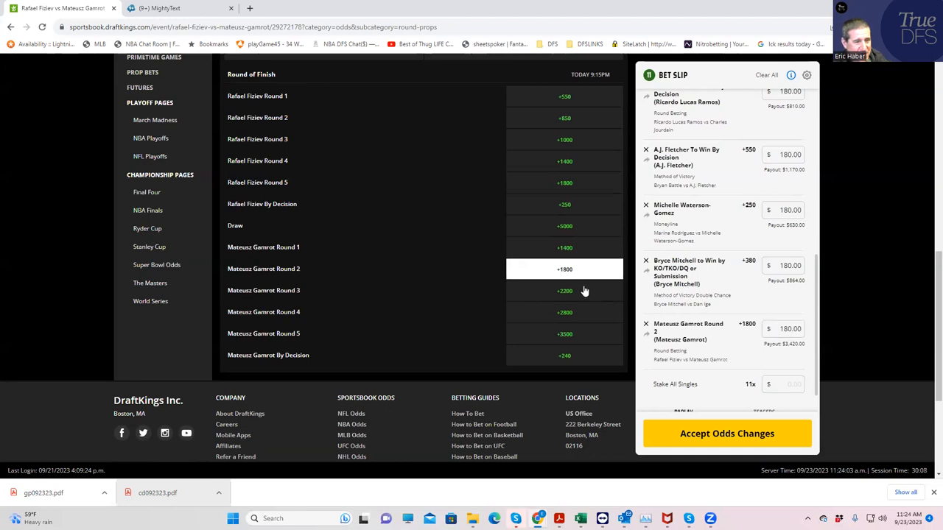
pyautogui.moveTo(599, 278)
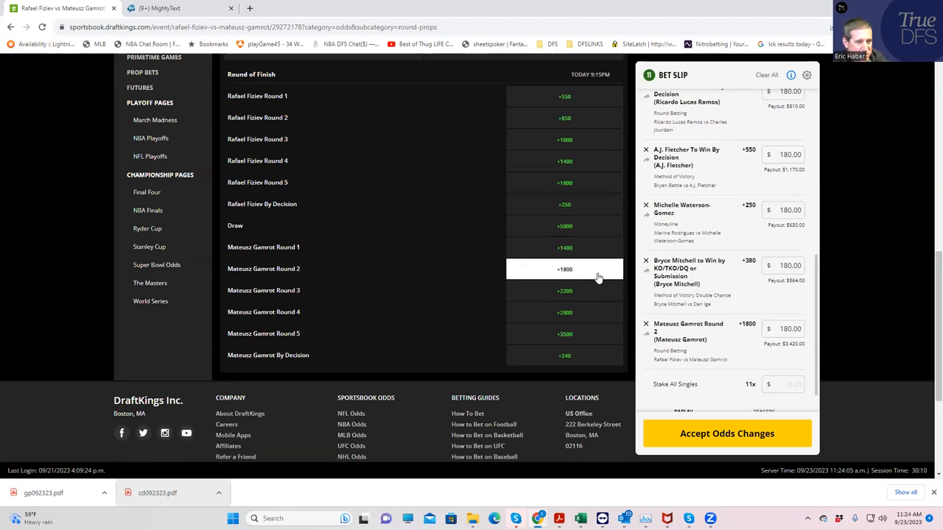
pyautogui.moveTo(569, 295)
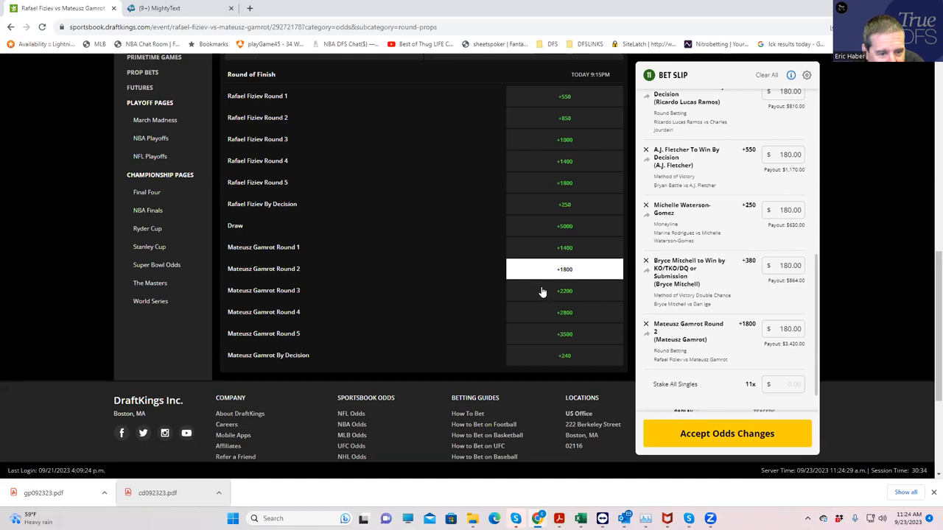
# - Swap the Gamrot pick to Round 3 at +2200 and stake $180
pyautogui.click(564, 290)
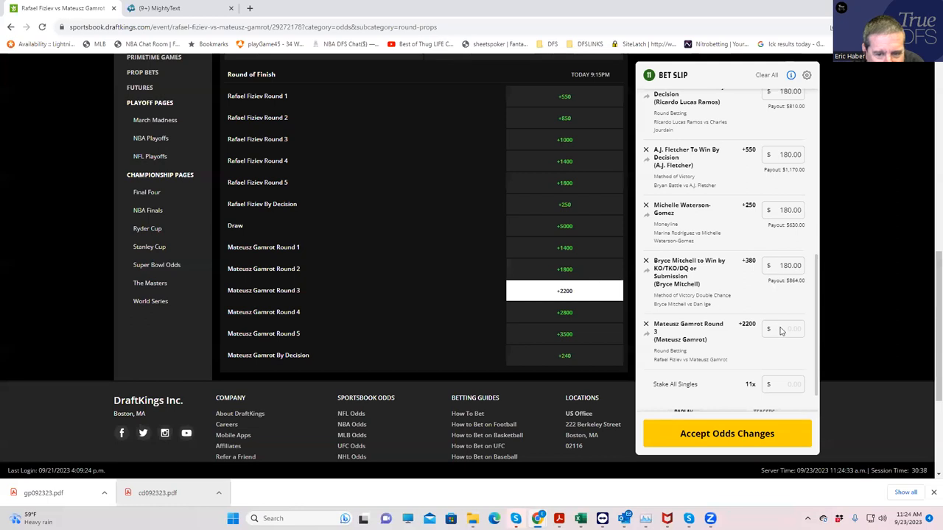
pyautogui.write('180.00')
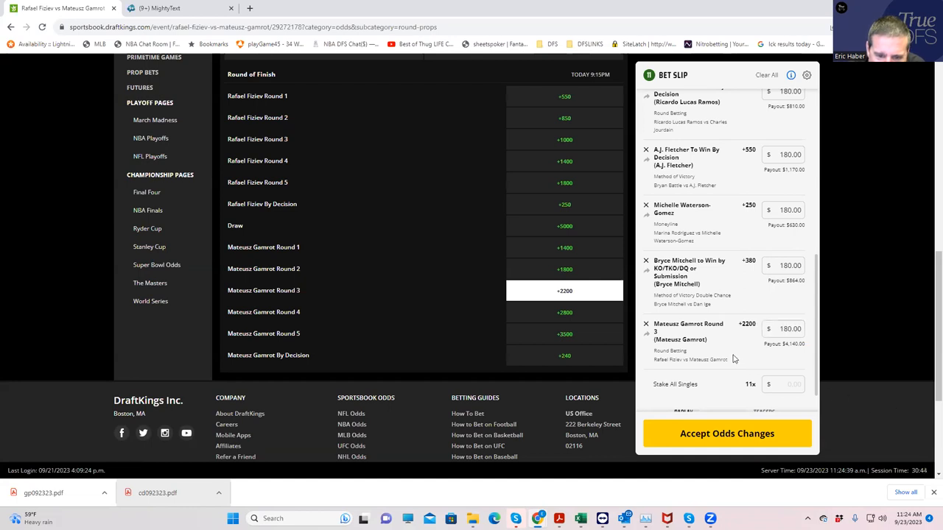
# - Stake $180 on all singles, accept odds changes, and place 11 bets for $1,980.00
pyautogui.click(783, 384)
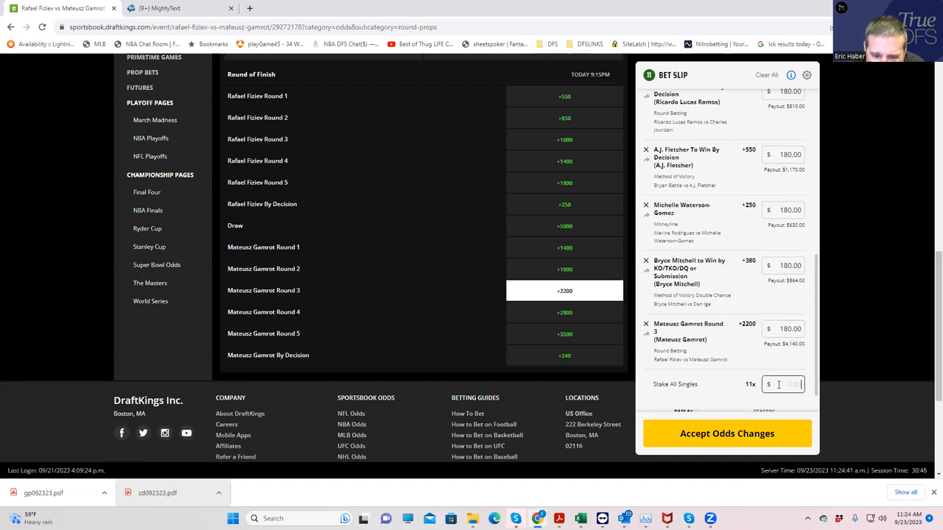
pyautogui.write('180')
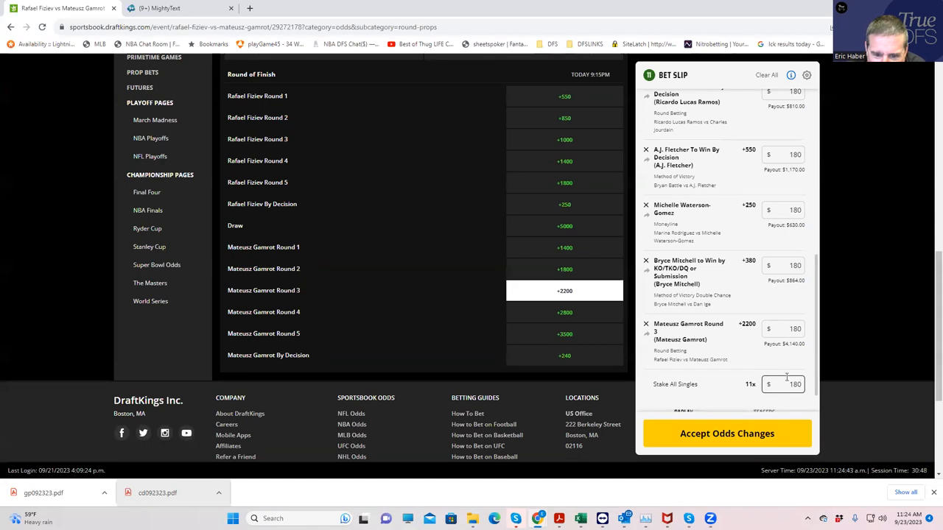
pyautogui.scroll(-3)
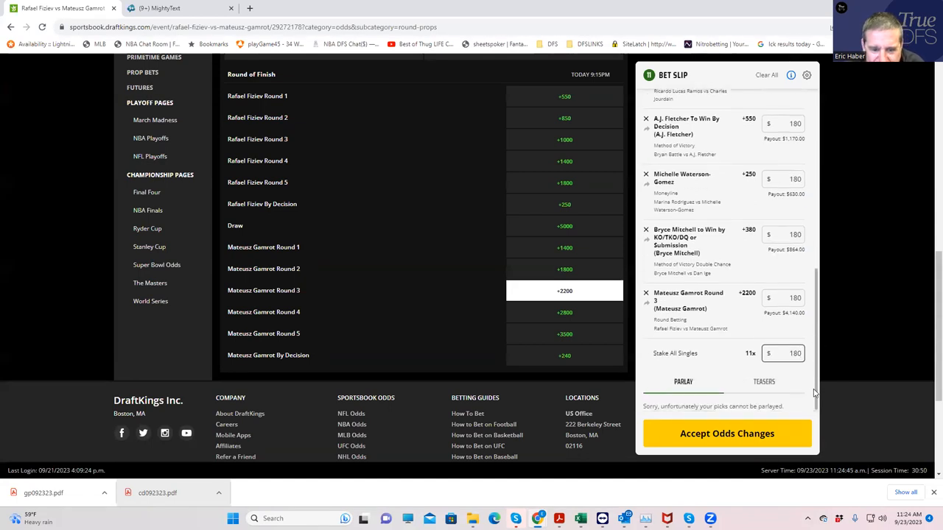
pyautogui.click(727, 433)
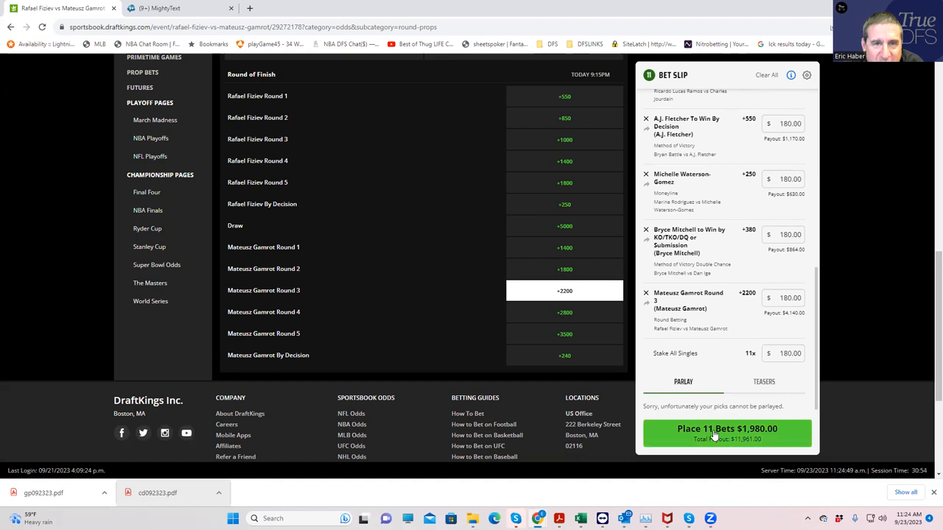
pyautogui.click(726, 429)
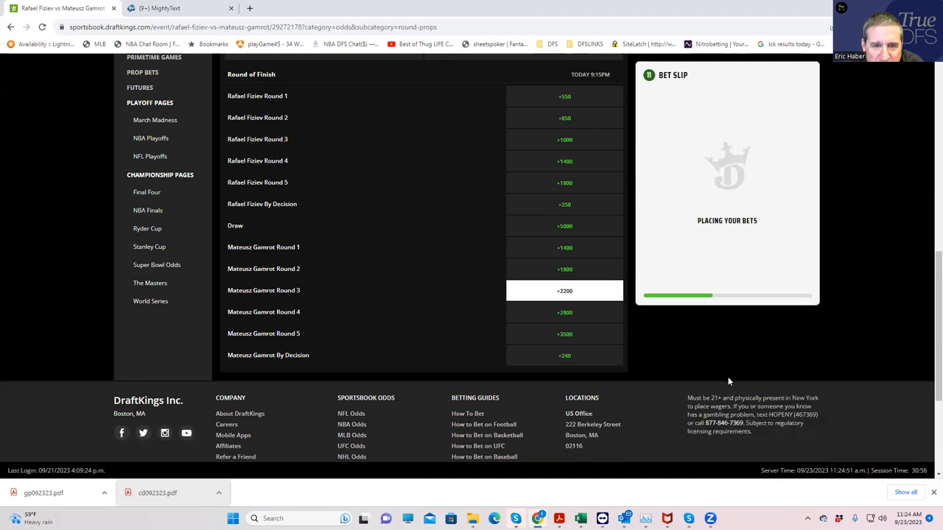